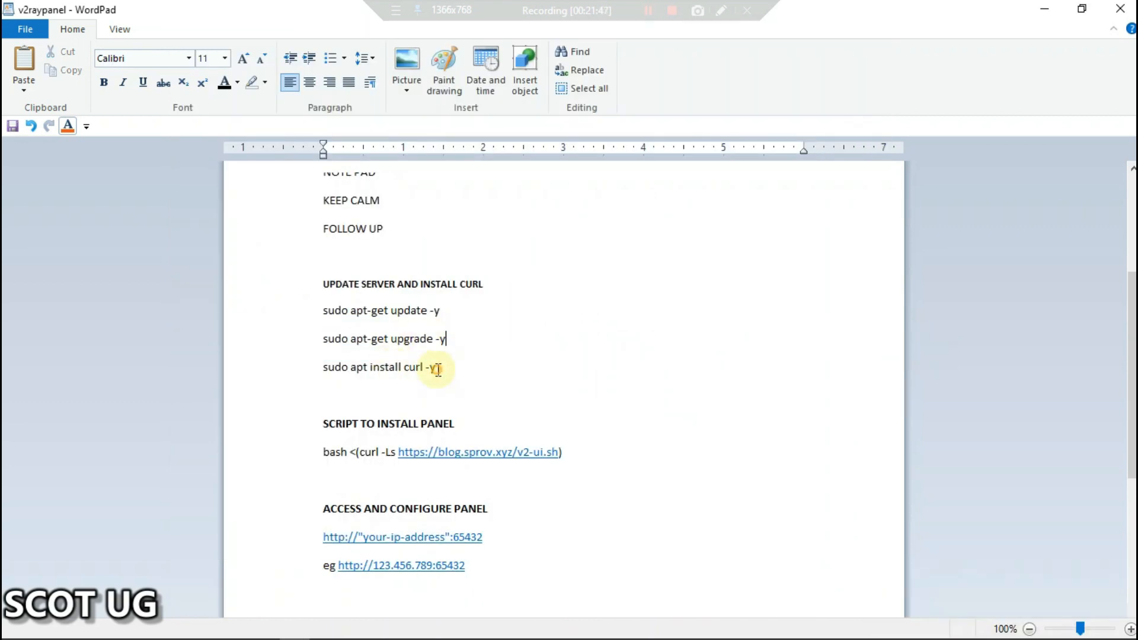
- Run 'sudo apt install curl -y' from the WordPad notes in the server terminal
{"action": "triple_click", "coordinate": [379, 366]}
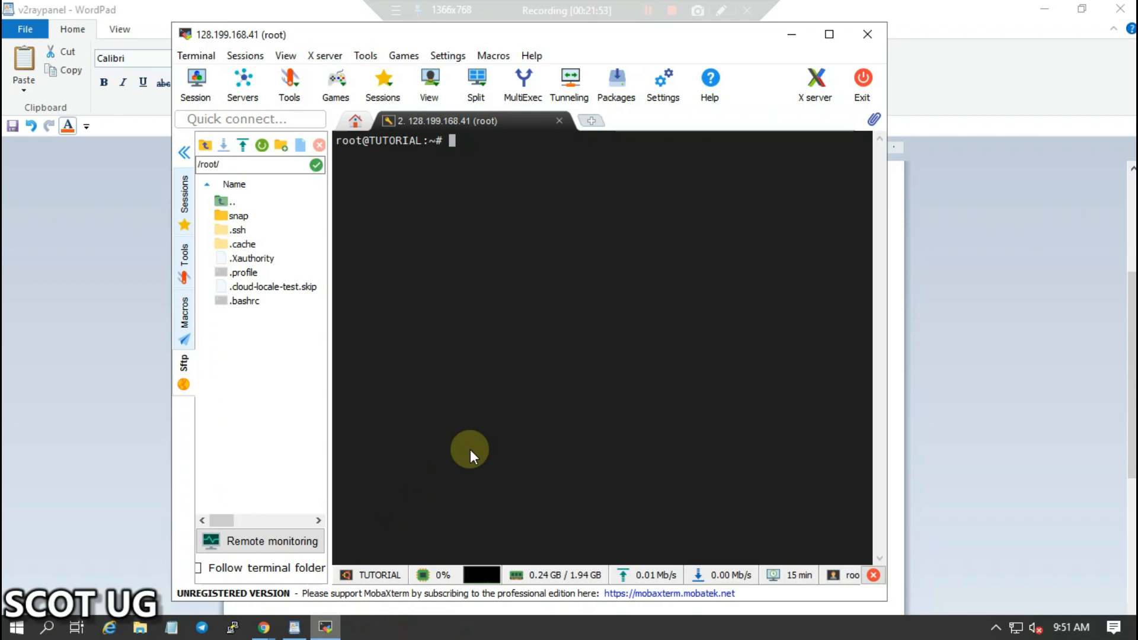
{"action": "type", "text": "sudo apt install curl -y"}
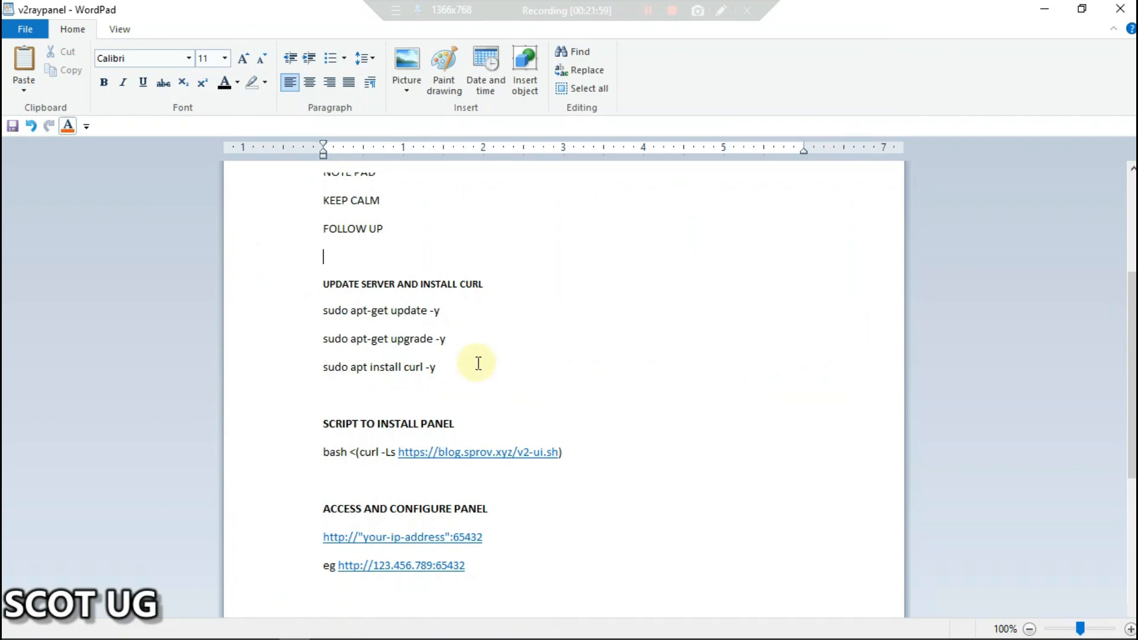
- Run the v2-ui bash install script from the notes in MobaXterm, installing v5.5.0 on port 65432
{"action": "scroll", "scroll_direction": "down", "scroll_amount": 3}
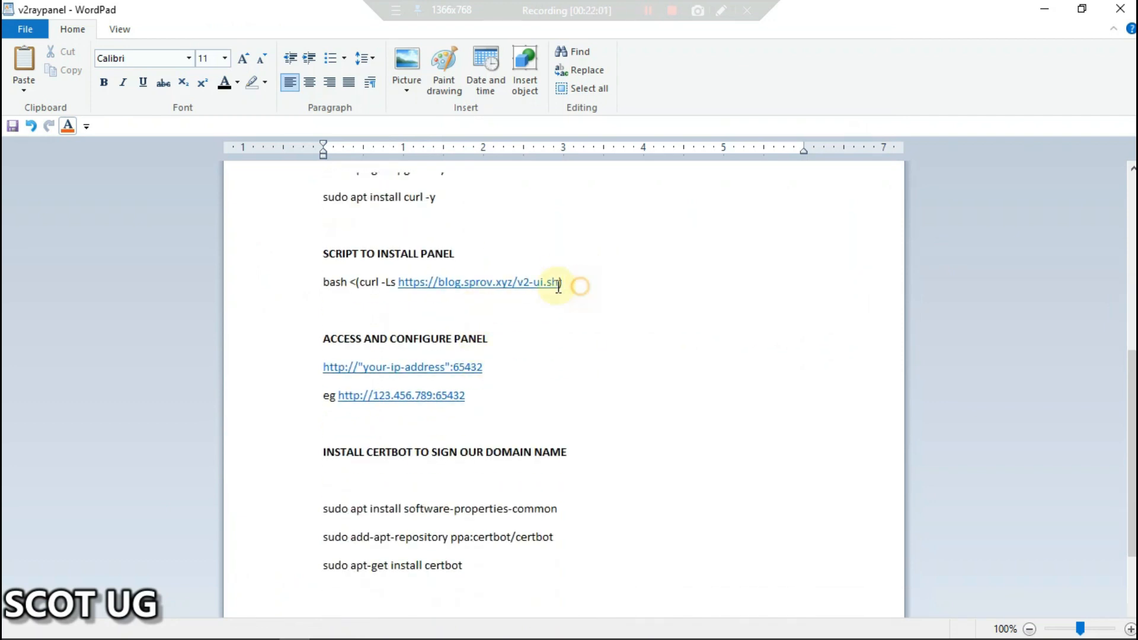
{"action": "left_click_drag", "start_coordinate": [562, 282], "coordinate": [327, 282]}
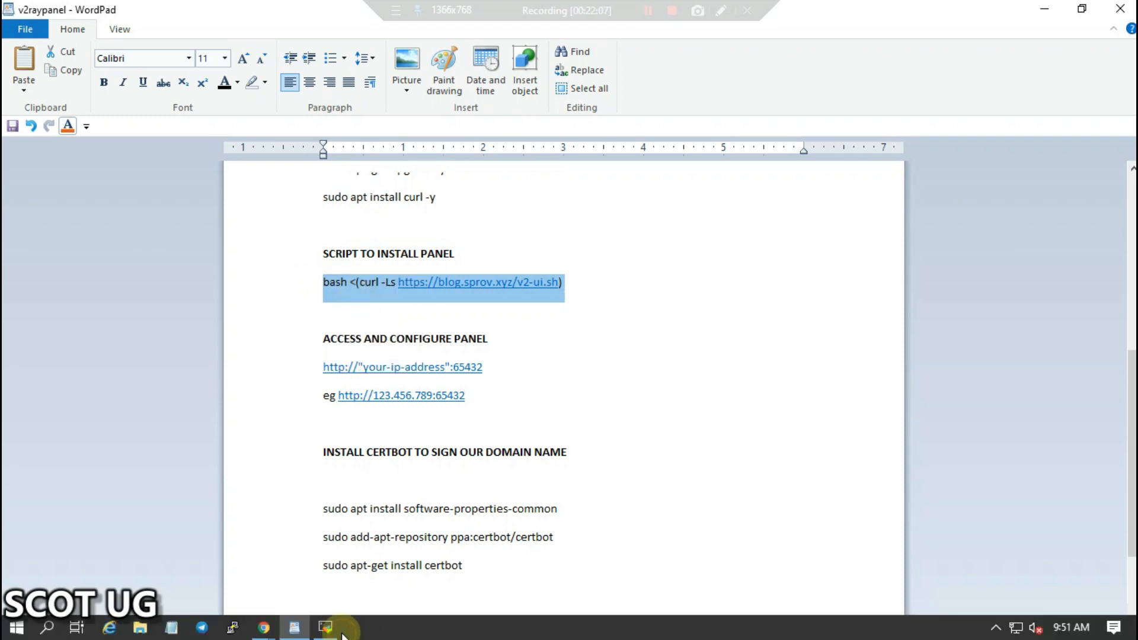
{"action": "left_click", "coordinate": [324, 627]}
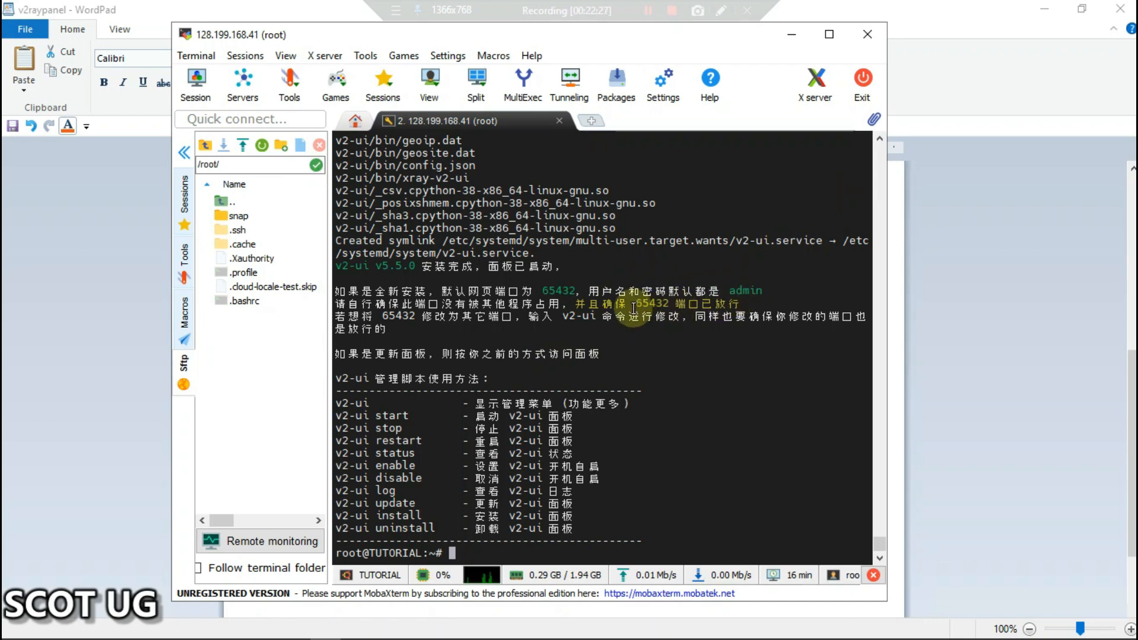
{"action": "mouse_move", "coordinate": [1018, 284]}
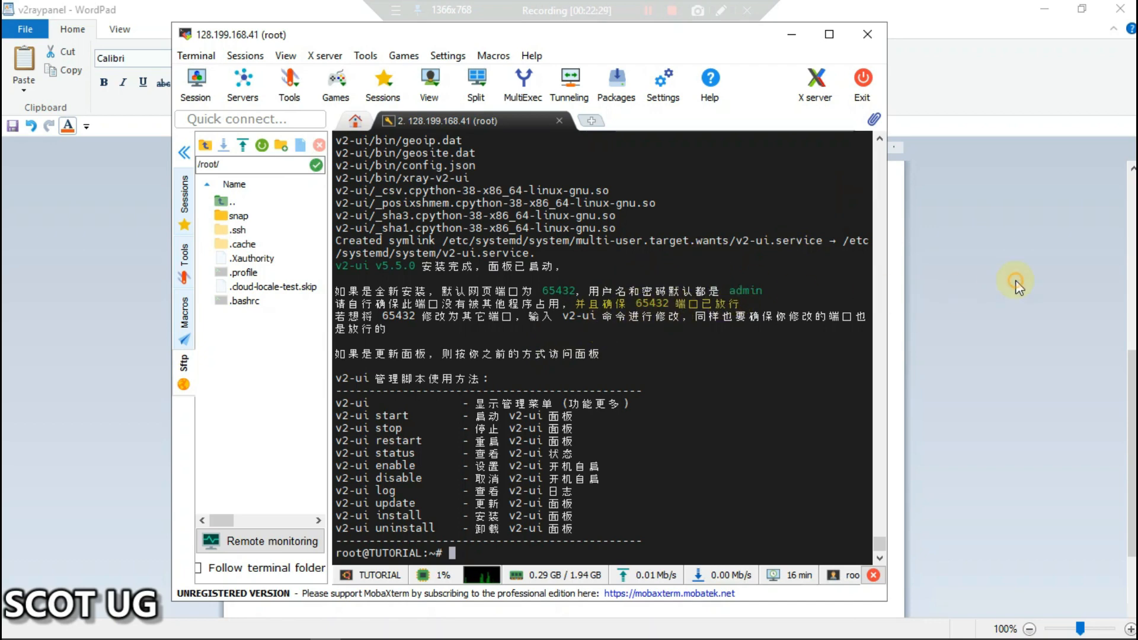
{"action": "left_click", "coordinate": [414, 316]}
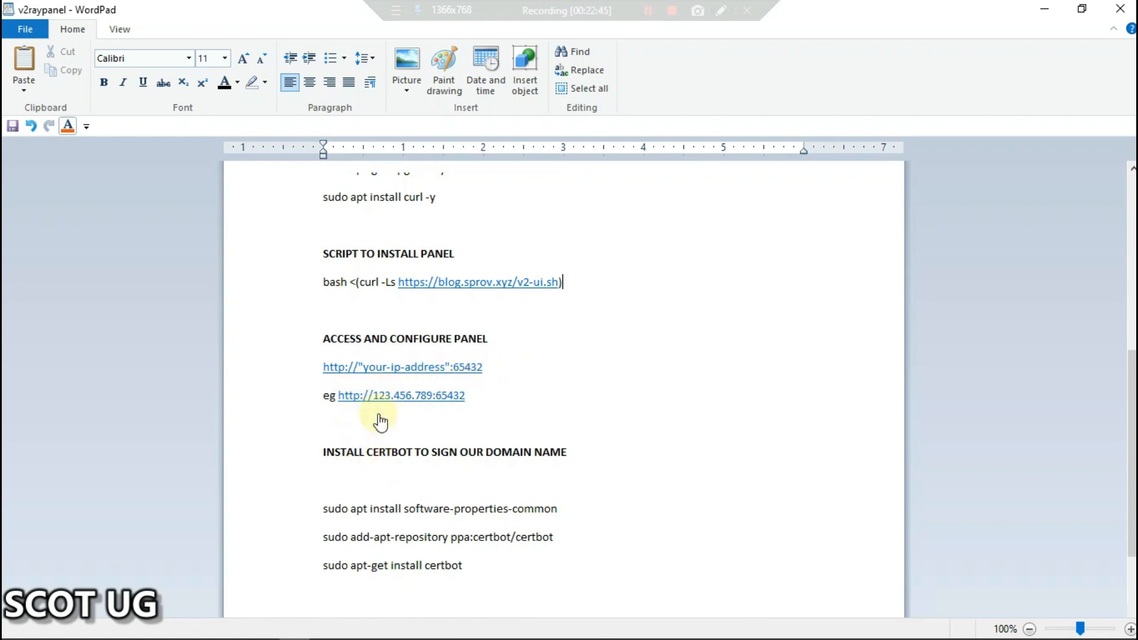
{"action": "mouse_move", "coordinate": [395, 379]}
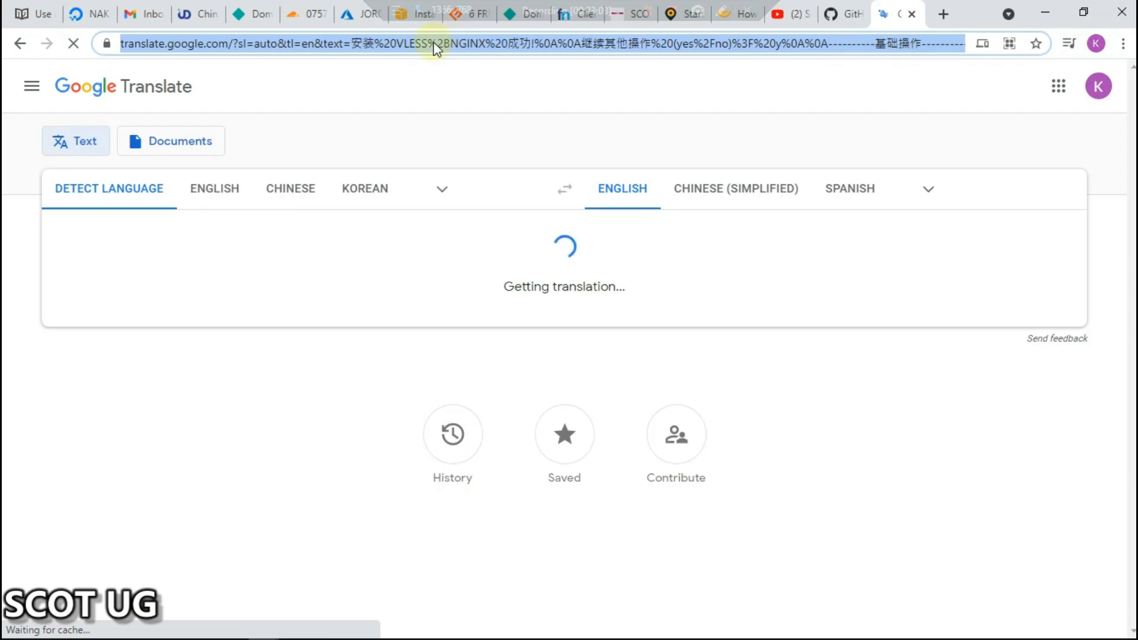
- Go to 128.199.168.41:65432 in Chrome and sign in as admin
{"action": "type", "text": "128.199.168.41:65432"}
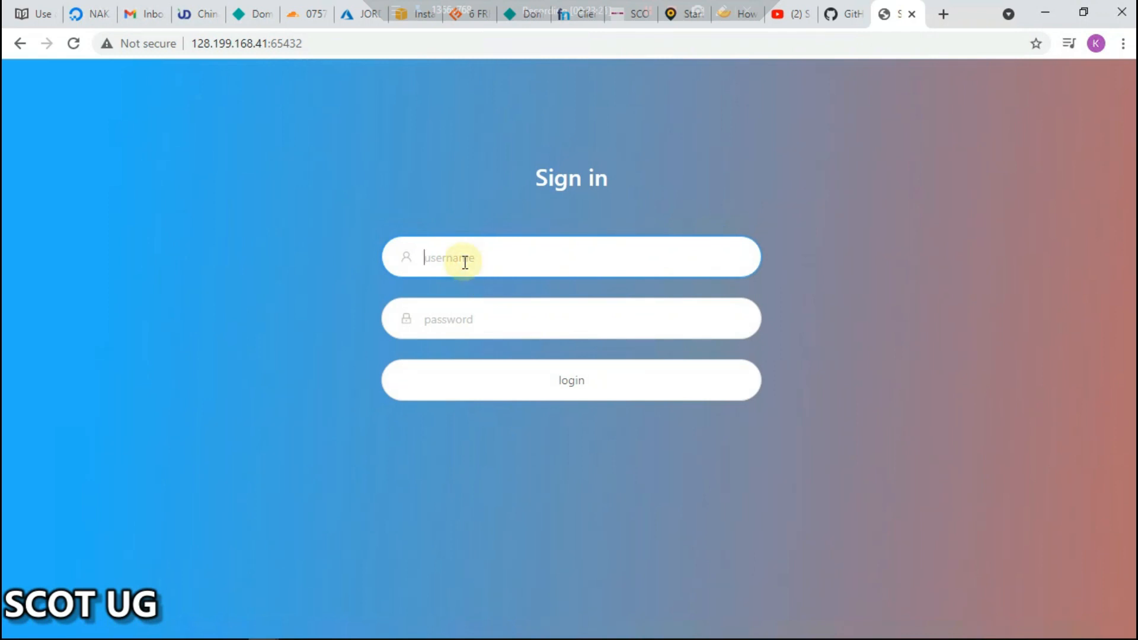
{"action": "type", "text": "admin"}
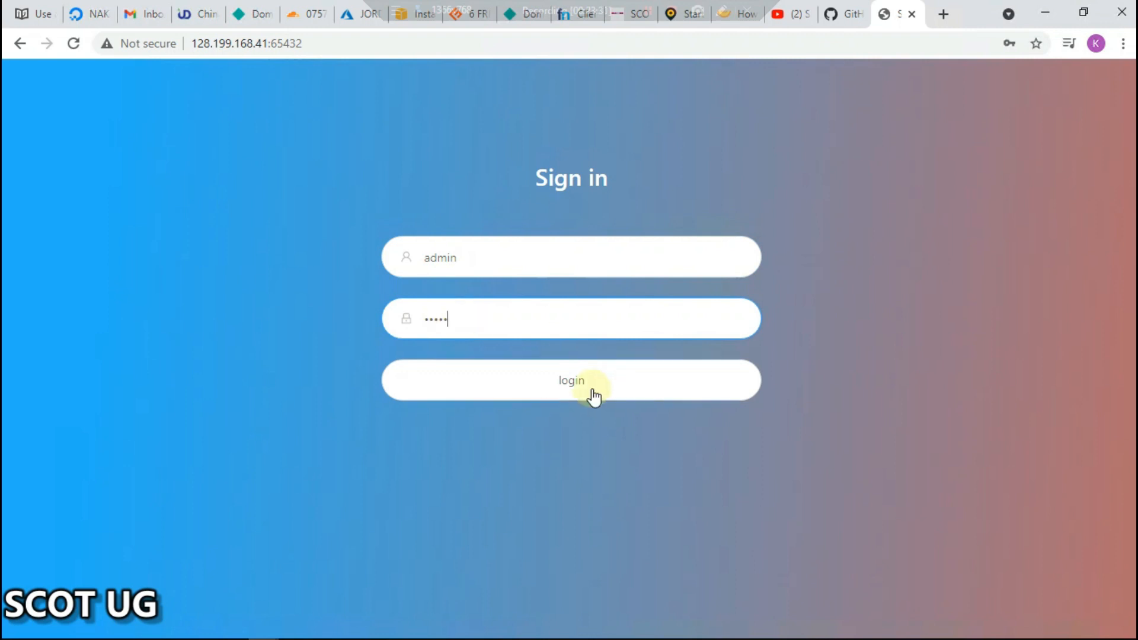
{"action": "left_click", "coordinate": [571, 380]}
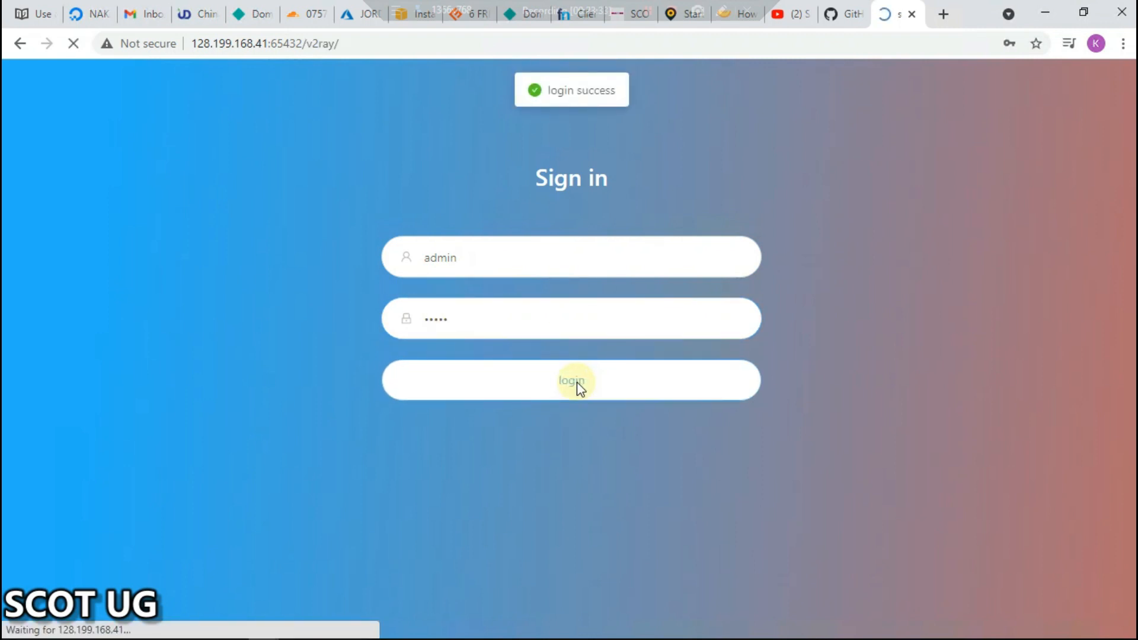
- Dismiss Chrome's password warning, check the empty accounts list, then go to panel settings
{"action": "left_click", "coordinate": [571, 379]}
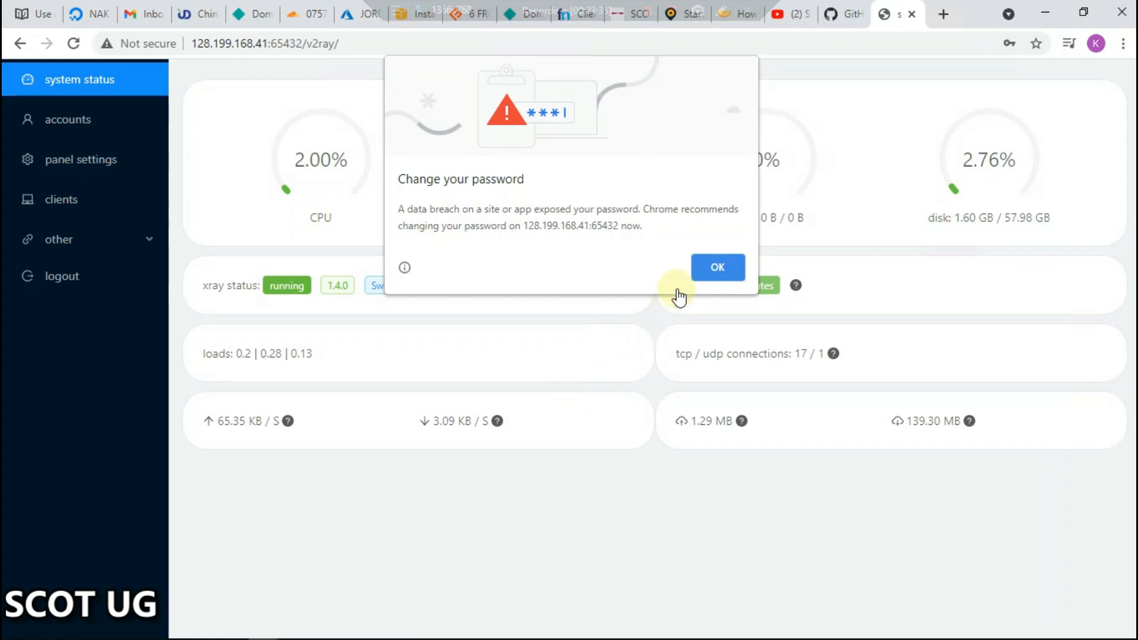
{"action": "left_click", "coordinate": [716, 267]}
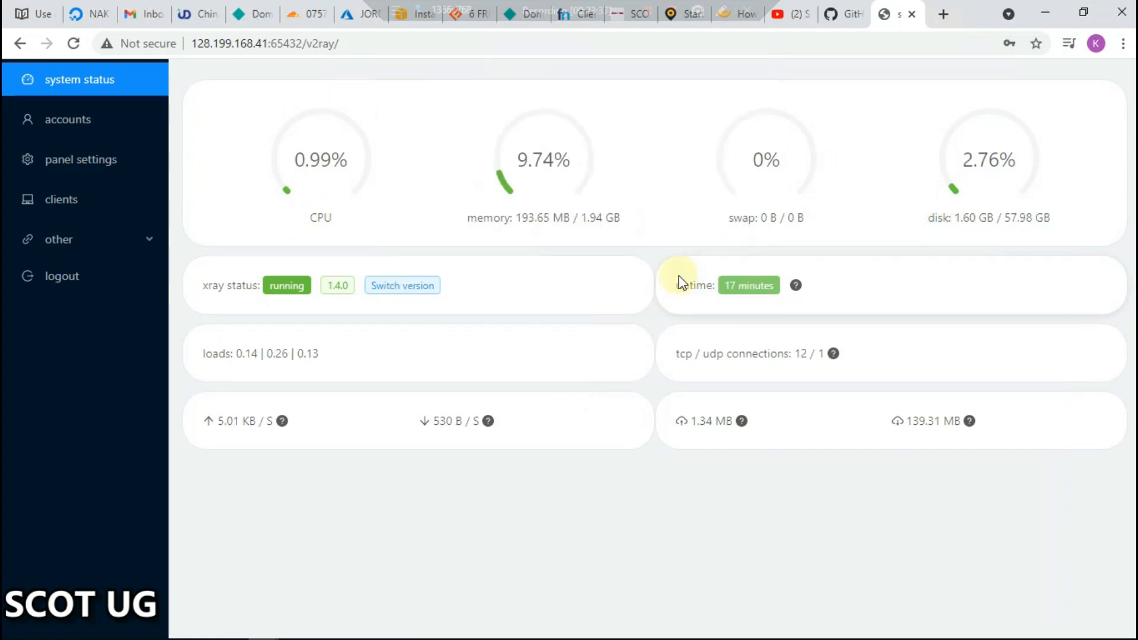
{"action": "left_click", "coordinate": [68, 119]}
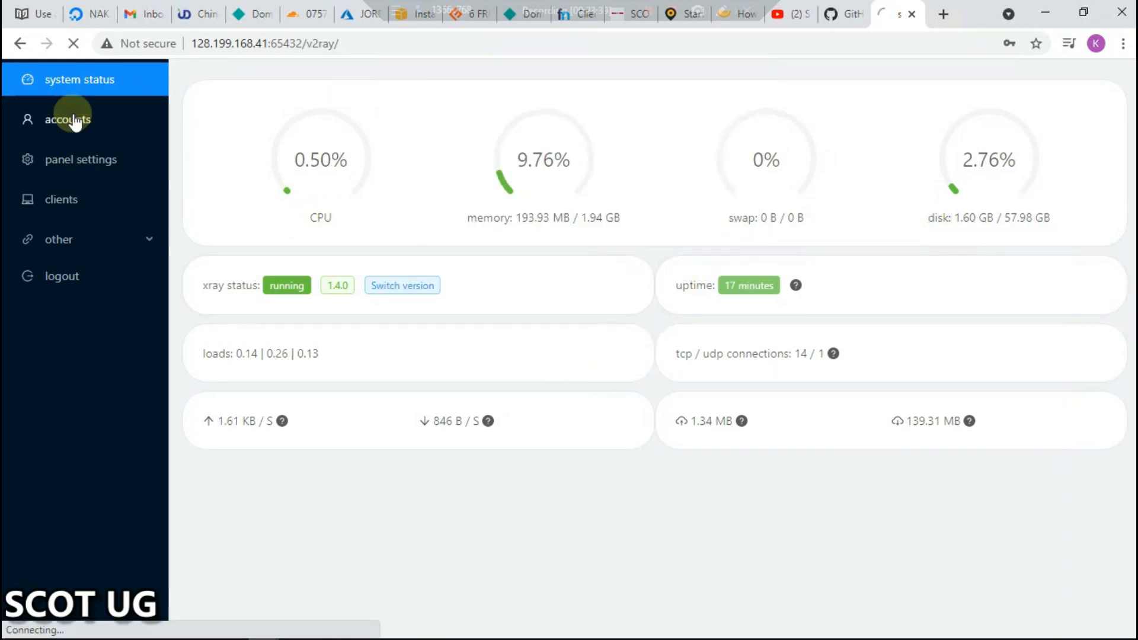
{"action": "left_click", "coordinate": [67, 119]}
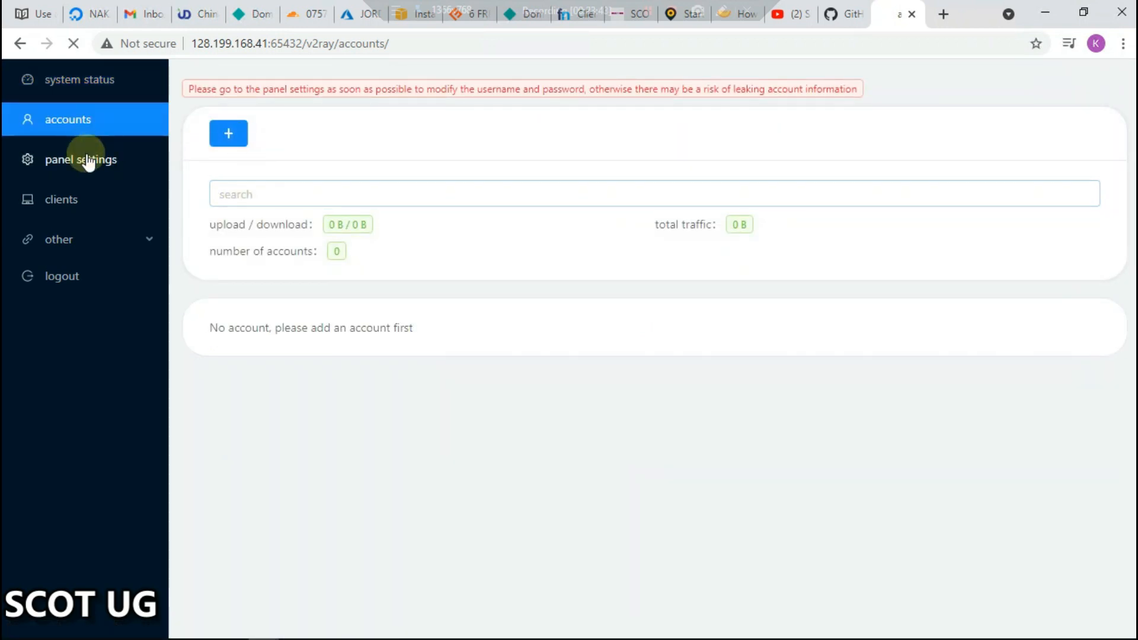
{"action": "left_click", "coordinate": [80, 159]}
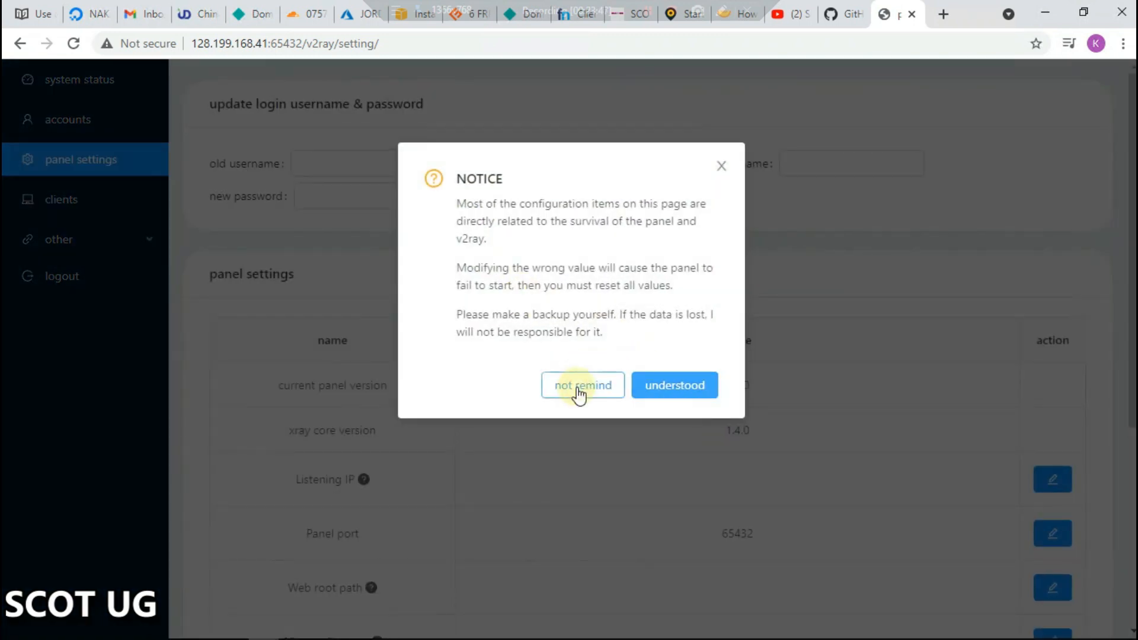
- Fill the credential form with old login admin, new username SCOTUG and a new password
{"action": "left_click", "coordinate": [582, 385]}
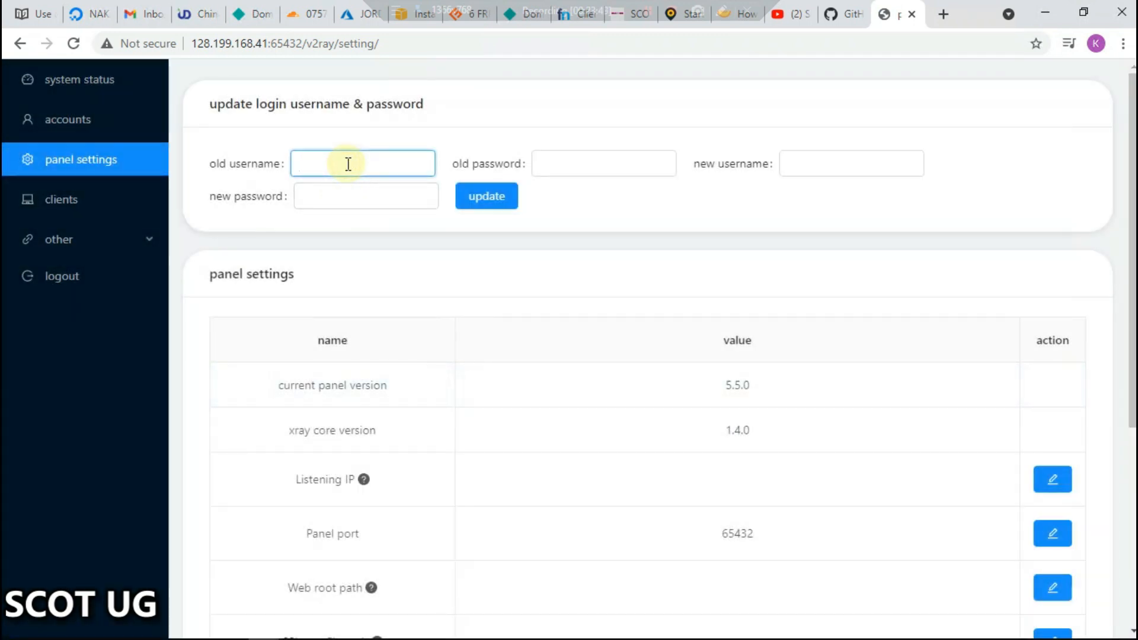
{"action": "type", "text": "adm"}
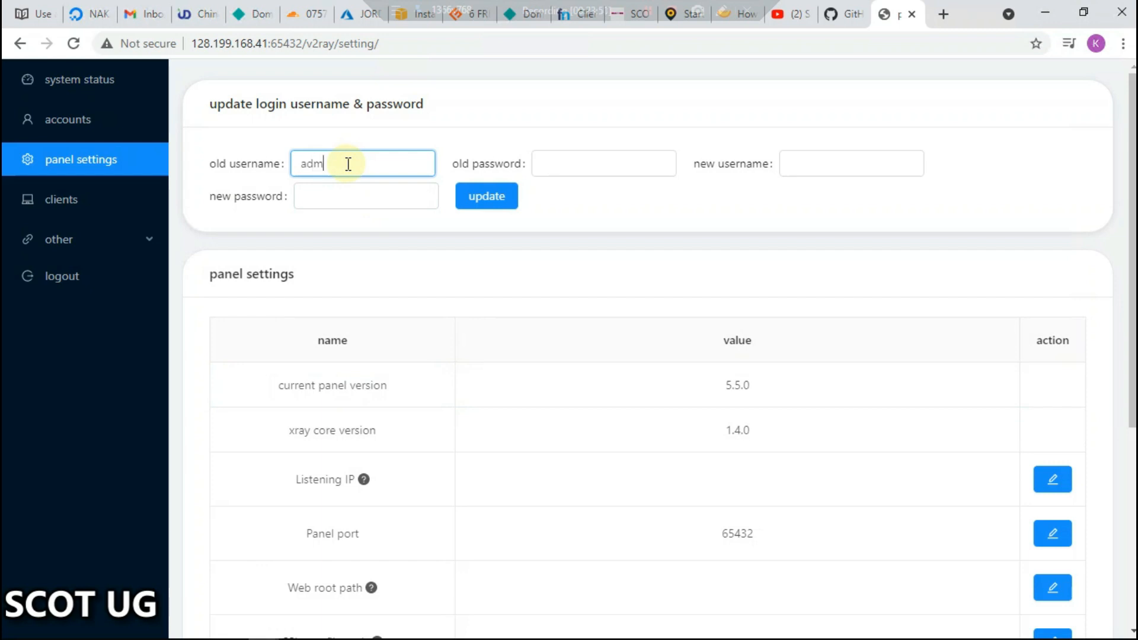
{"action": "left_click", "coordinate": [604, 164]}
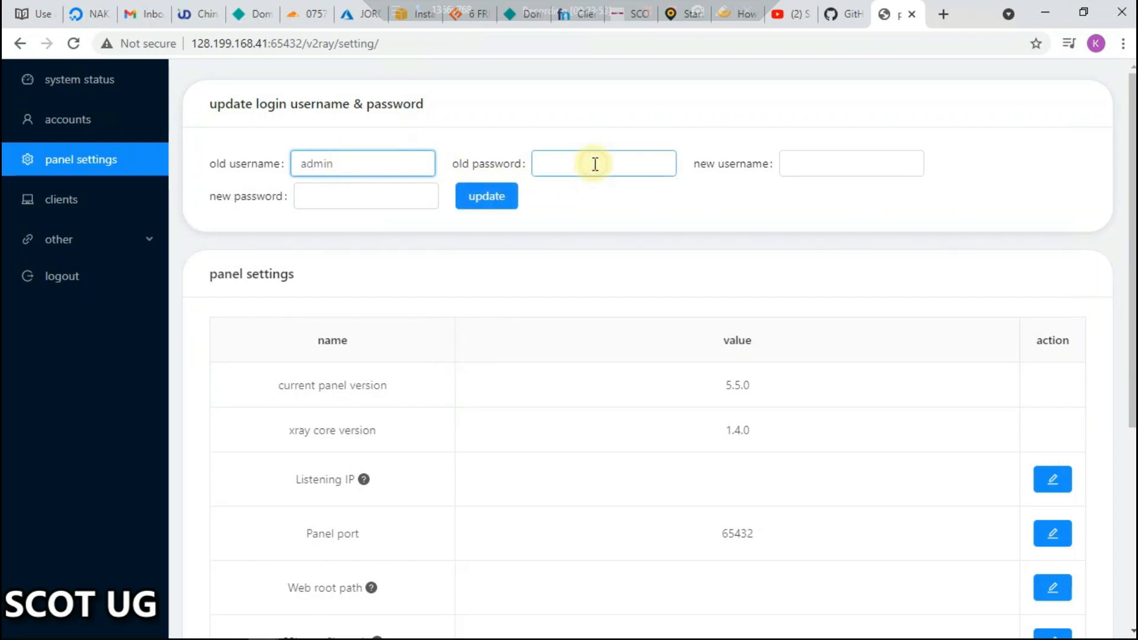
{"action": "type", "text": "••••"}
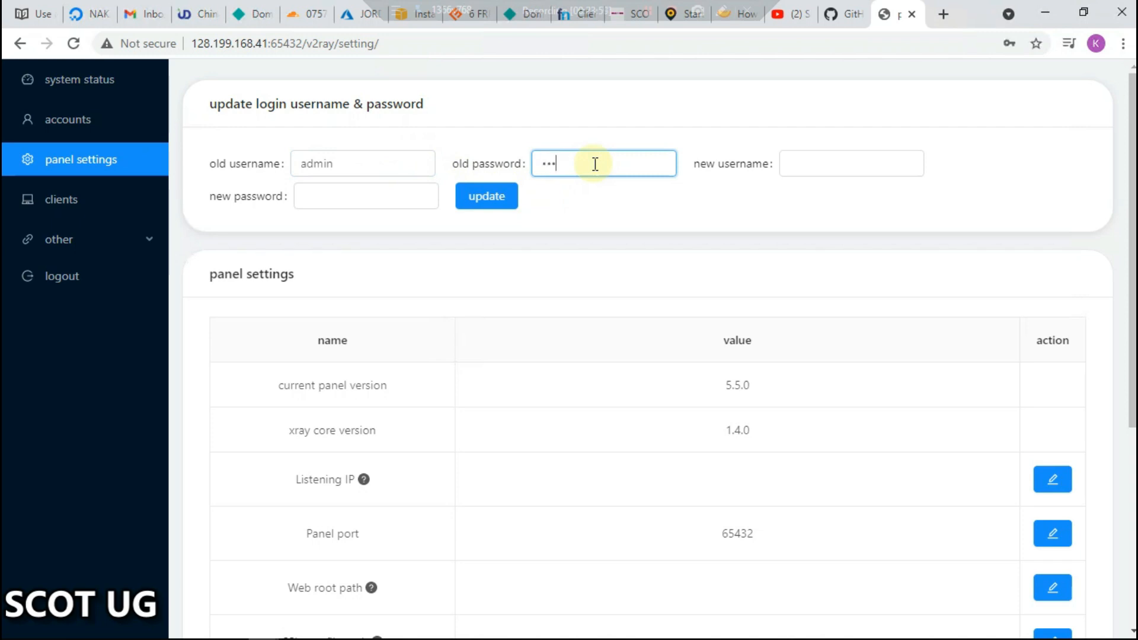
{"action": "type", "text": "••"}
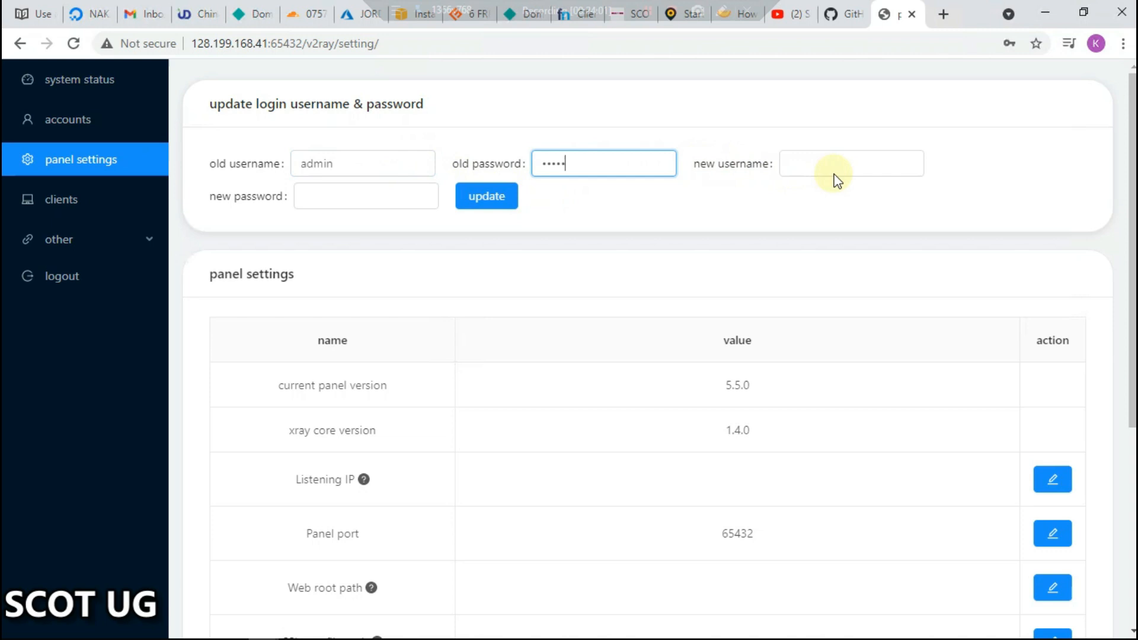
{"action": "left_click", "coordinate": [850, 164]}
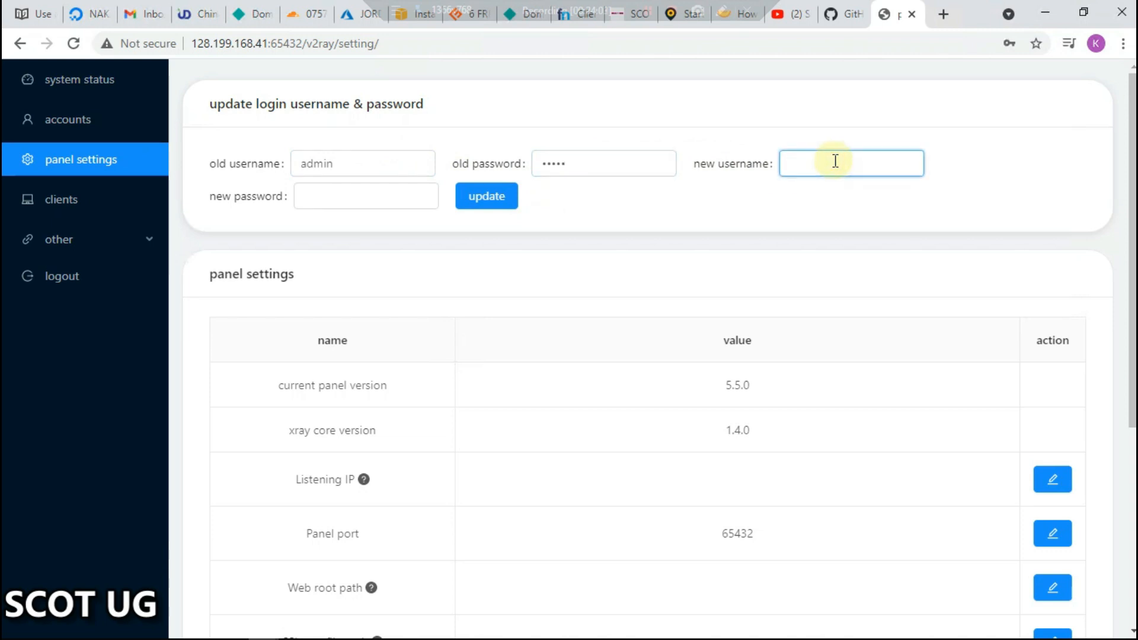
{"action": "type", "text": "SCOTUG"}
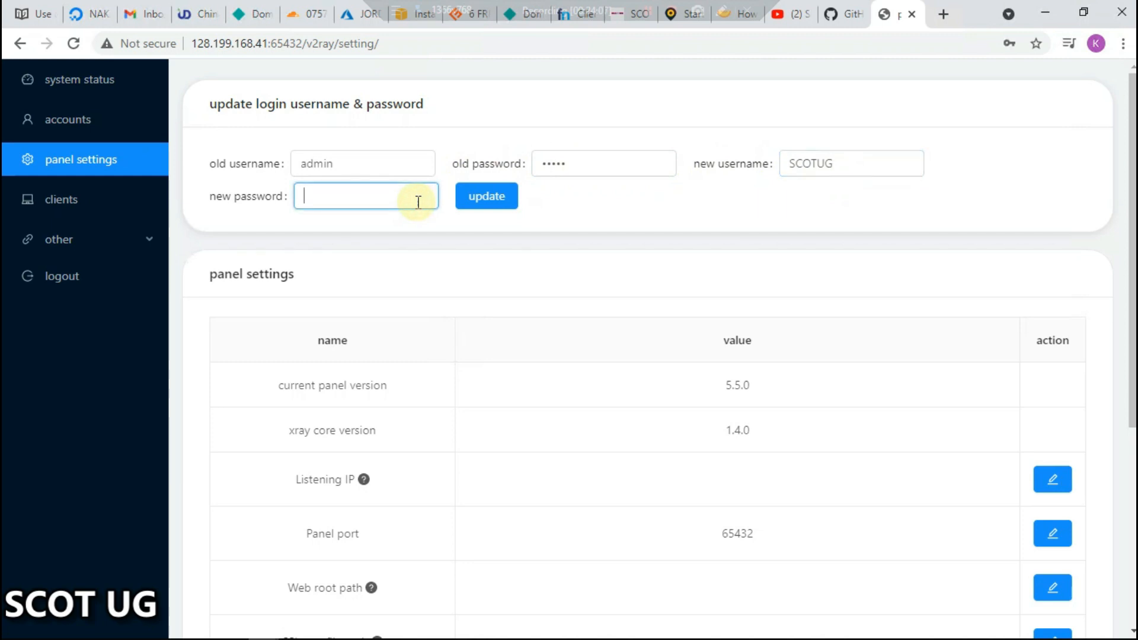
{"action": "type", "text": "••••••"}
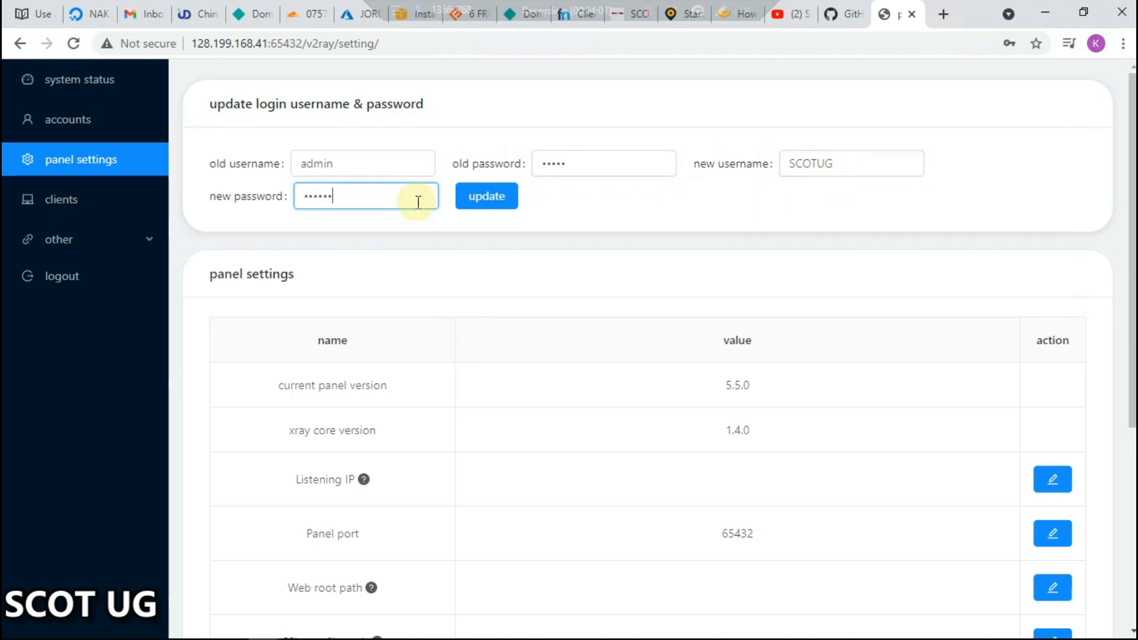
- Set the login page title to 'SCOT UG', leaving the traffic interval setting unchanged
{"action": "scroll", "scroll_direction": "down", "scroll_amount": 3}
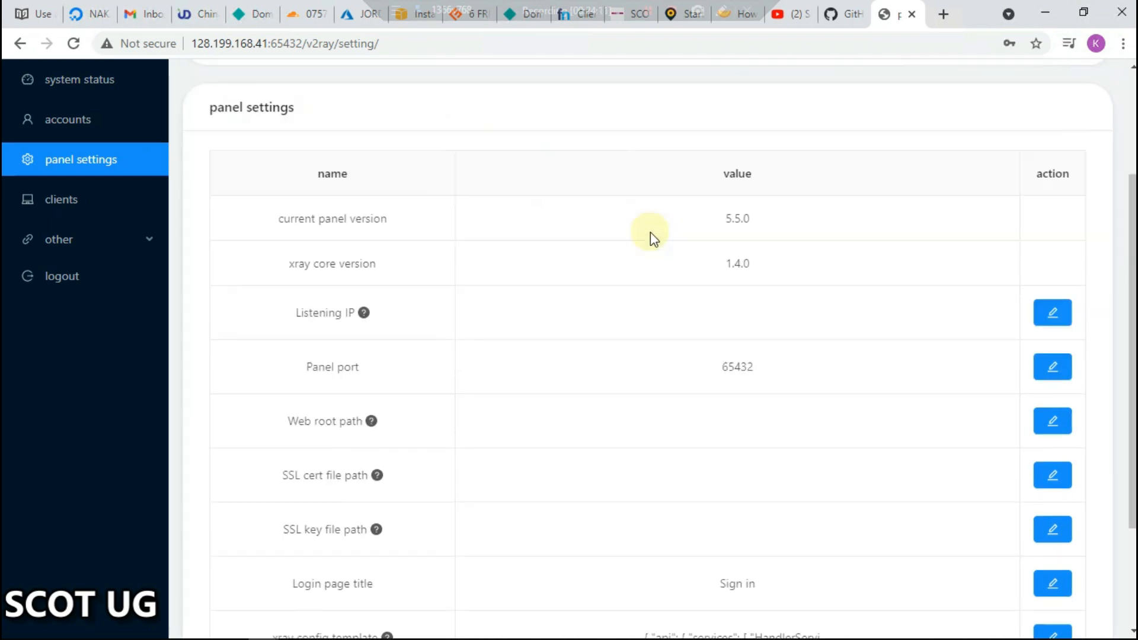
{"action": "scroll", "scroll_direction": "down", "scroll_amount": 3}
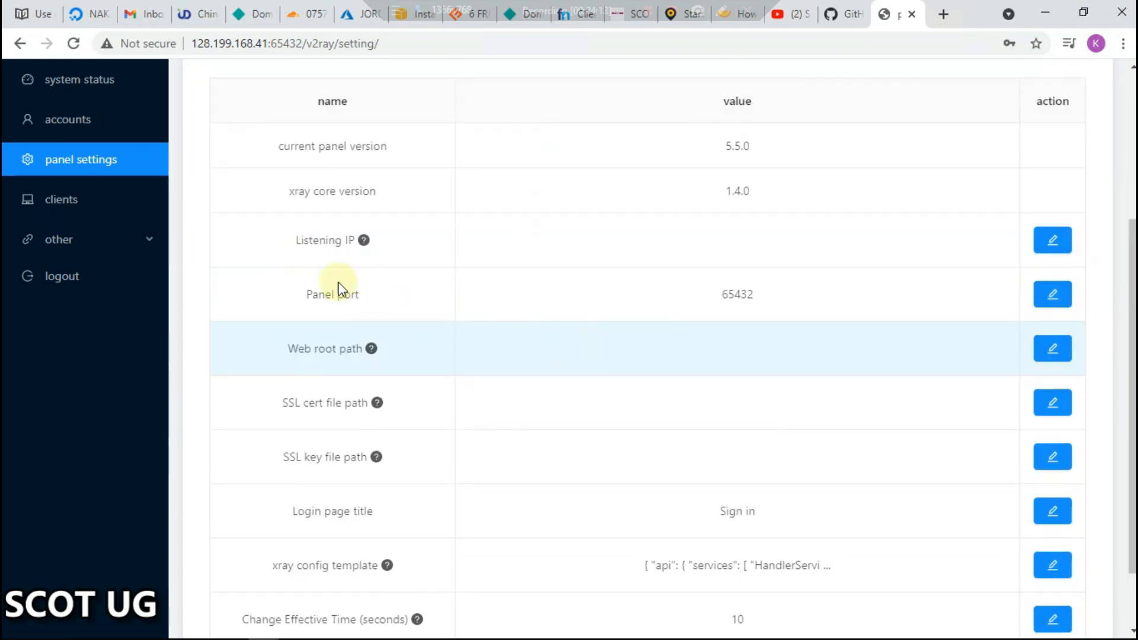
{"action": "mouse_move", "coordinate": [780, 526]}
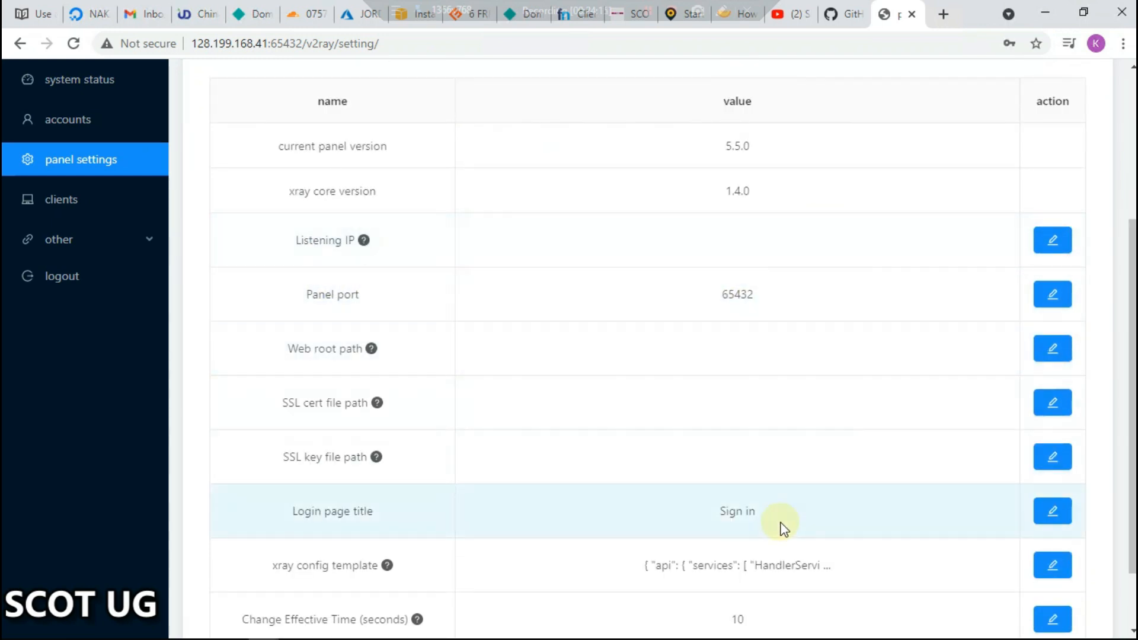
{"action": "scroll", "scroll_direction": "down", "scroll_amount": 3}
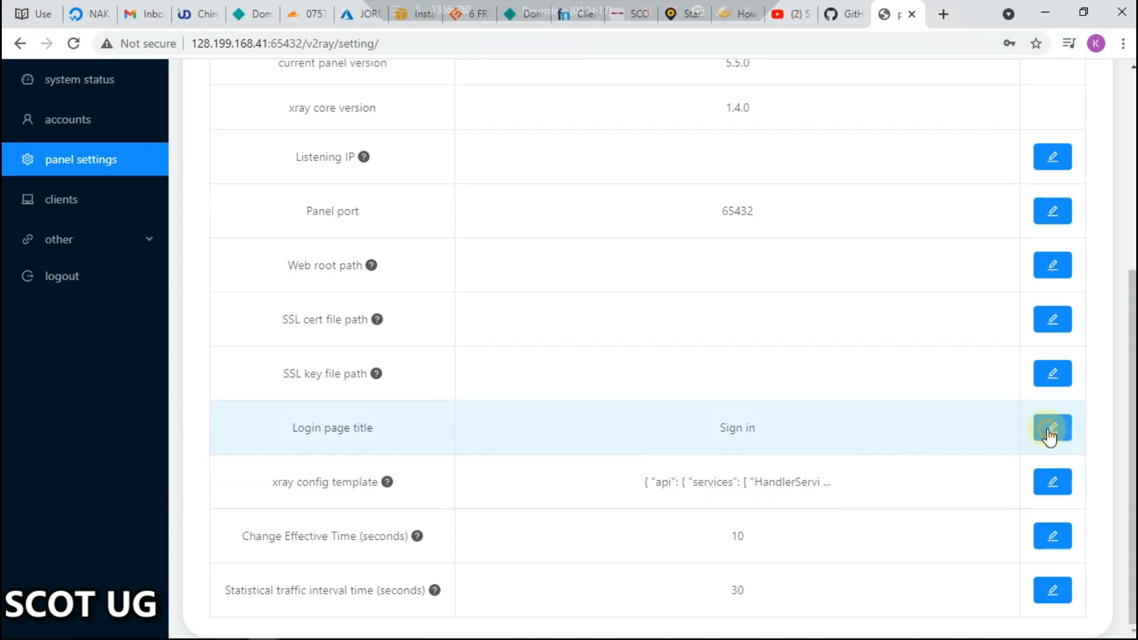
{"action": "left_click", "coordinate": [1051, 427]}
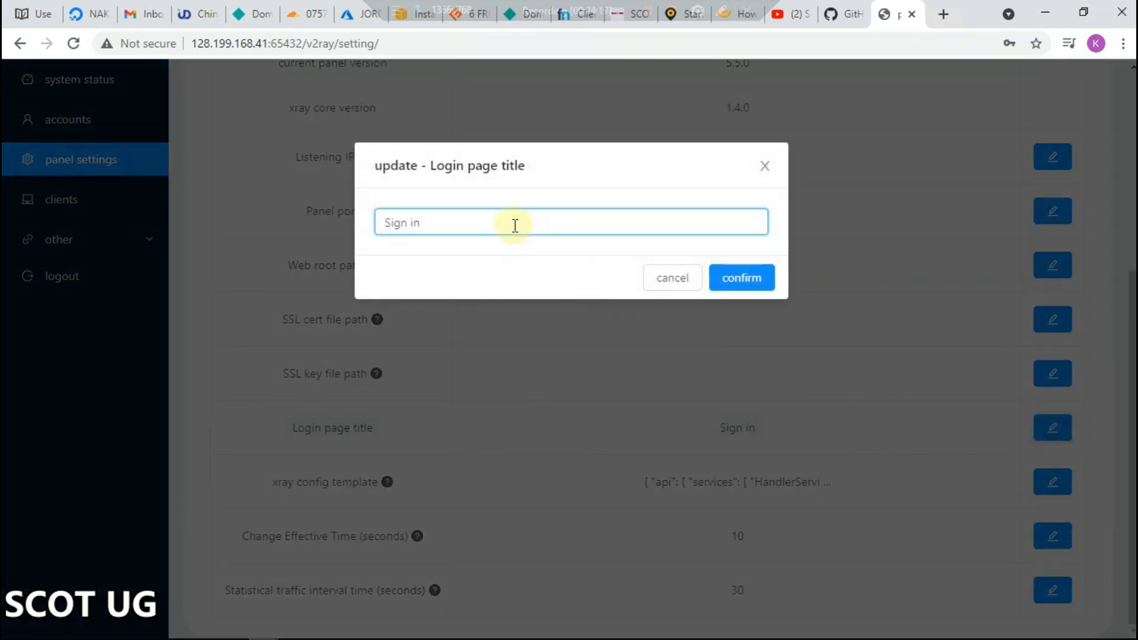
{"action": "type", "text": "SCOT UG"}
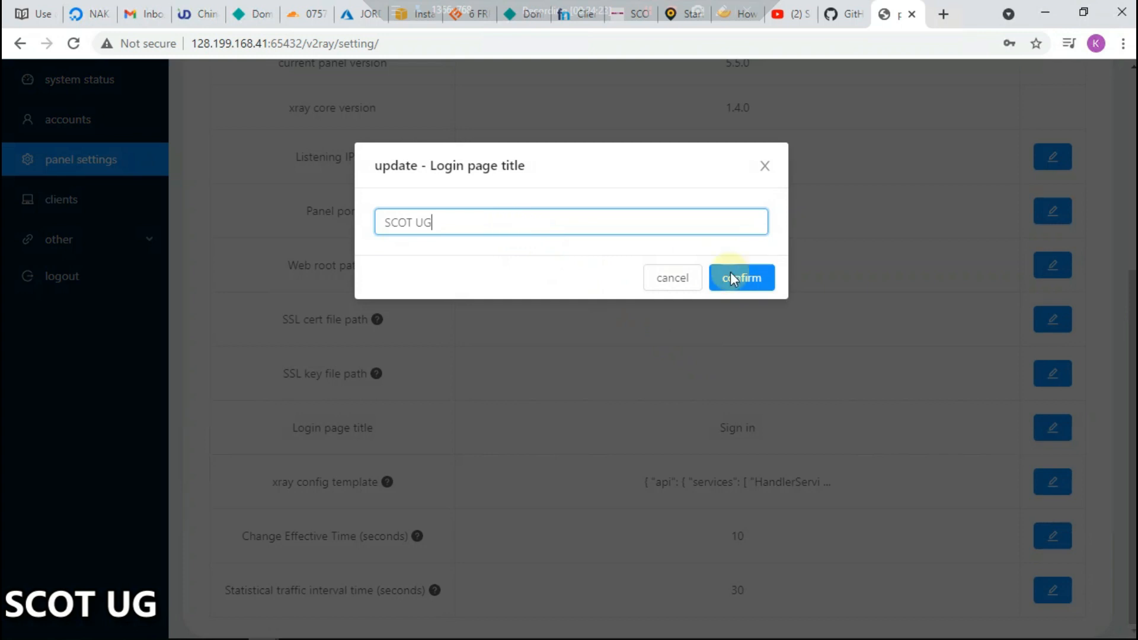
{"action": "left_click", "coordinate": [740, 277]}
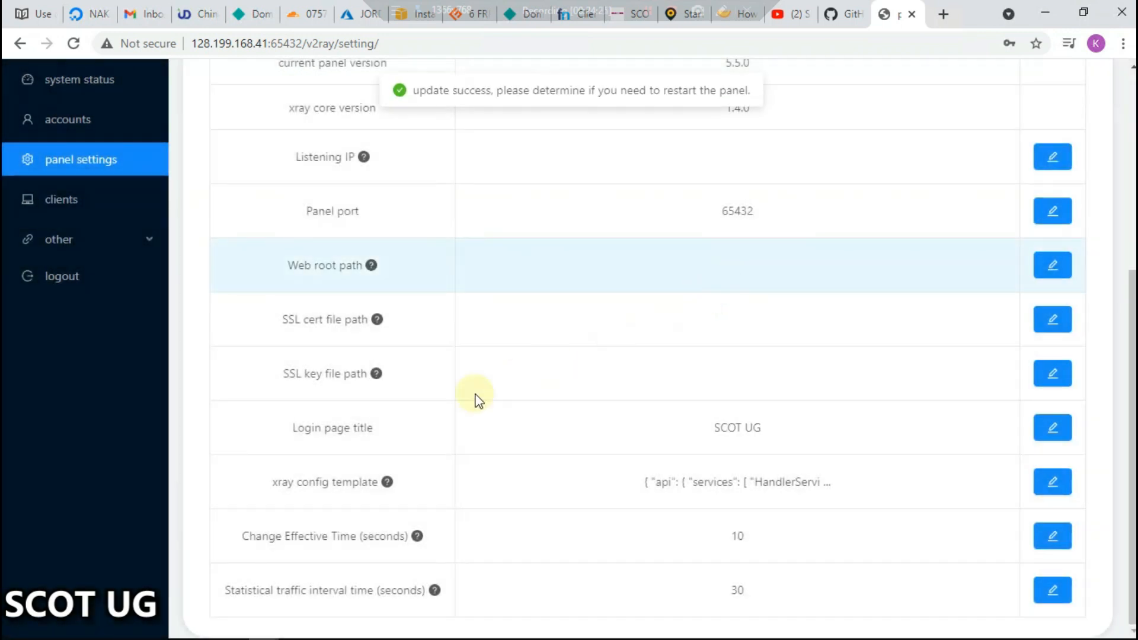
{"action": "left_click", "coordinate": [1051, 589]}
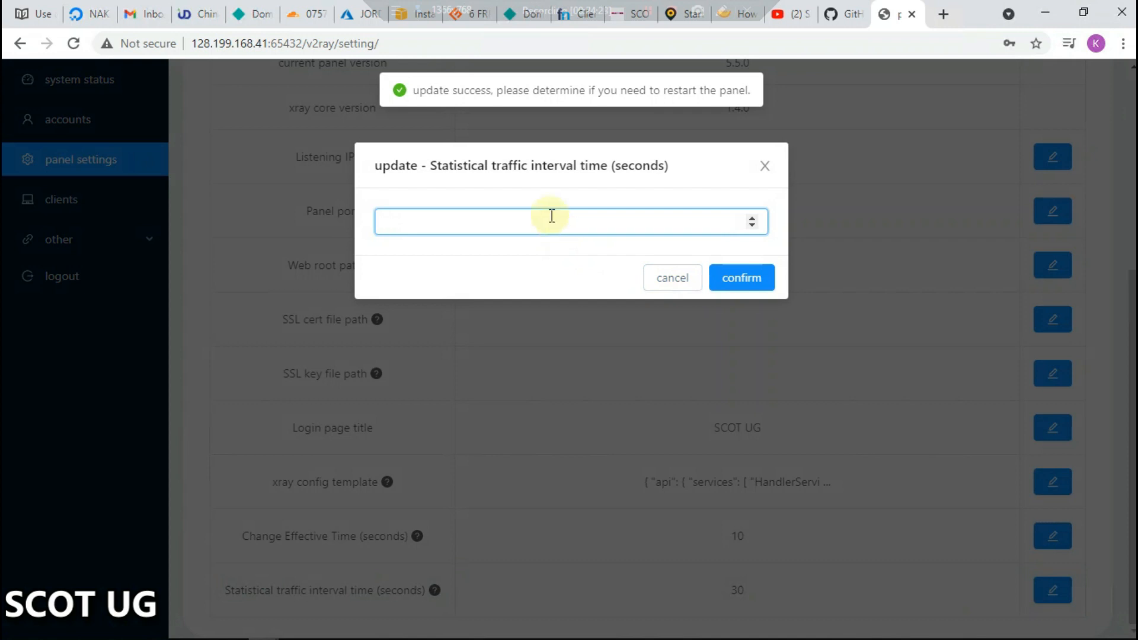
{"action": "left_click", "coordinate": [740, 278]}
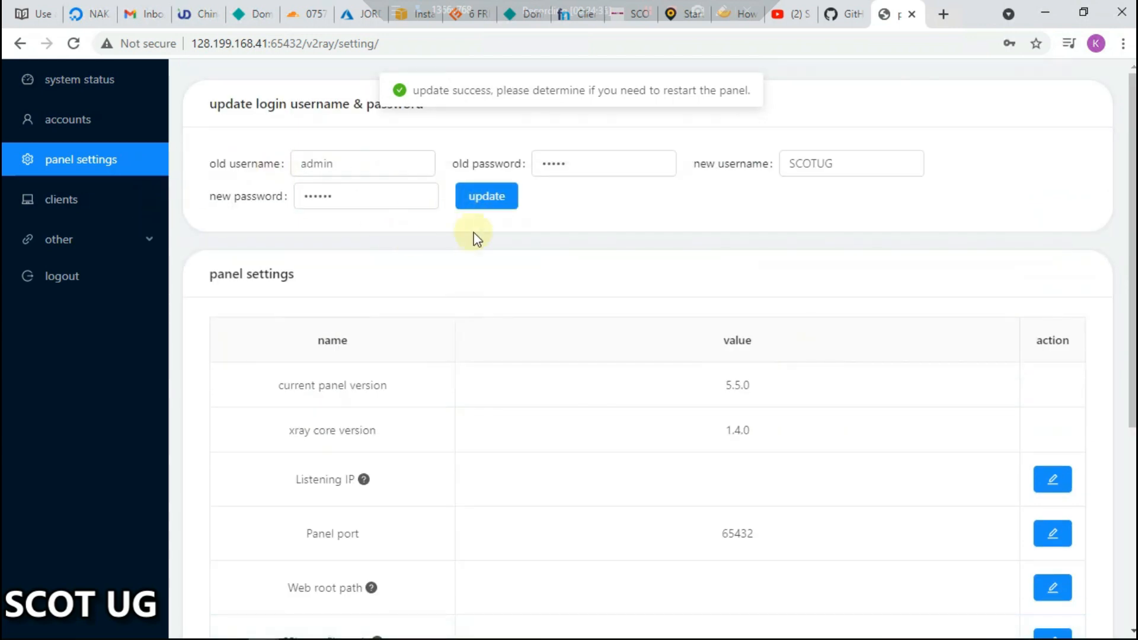
- Save the SCOTUG credentials, log out, and dismiss Chrome's save-password offer
{"action": "left_click", "coordinate": [485, 196]}
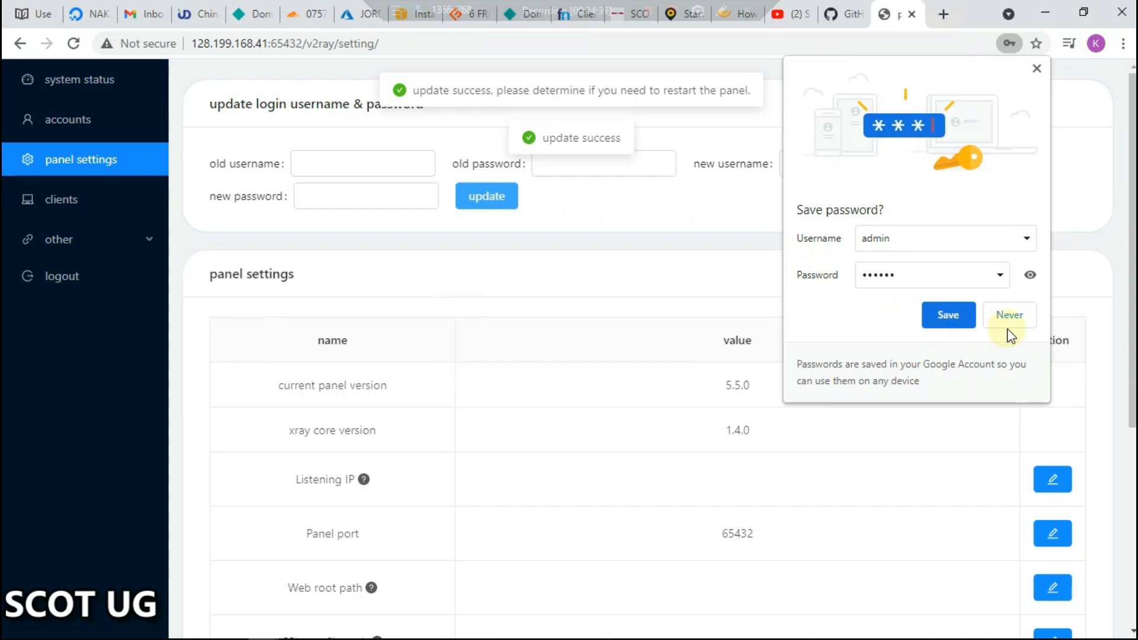
{"action": "mouse_move", "coordinate": [668, 254]}
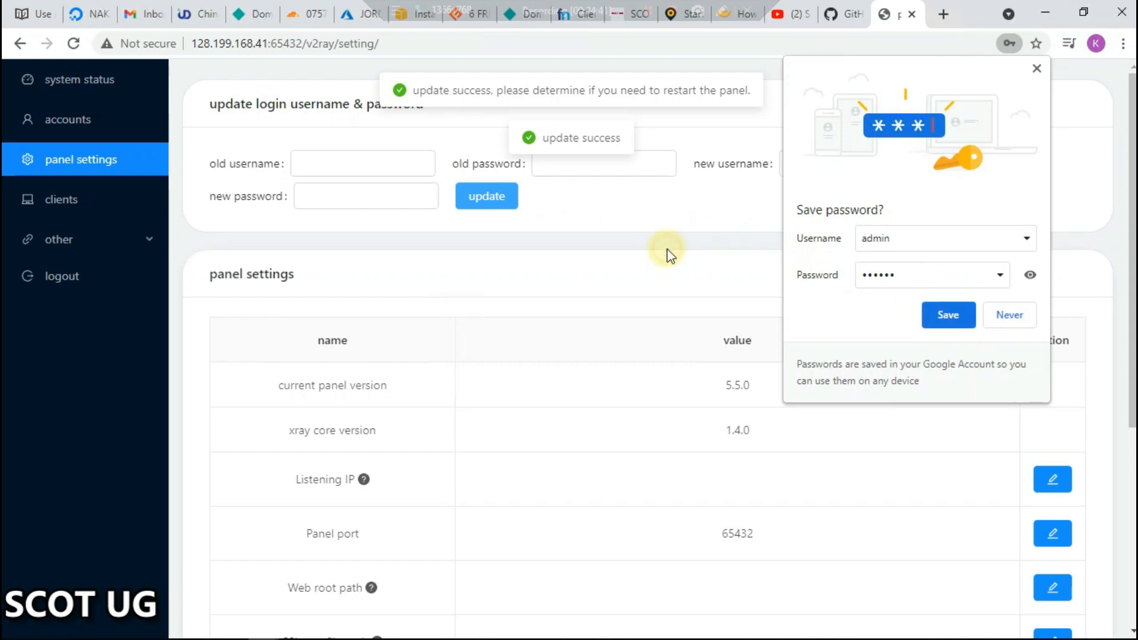
{"action": "left_click", "coordinate": [62, 275]}
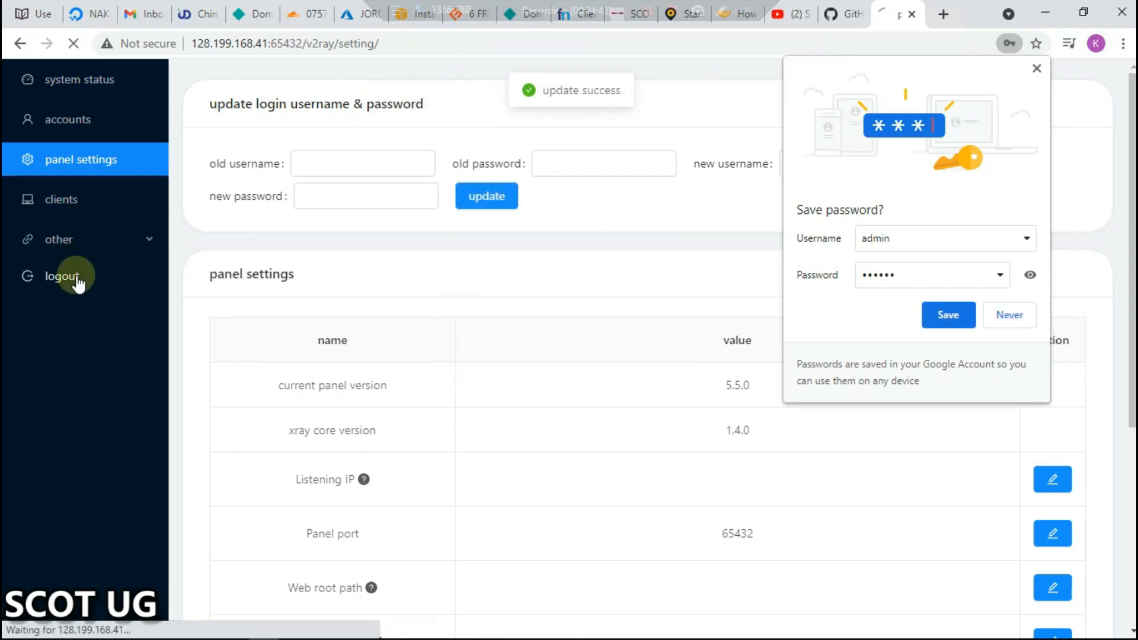
{"action": "left_click", "coordinate": [62, 276]}
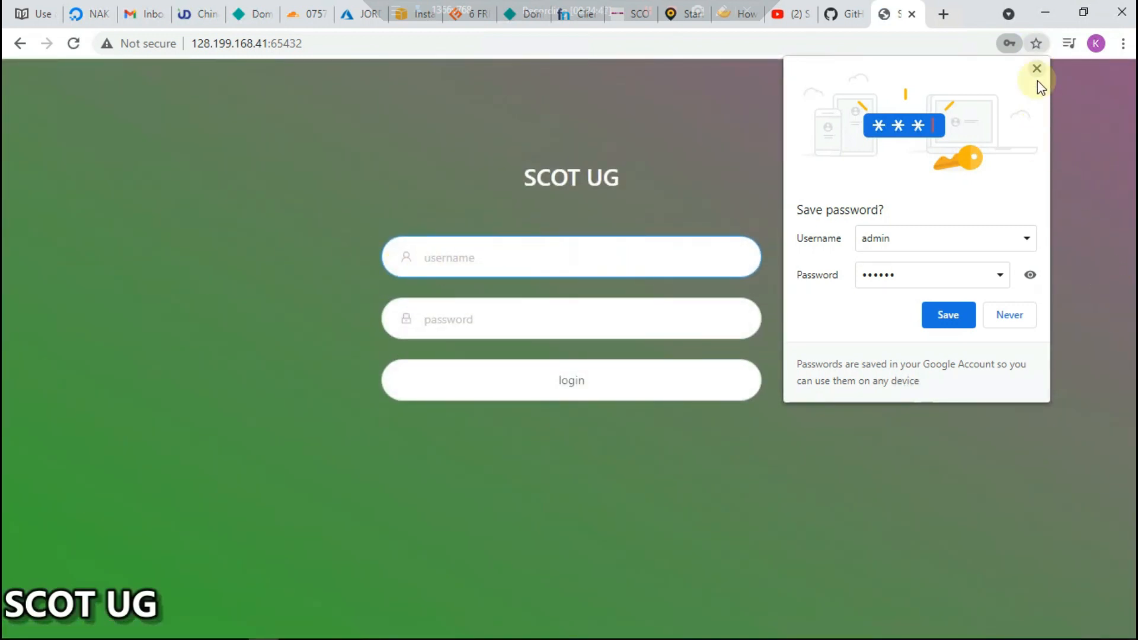
{"action": "left_click", "coordinate": [1036, 68]}
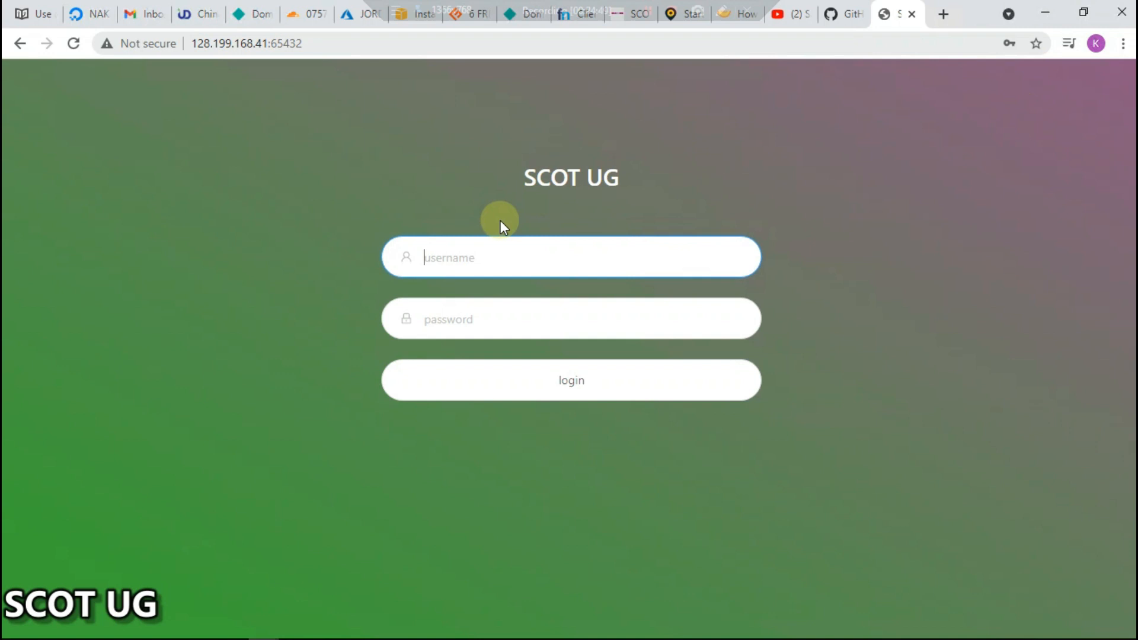
{"action": "type", "text": "s"}
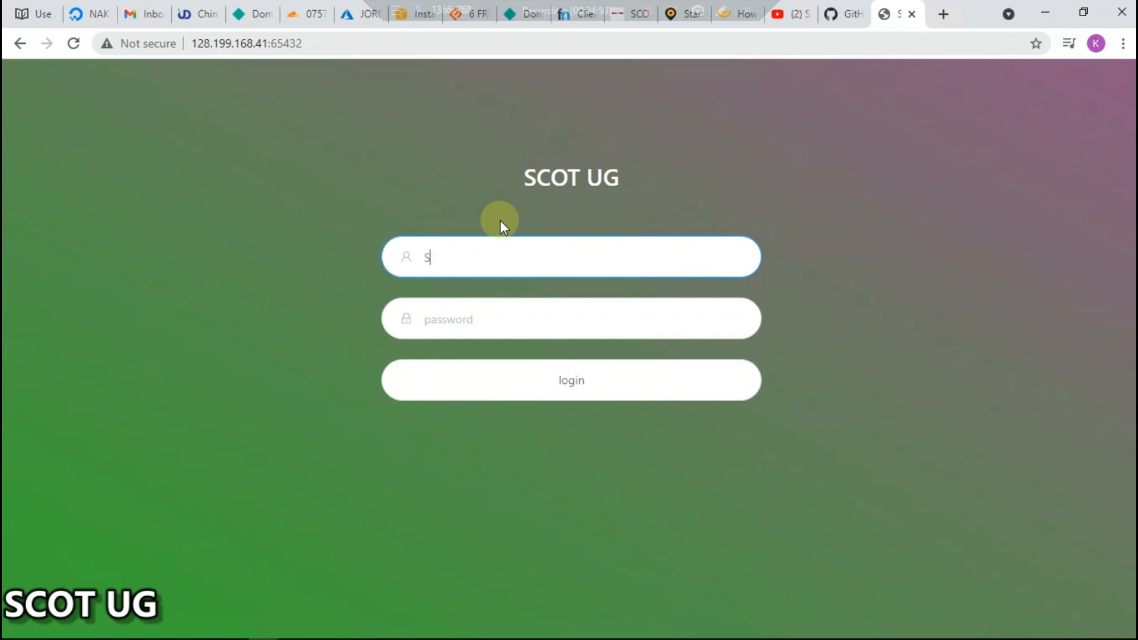
{"action": "type", "text": "COTUG"}
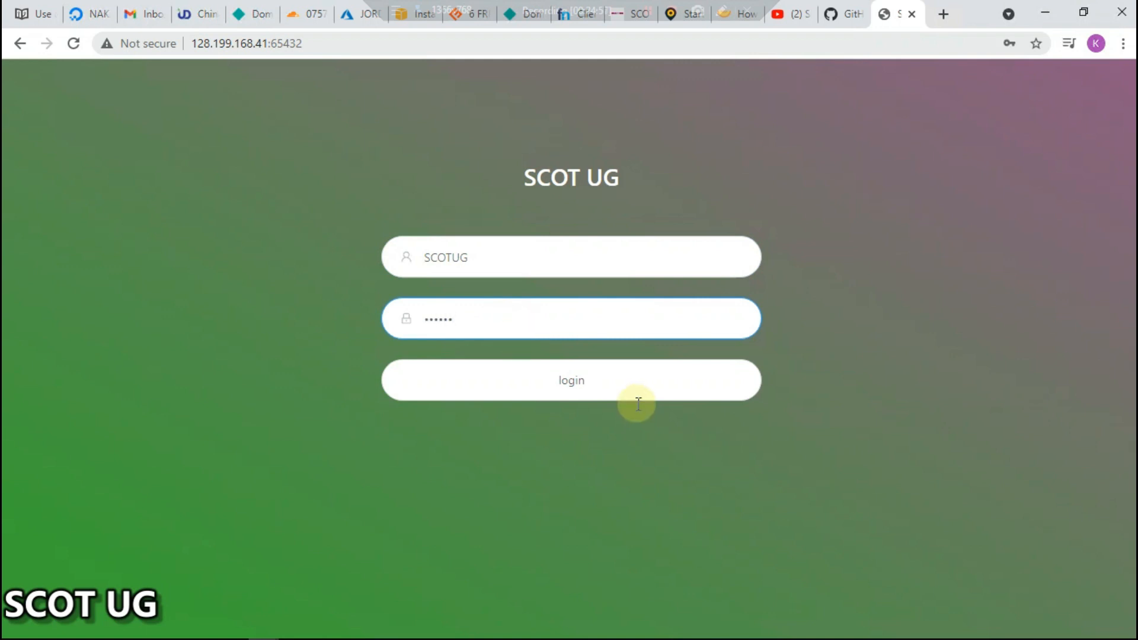
{"action": "left_click", "coordinate": [570, 379]}
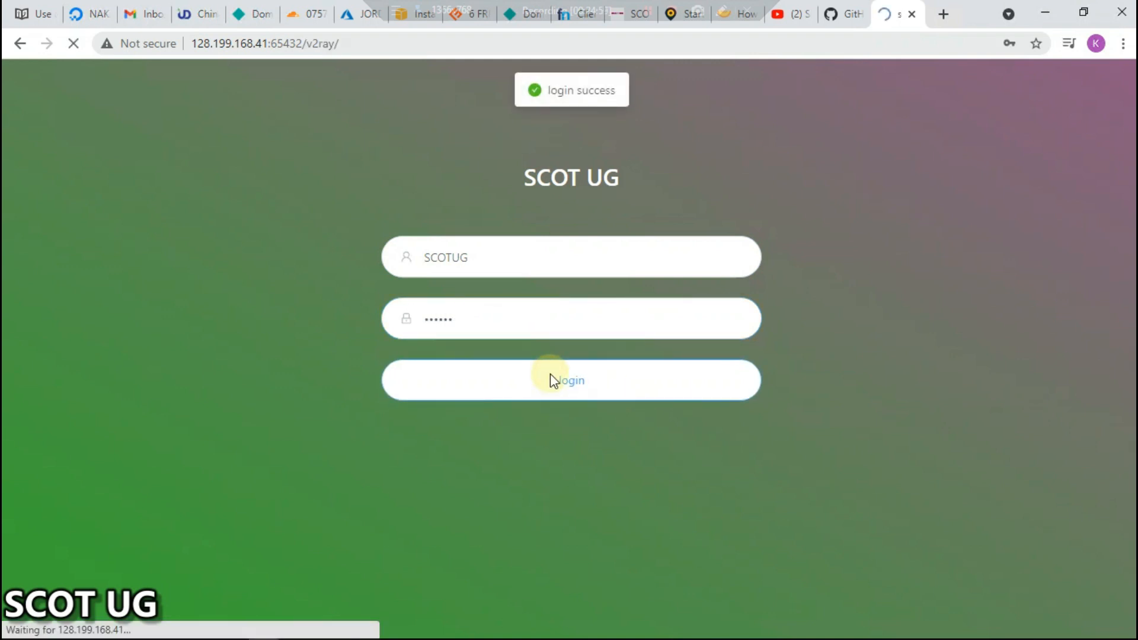
{"action": "left_click", "coordinate": [572, 379]}
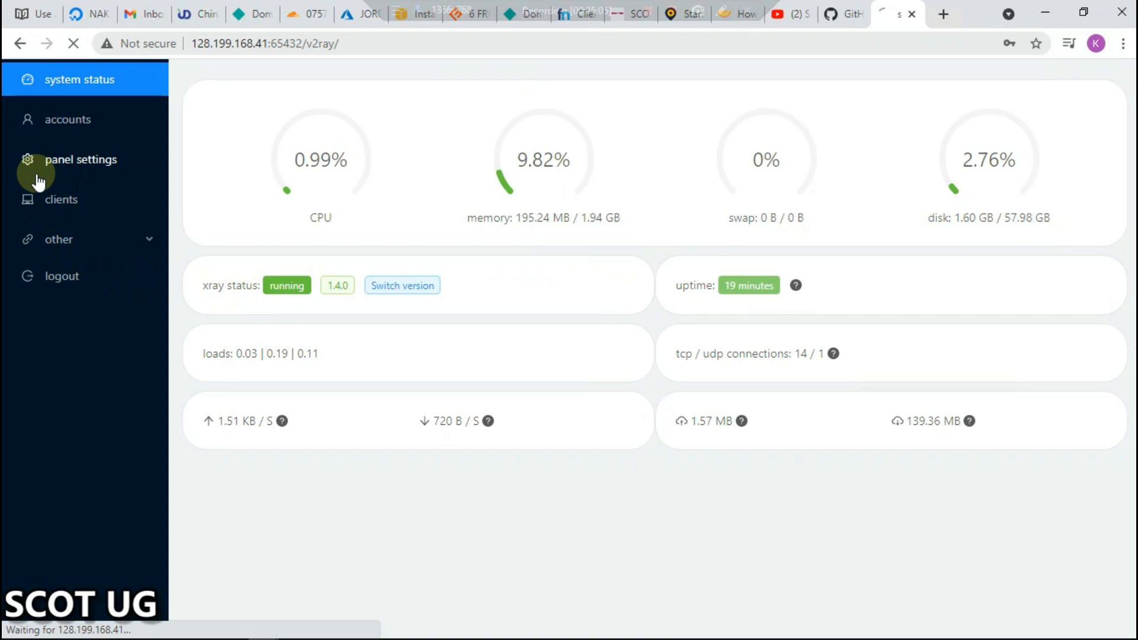
- Start a new vmess account with remark scotug
{"action": "left_click", "coordinate": [80, 158]}
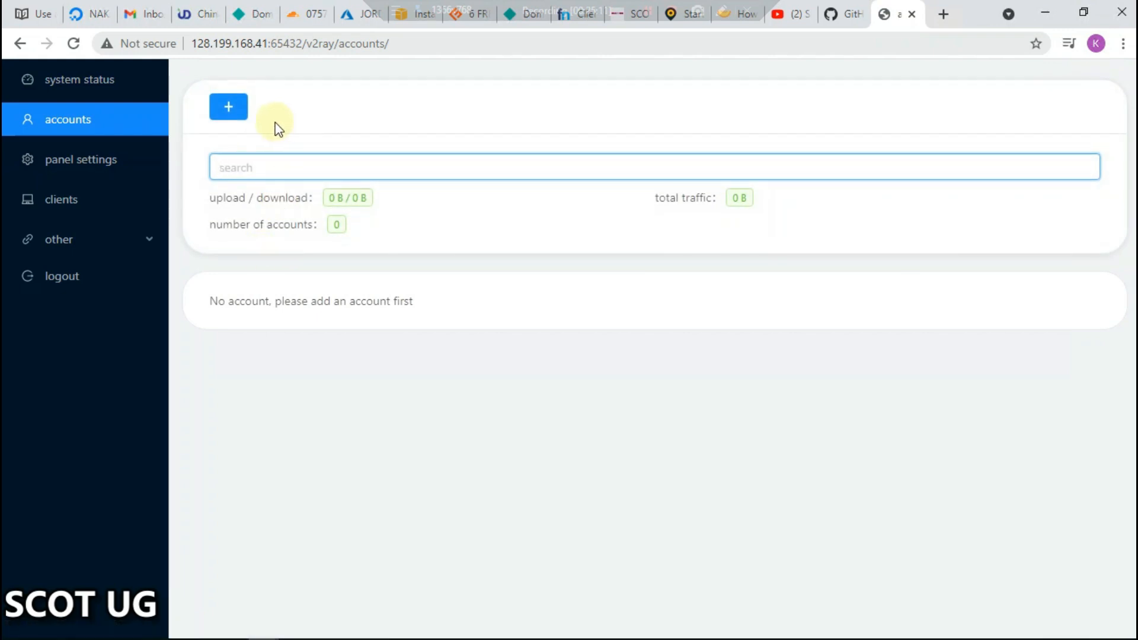
{"action": "left_click", "coordinate": [228, 107]}
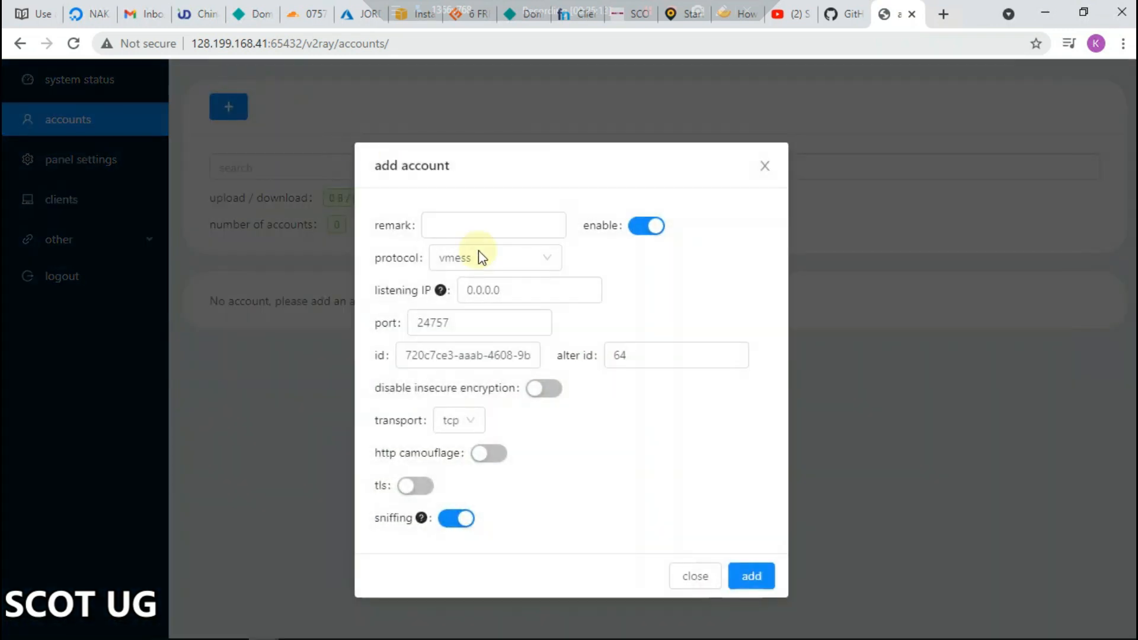
{"action": "left_click", "coordinate": [493, 225]}
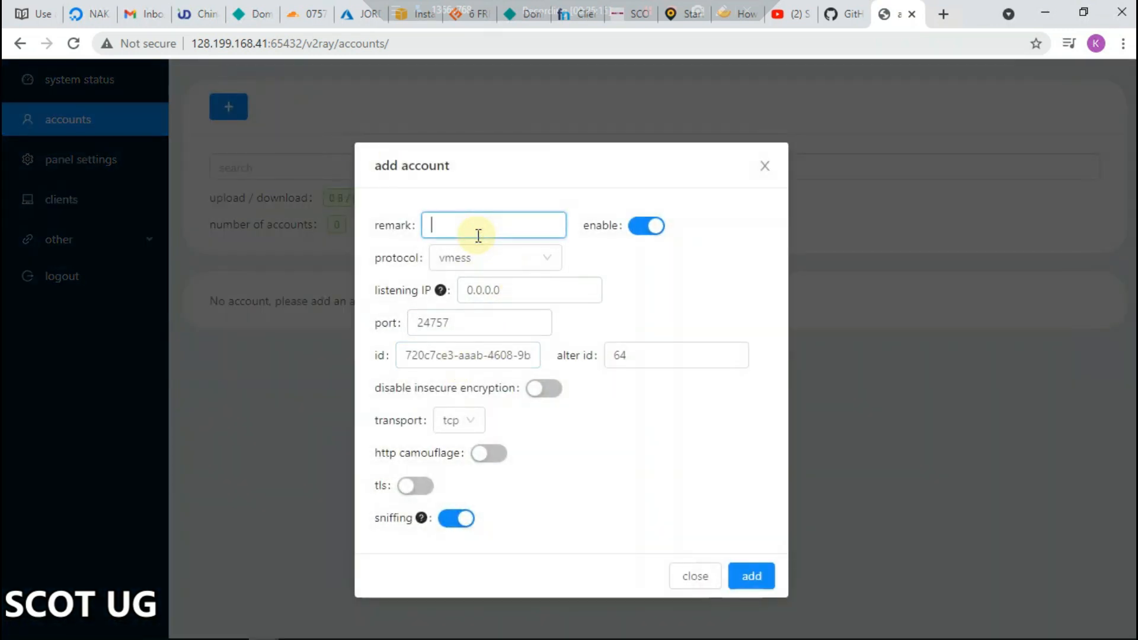
{"action": "type", "text": "scotug"}
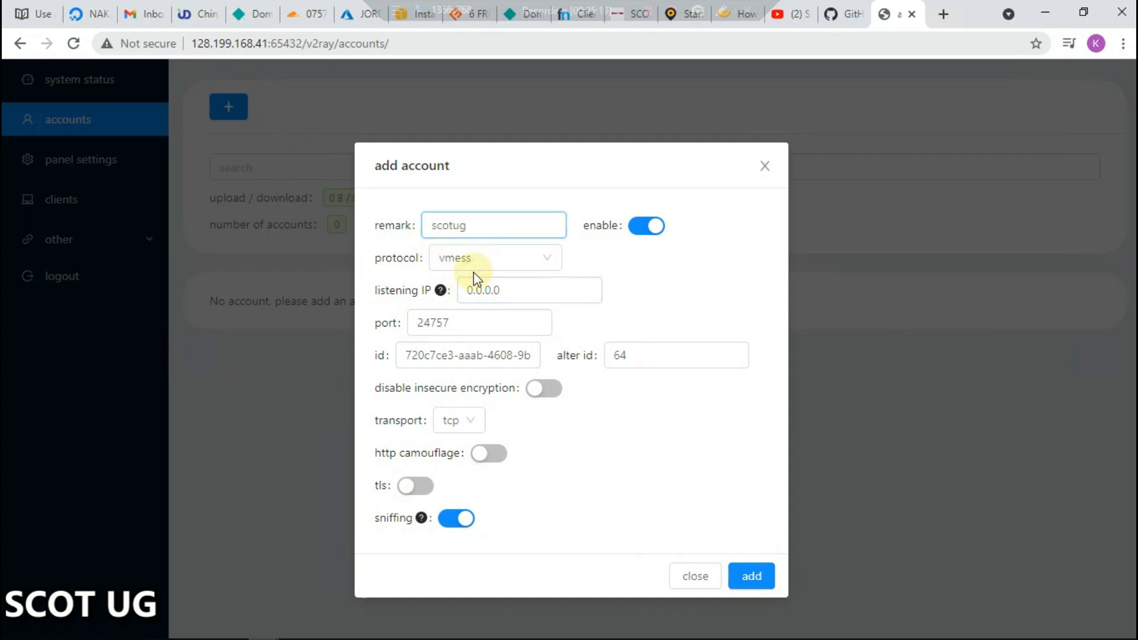
{"action": "left_click", "coordinate": [495, 258]}
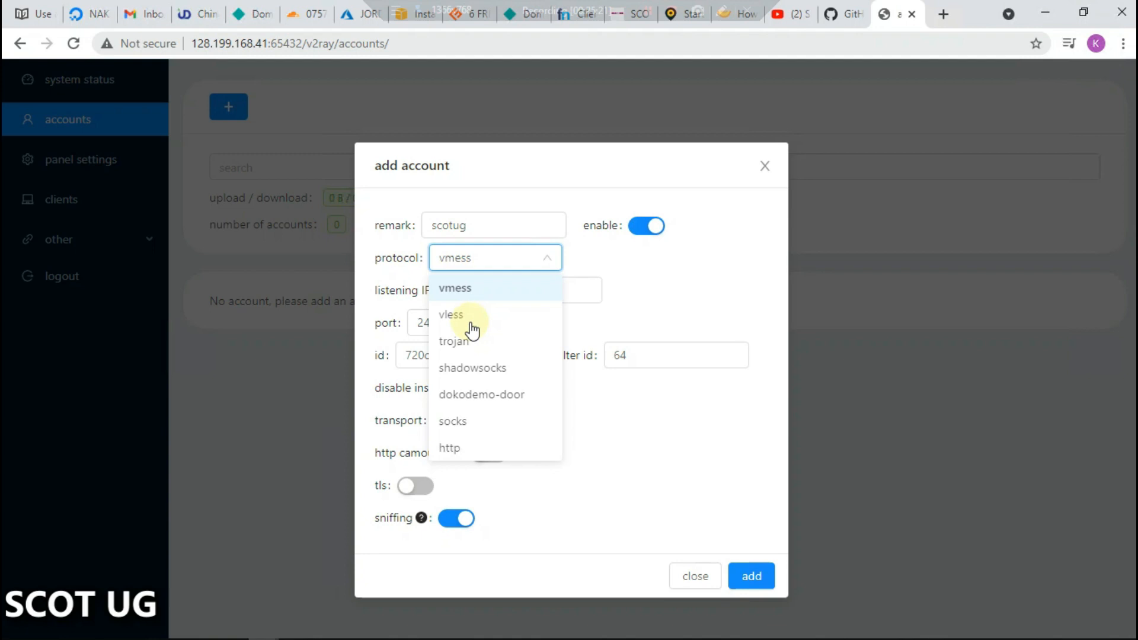
{"action": "mouse_move", "coordinate": [462, 376]}
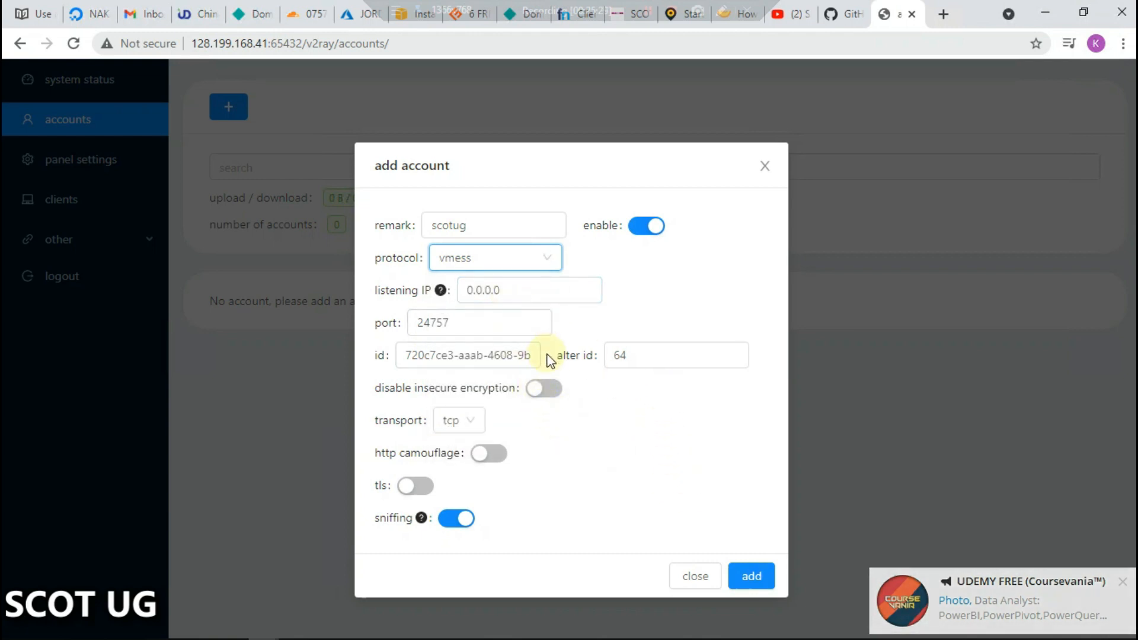
- Set websocket transport with path /SCOTUG and switch TLS on
{"action": "left_click", "coordinate": [458, 420]}
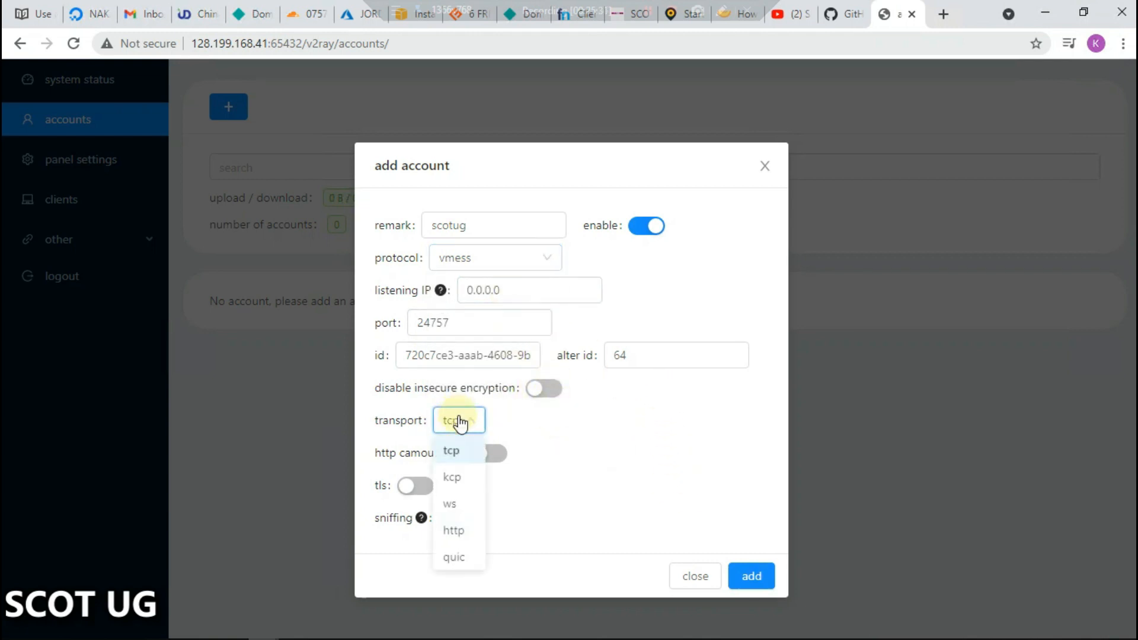
{"action": "left_click", "coordinate": [449, 504]}
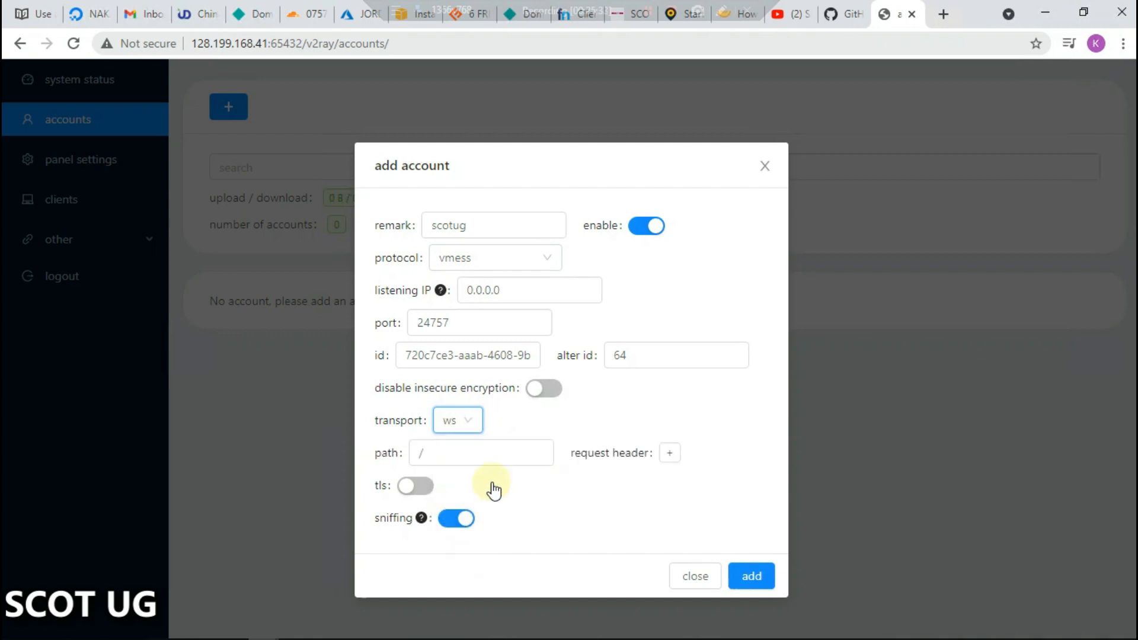
{"action": "left_click", "coordinate": [481, 453]}
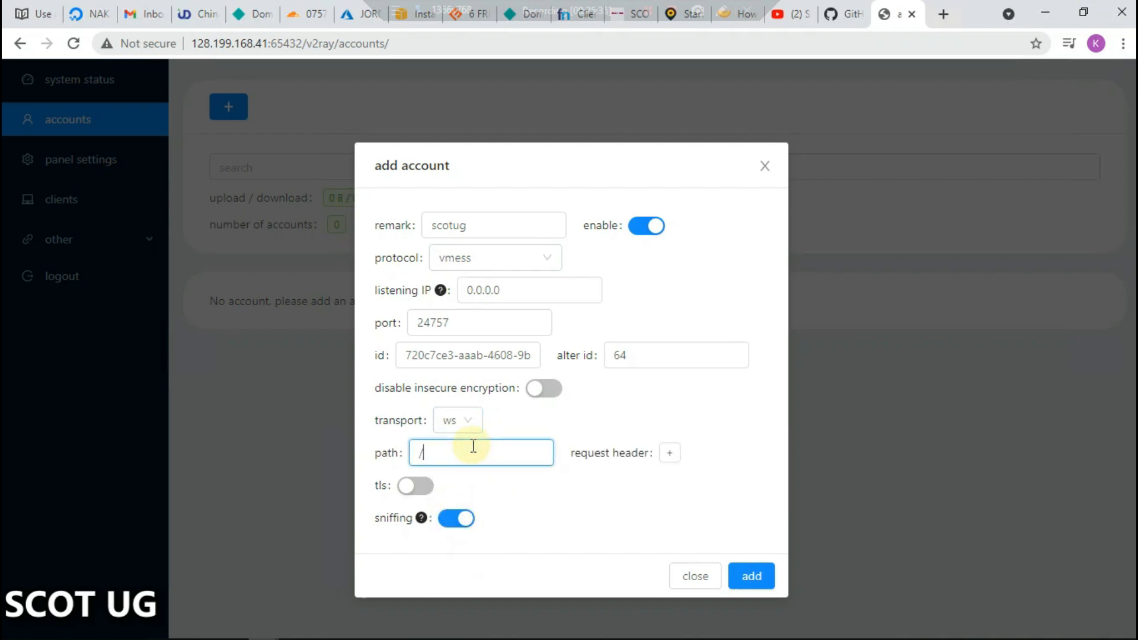
{"action": "left_click", "coordinate": [414, 485]}
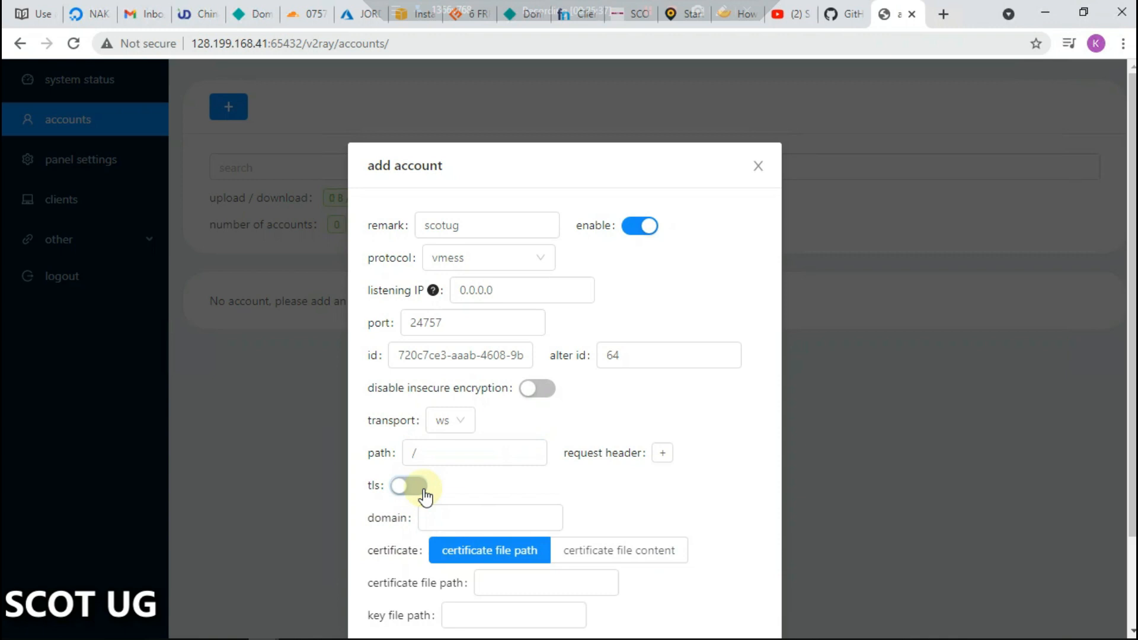
{"action": "left_click", "coordinate": [408, 485]}
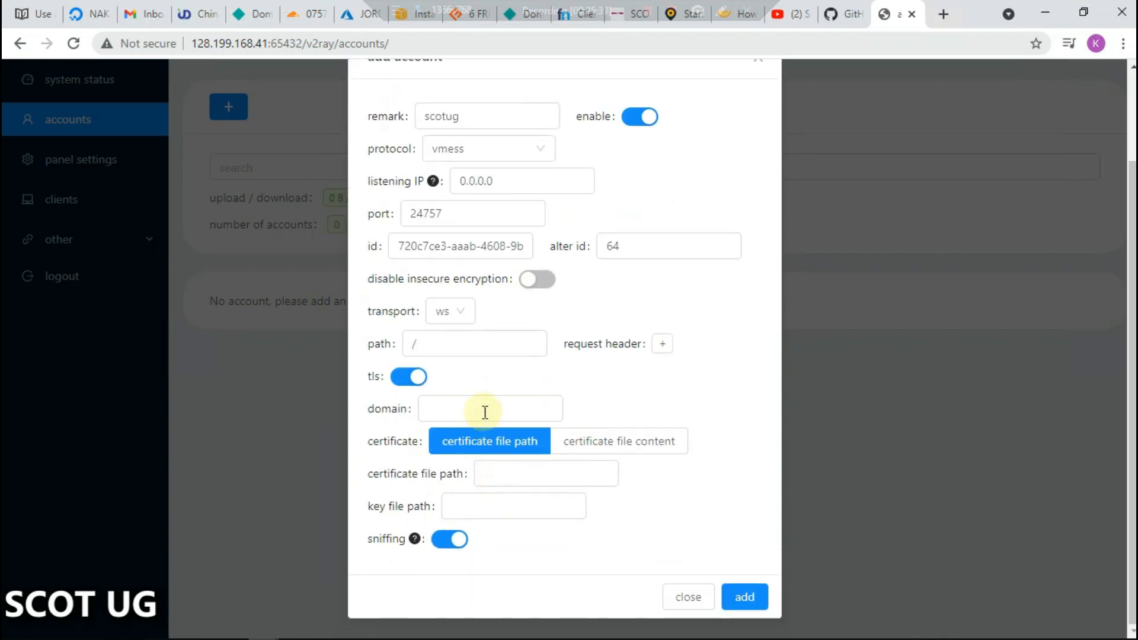
{"action": "left_click", "coordinate": [490, 408]}
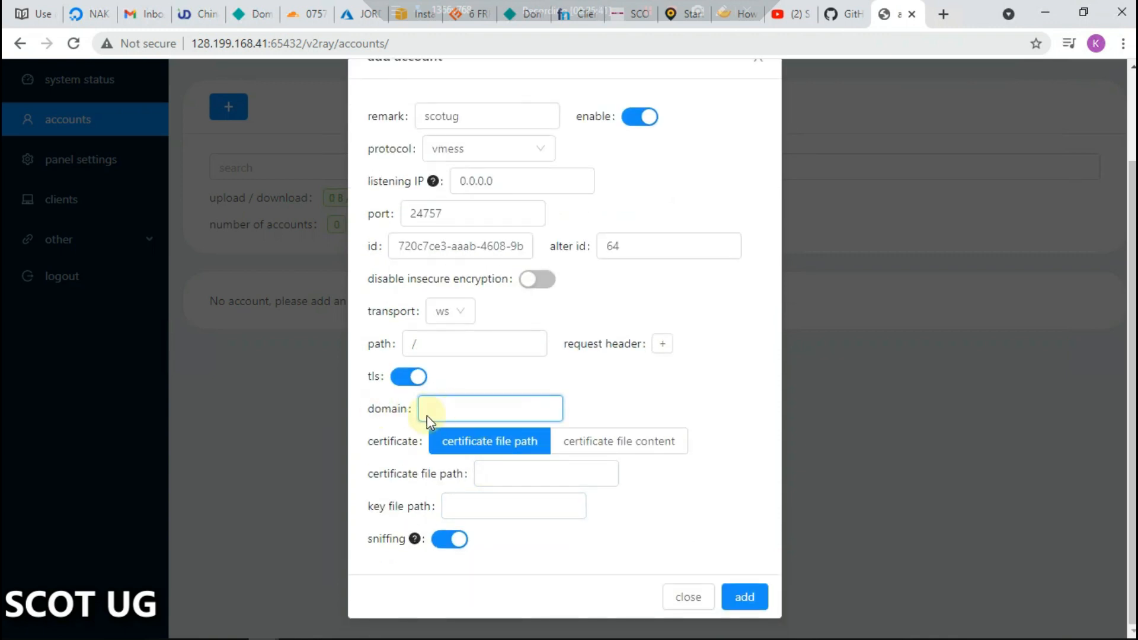
{"action": "mouse_move", "coordinate": [369, 405]}
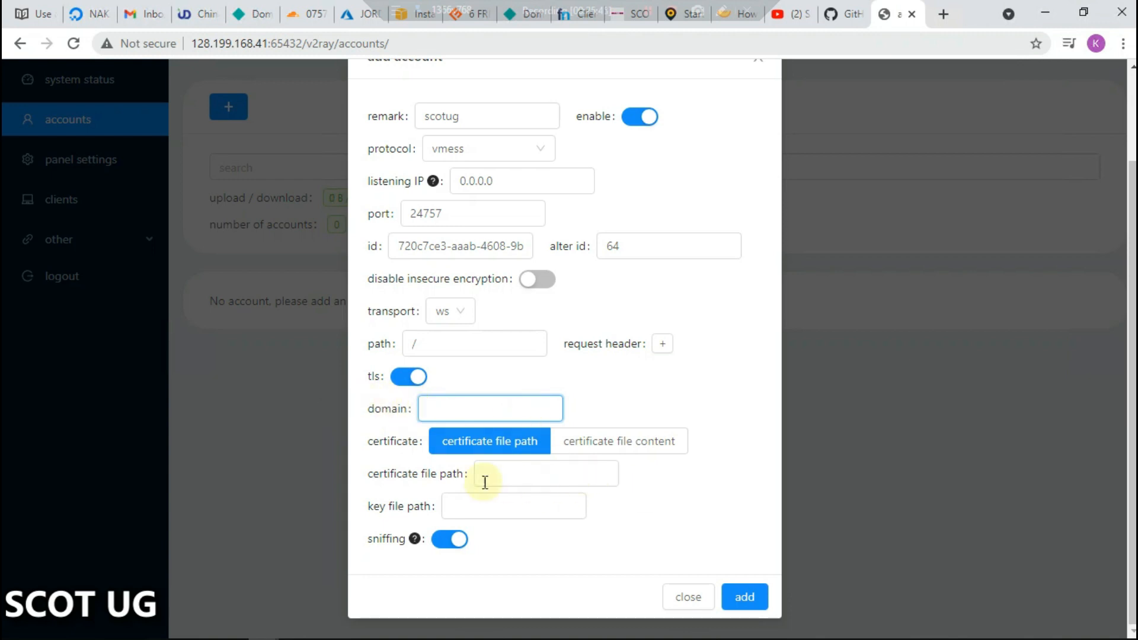
{"action": "mouse_move", "coordinate": [374, 526]}
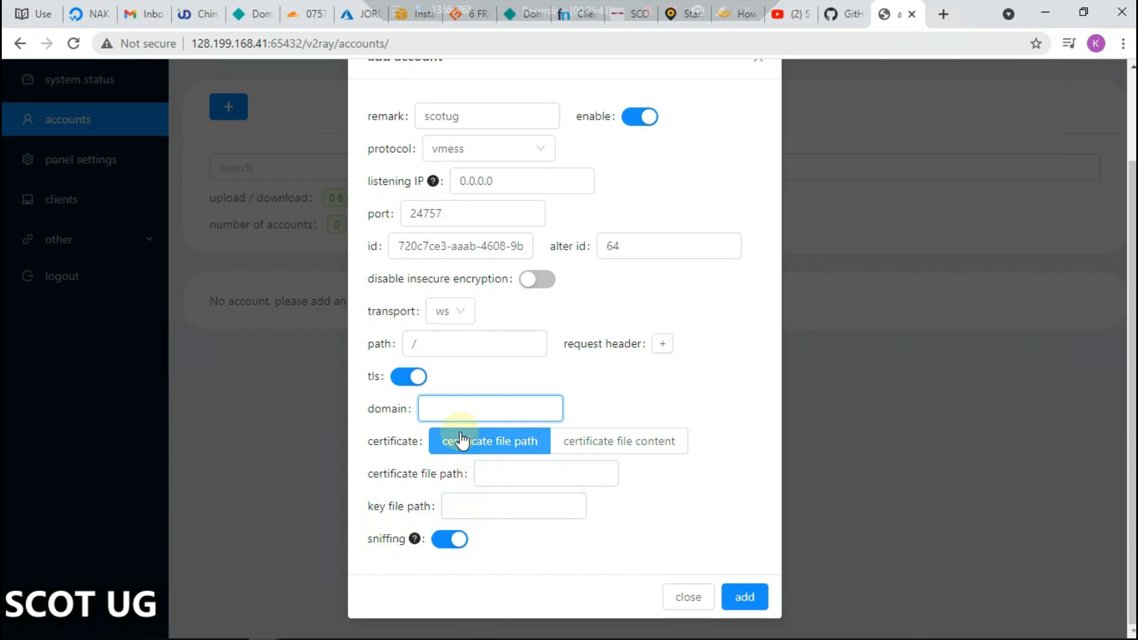
{"action": "left_click", "coordinate": [490, 407]}
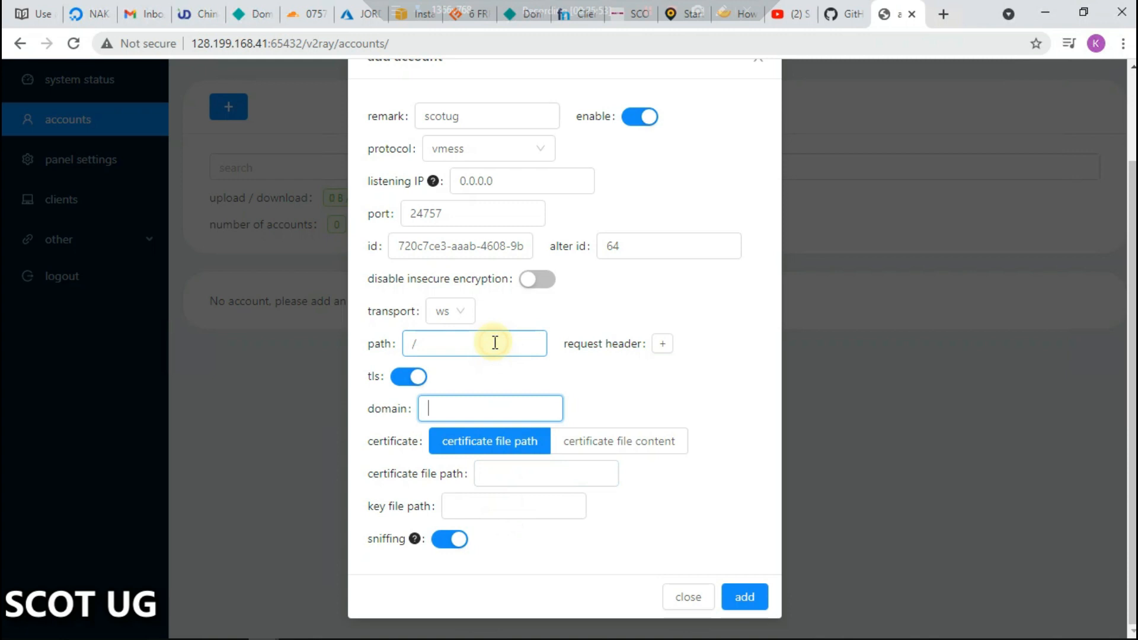
{"action": "type", "text": "SCOTUG"}
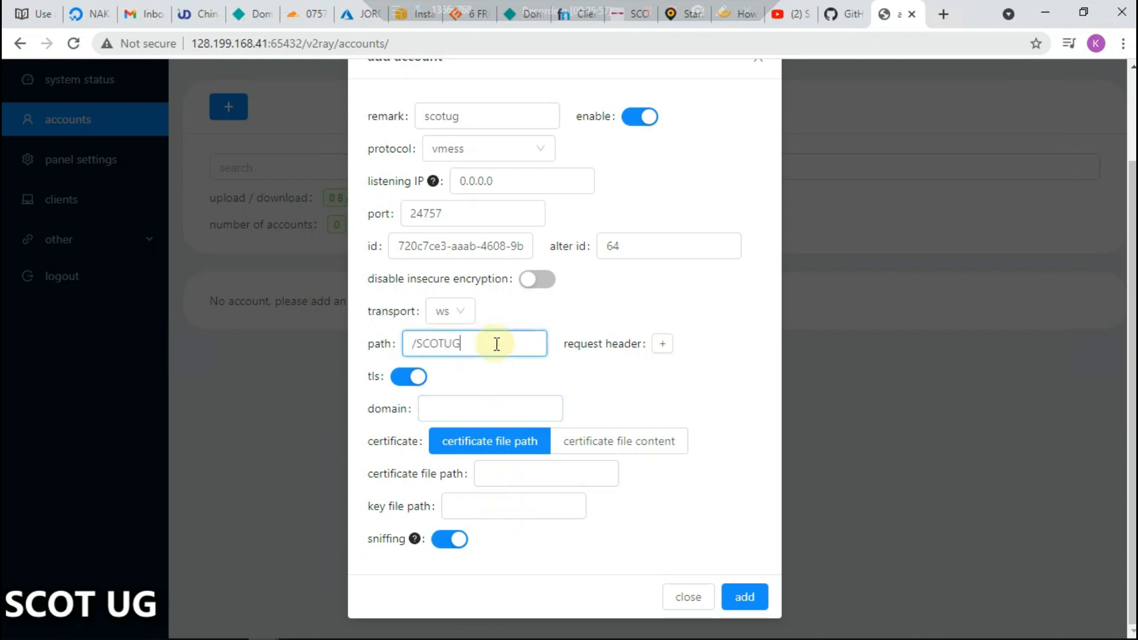
{"action": "mouse_move", "coordinate": [385, 407]}
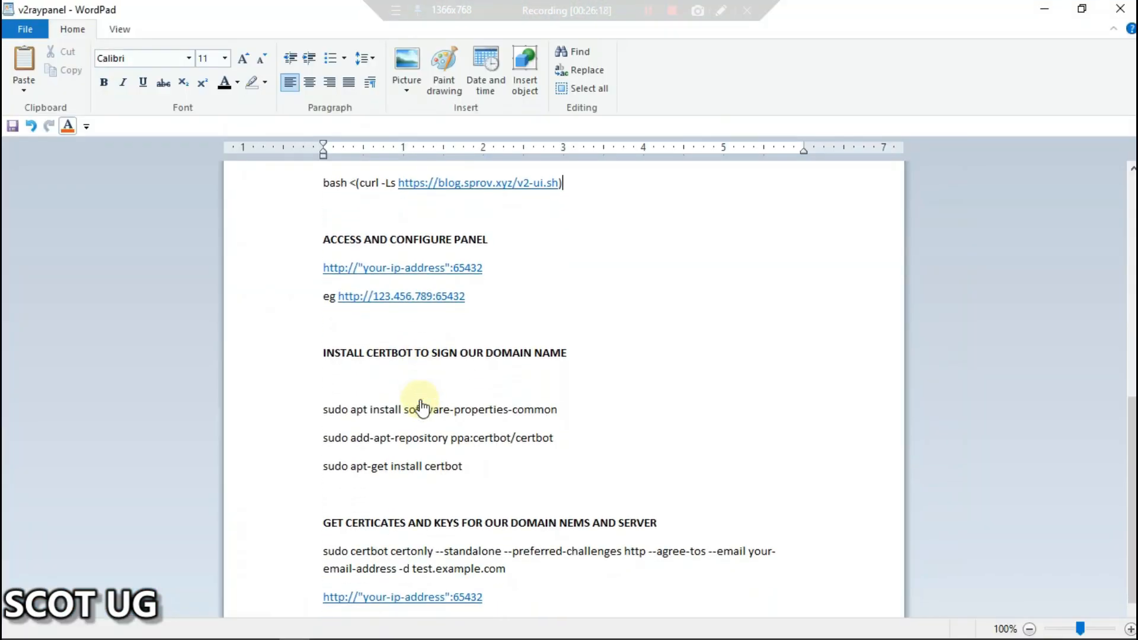
{"action": "mouse_move", "coordinate": [367, 362]}
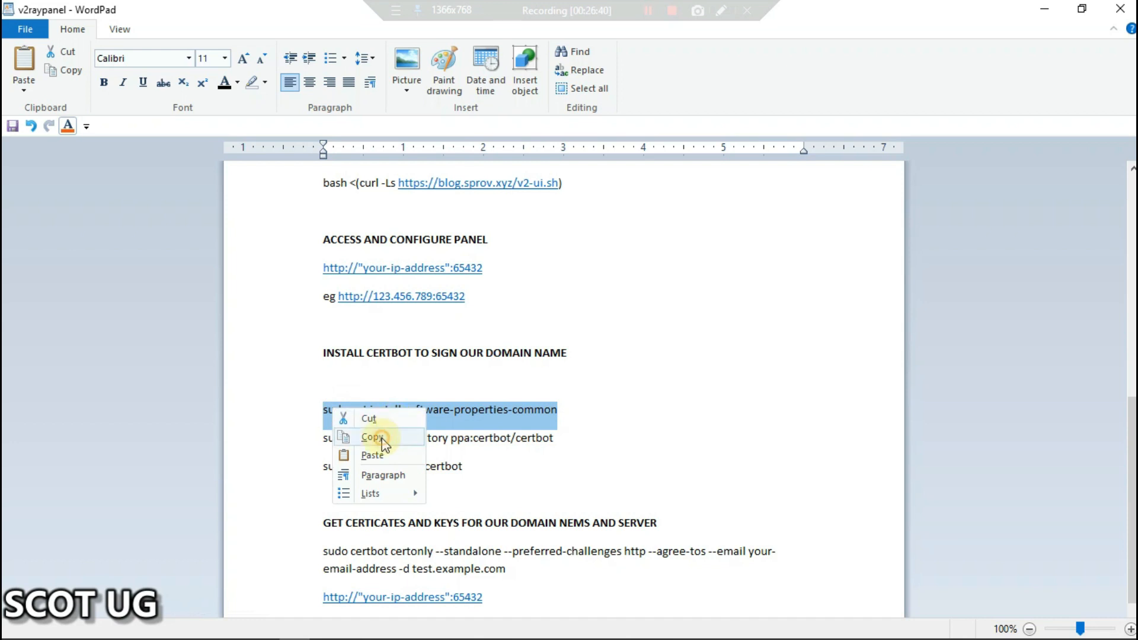
- Copy the 'sudo apt install software-properties-common' line from the WordPad notes
{"action": "left_click", "coordinate": [375, 436]}
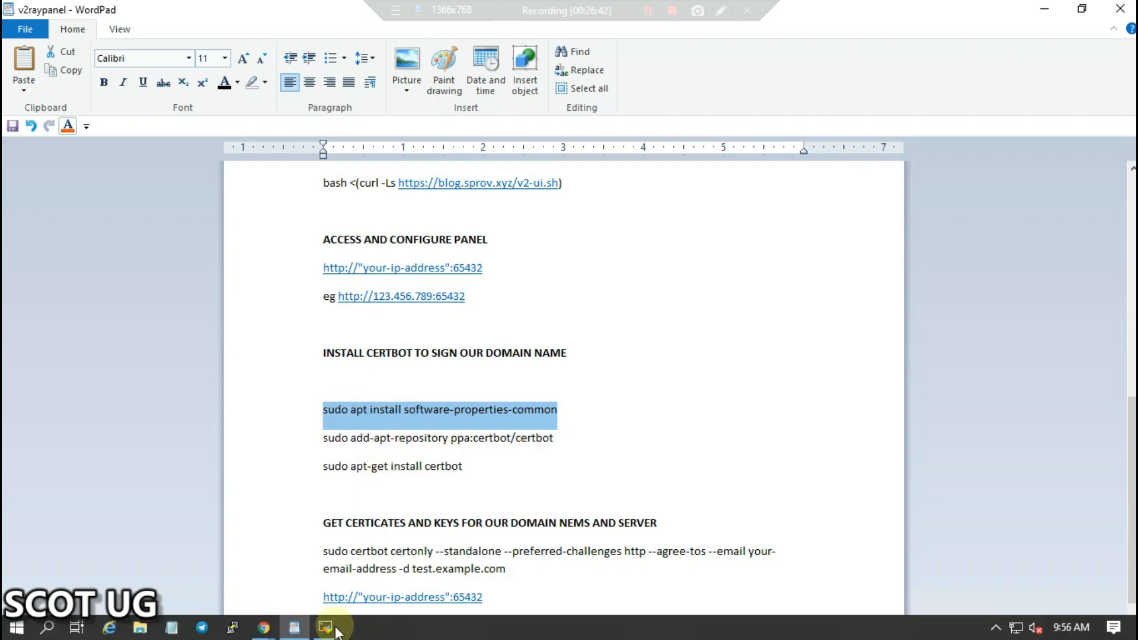
- Install software-properties-common on the server via sudo apt install
{"action": "left_click", "coordinate": [323, 627]}
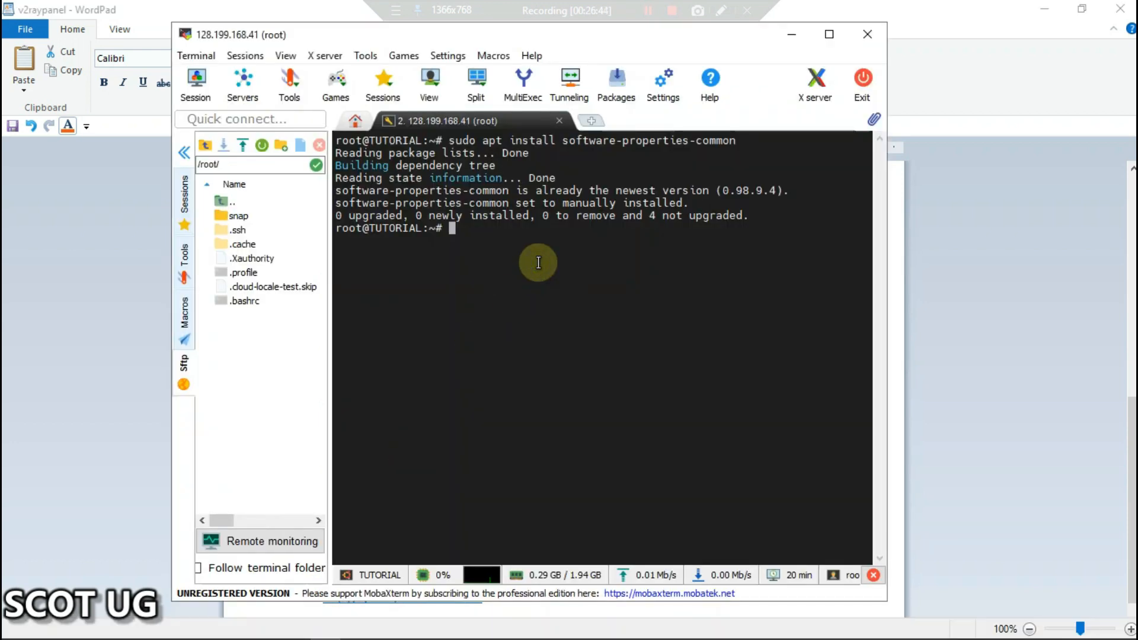
{"action": "type", "text": "sudo apt install software-properties-common"}
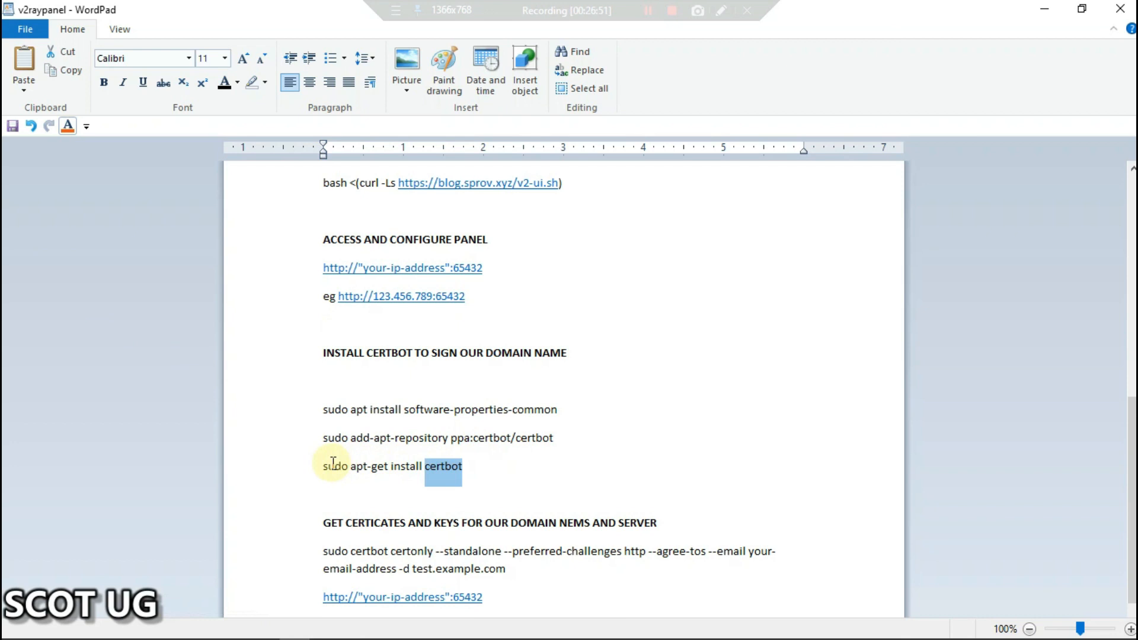
{"action": "right_click", "coordinate": [392, 466]}
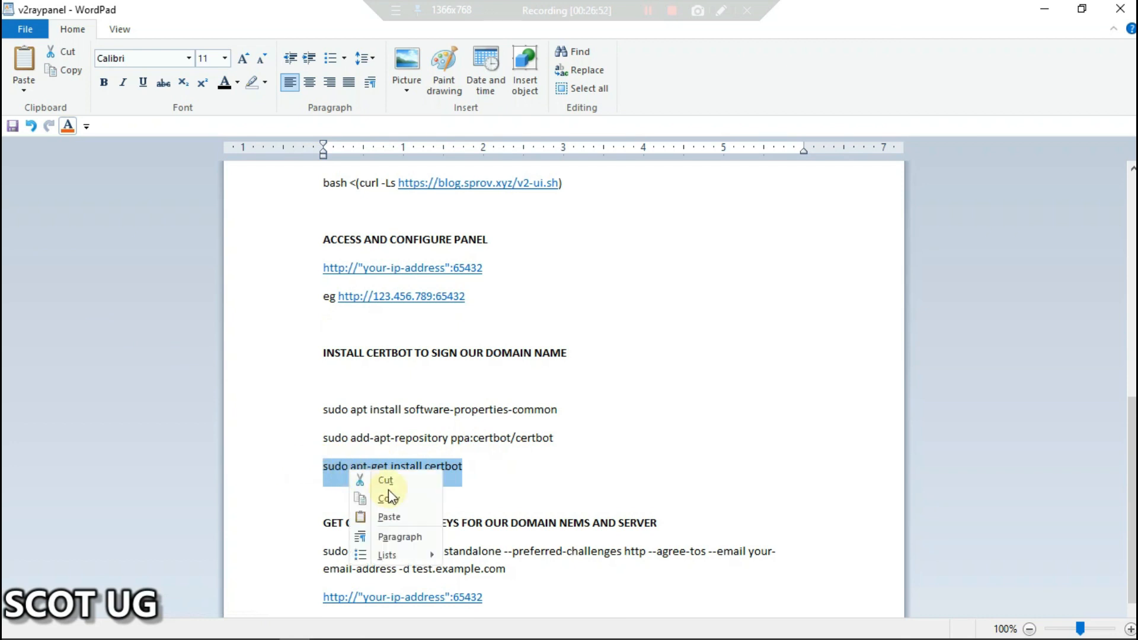
{"action": "left_click", "coordinate": [389, 499]}
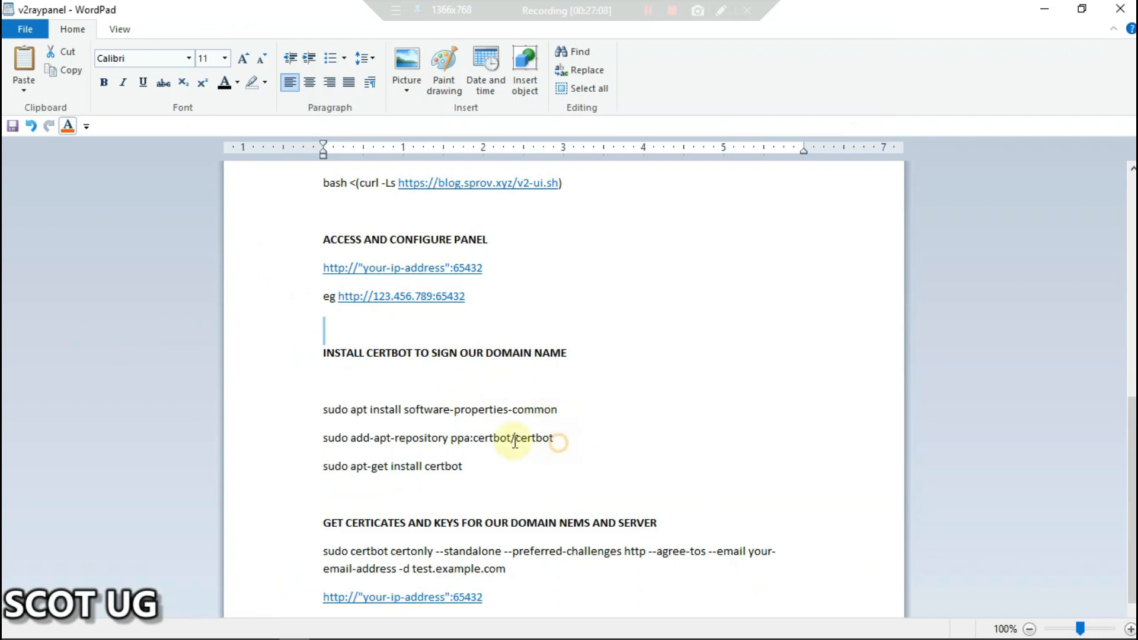
- Add the certbot repository and install certbot, answering y to continue
{"action": "triple_click", "coordinate": [435, 437]}
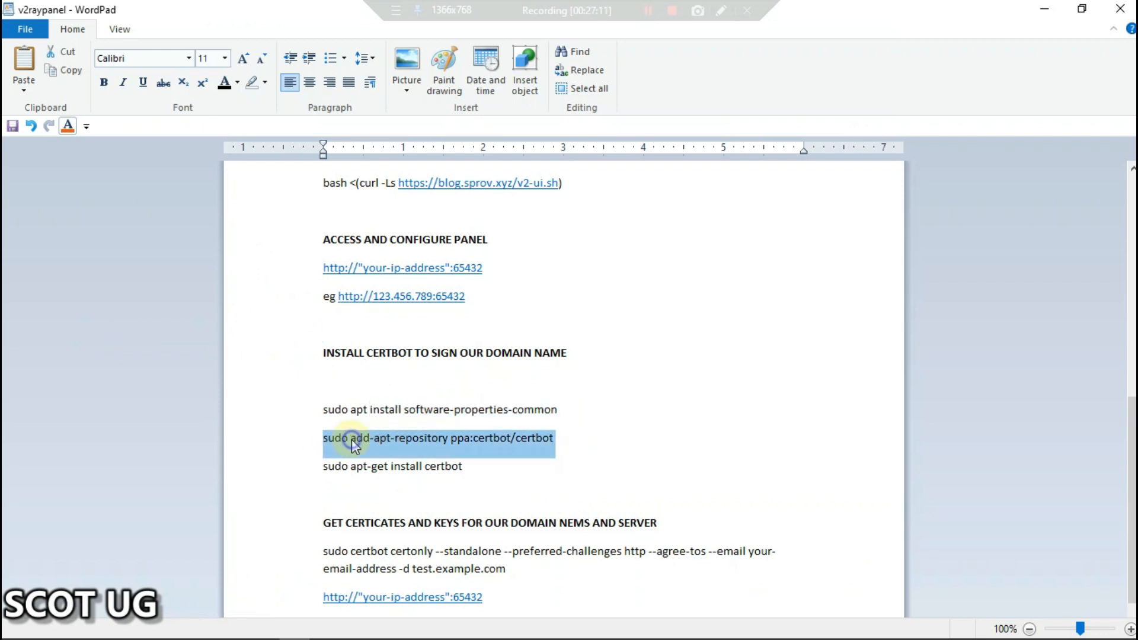
{"action": "right_click", "coordinate": [353, 442]}
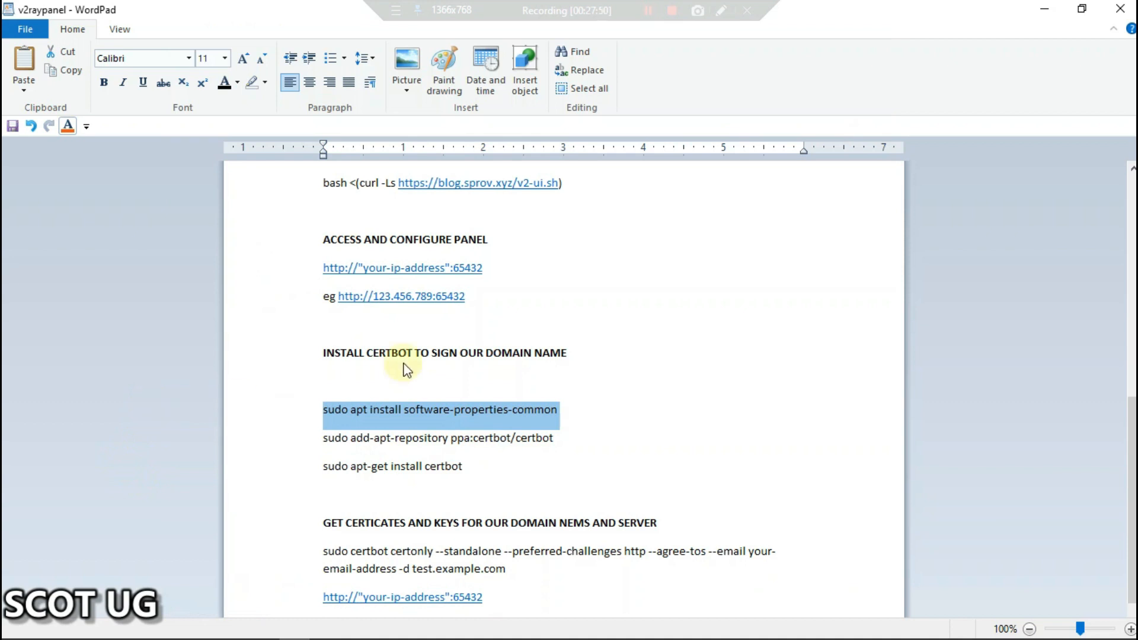
{"action": "mouse_move", "coordinate": [470, 471]}
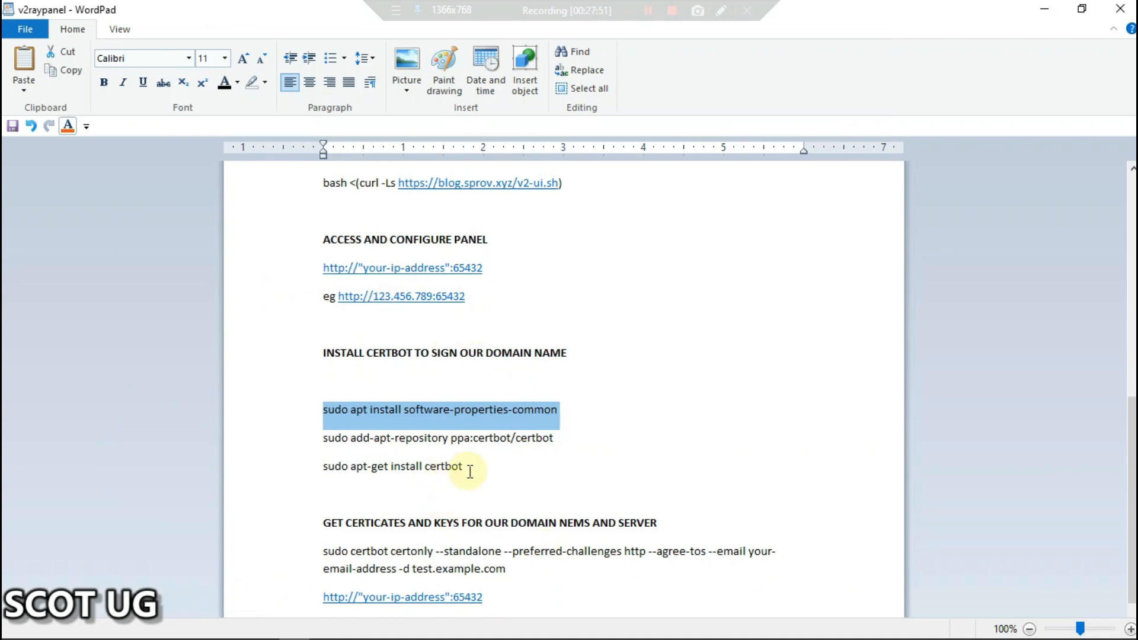
{"action": "triple_click", "coordinate": [391, 466]}
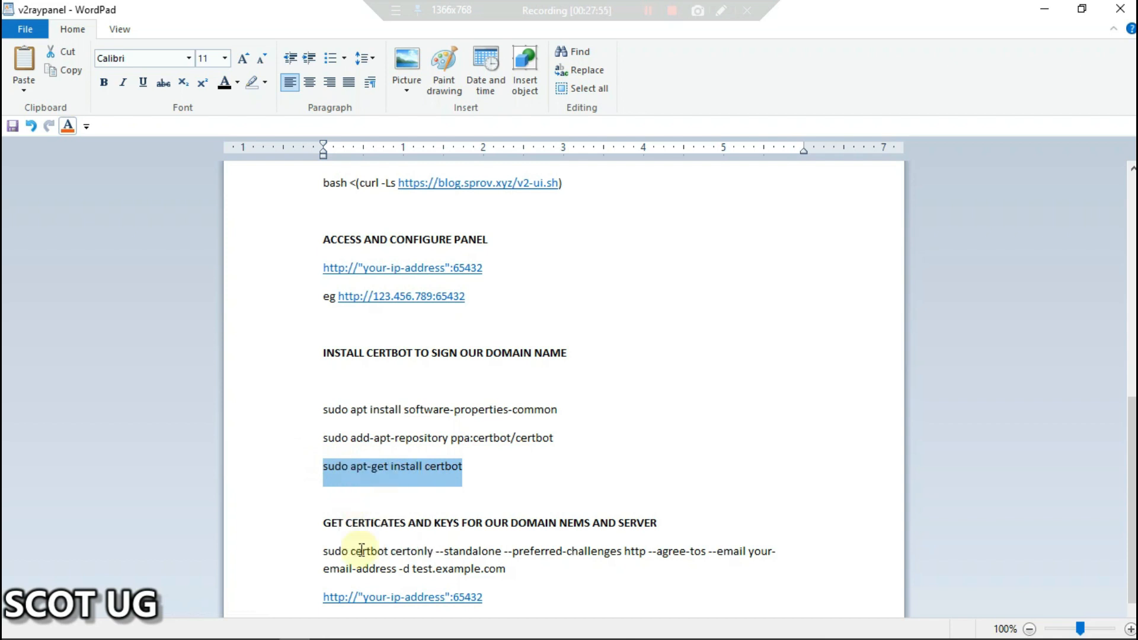
{"action": "left_click", "coordinate": [323, 626]}
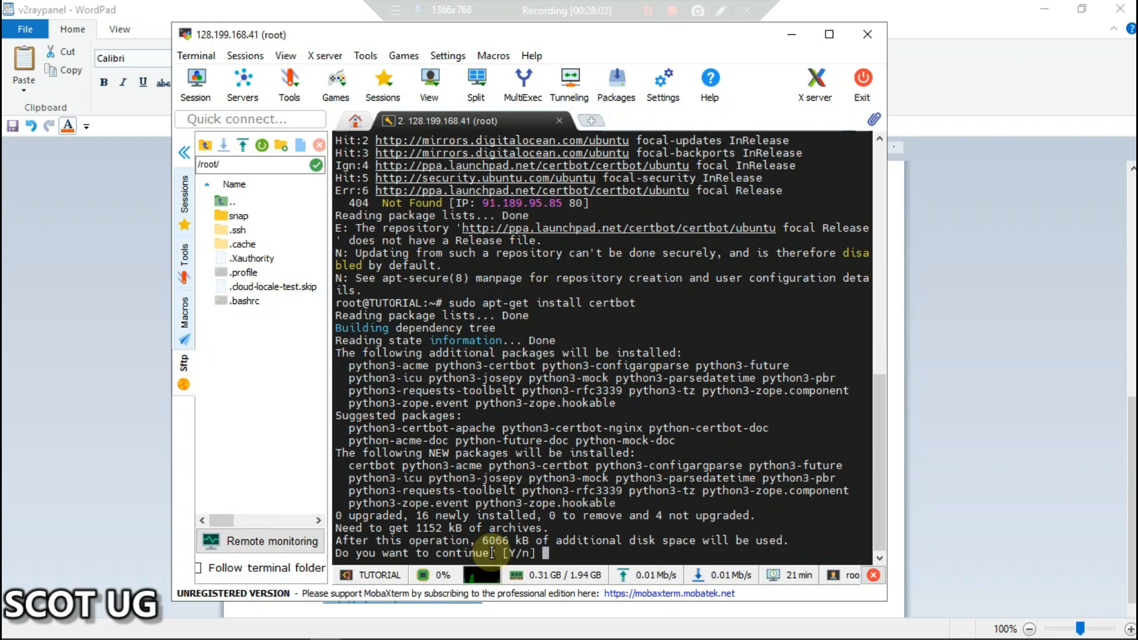
{"action": "type", "text": "y"}
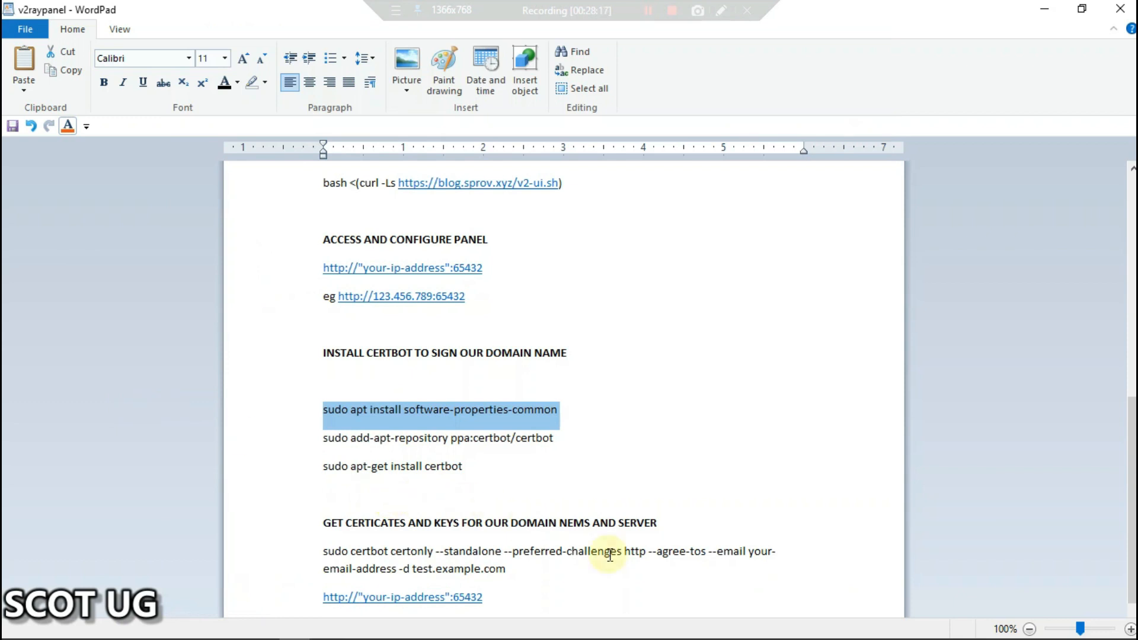
{"action": "mouse_move", "coordinate": [317, 550]}
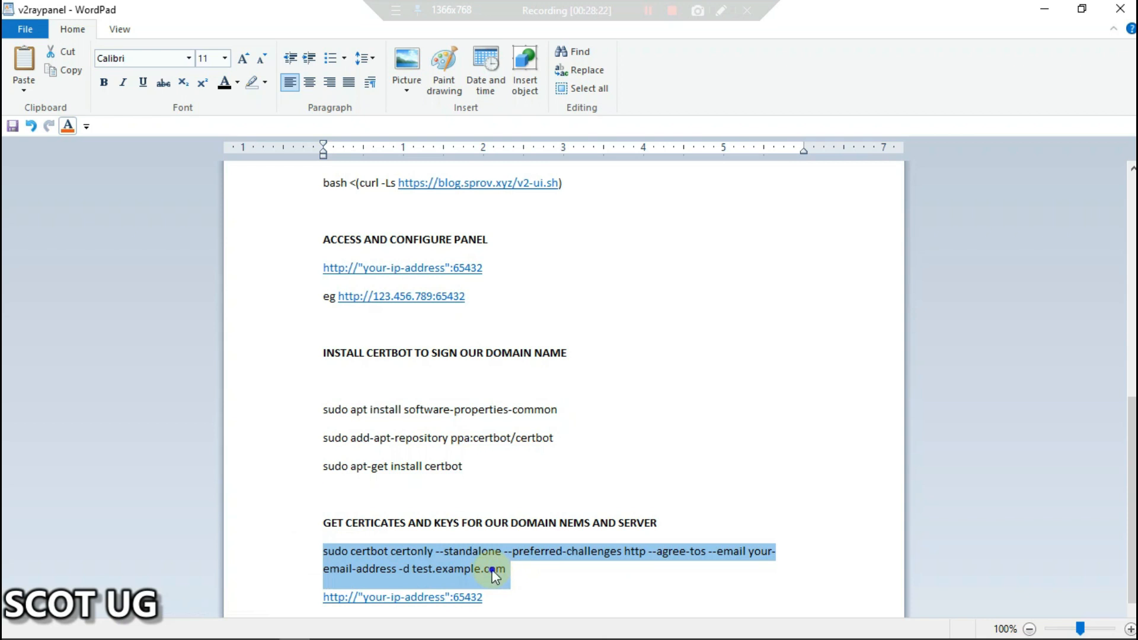
- Copy the certbot certonly certificate command from the WordPad notes
{"action": "right_click", "coordinate": [494, 573]}
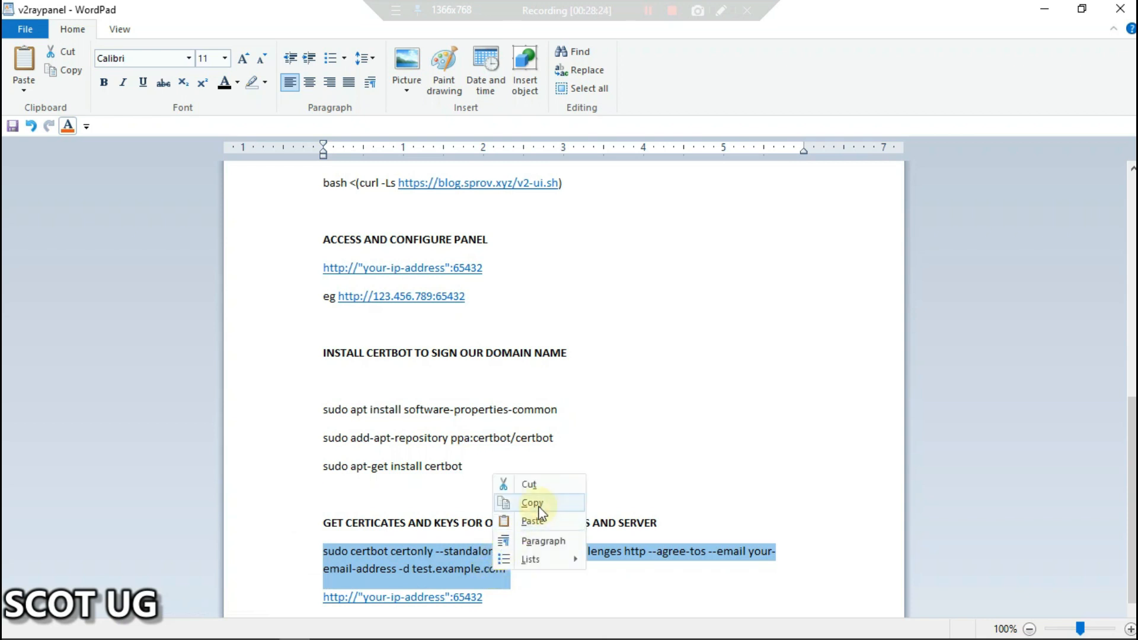
{"action": "left_click", "coordinate": [533, 503]}
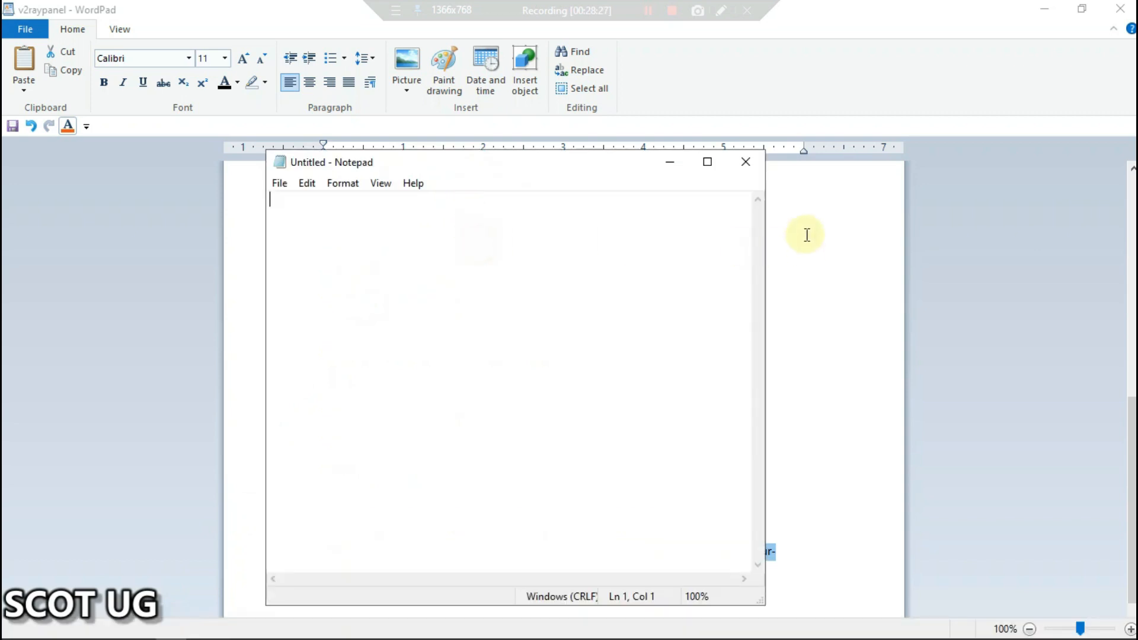
- Write the certbot certonly --standalone http-challenge command with email into maximized Notepad
{"action": "left_click", "coordinate": [705, 161]}
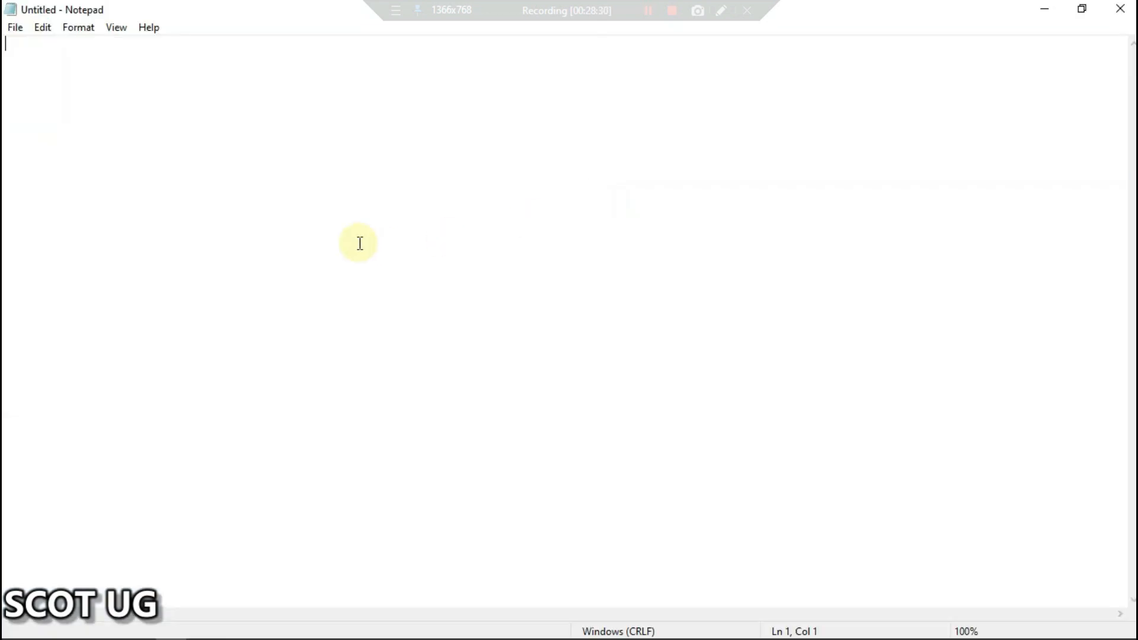
{"action": "type", "text": "sudo certbot certonly --standalone --preferred-challenges http --agree-tos --email your-email-address -d test.example.com"}
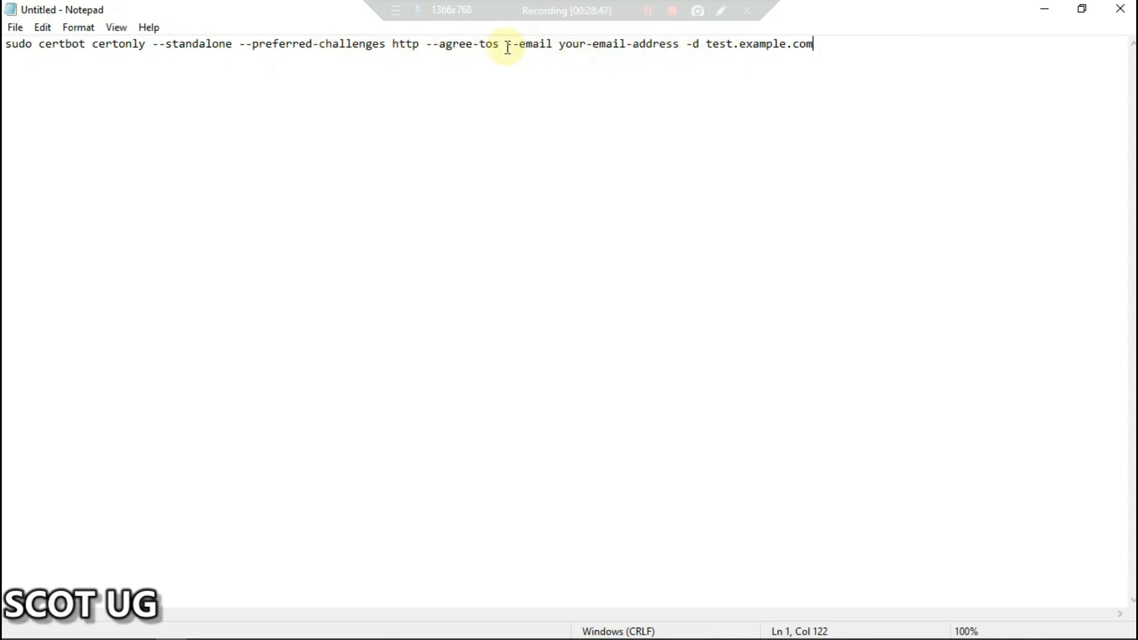
{"action": "left_click_drag", "start_coordinate": [519, 43], "coordinate": [675, 43]}
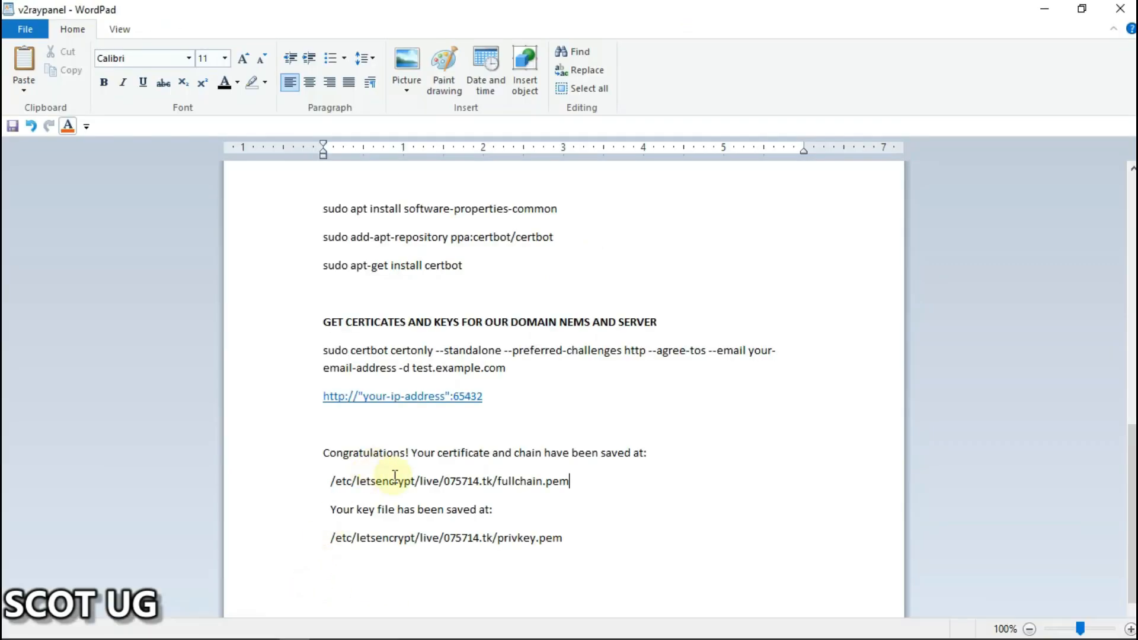
{"action": "mouse_move", "coordinate": [675, 356]}
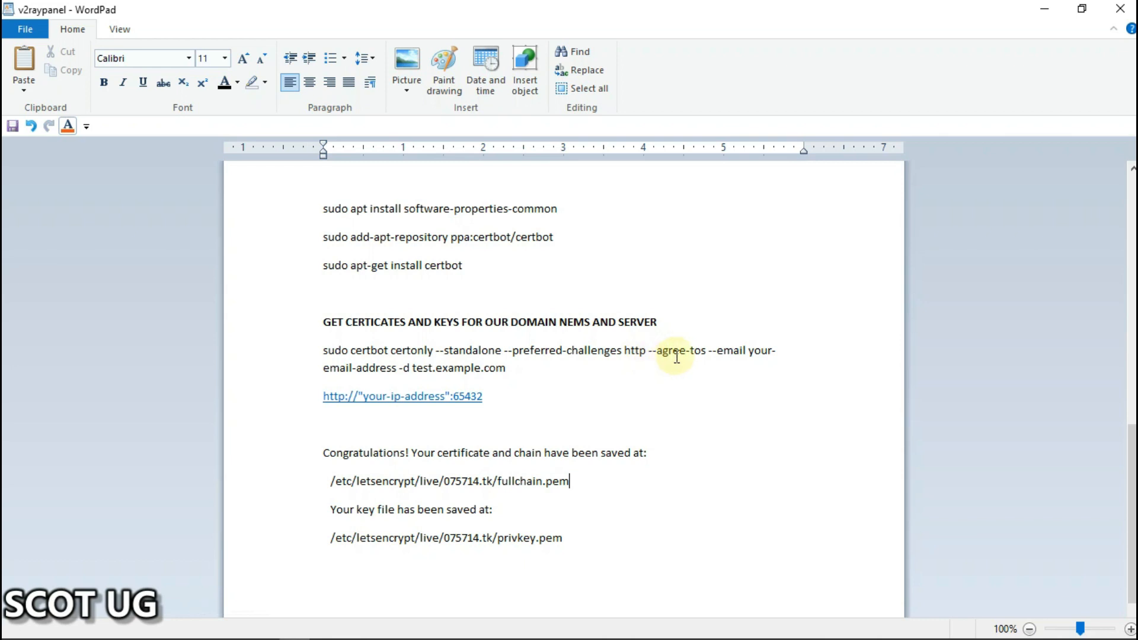
{"action": "mouse_move", "coordinate": [523, 365]}
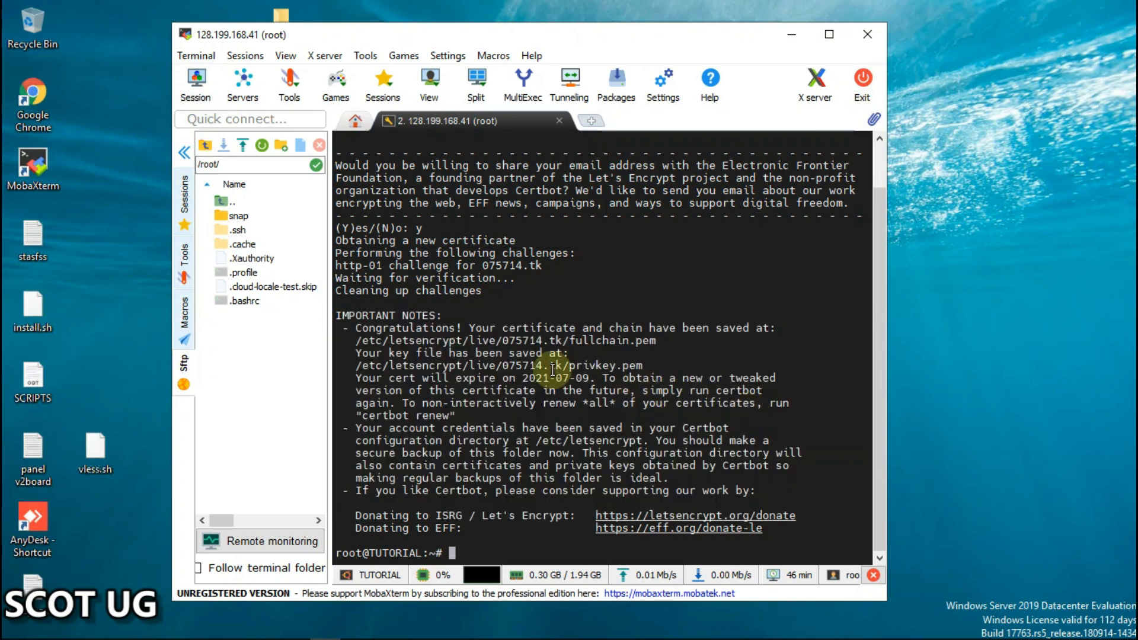
{"action": "mouse_move", "coordinate": [507, 399]}
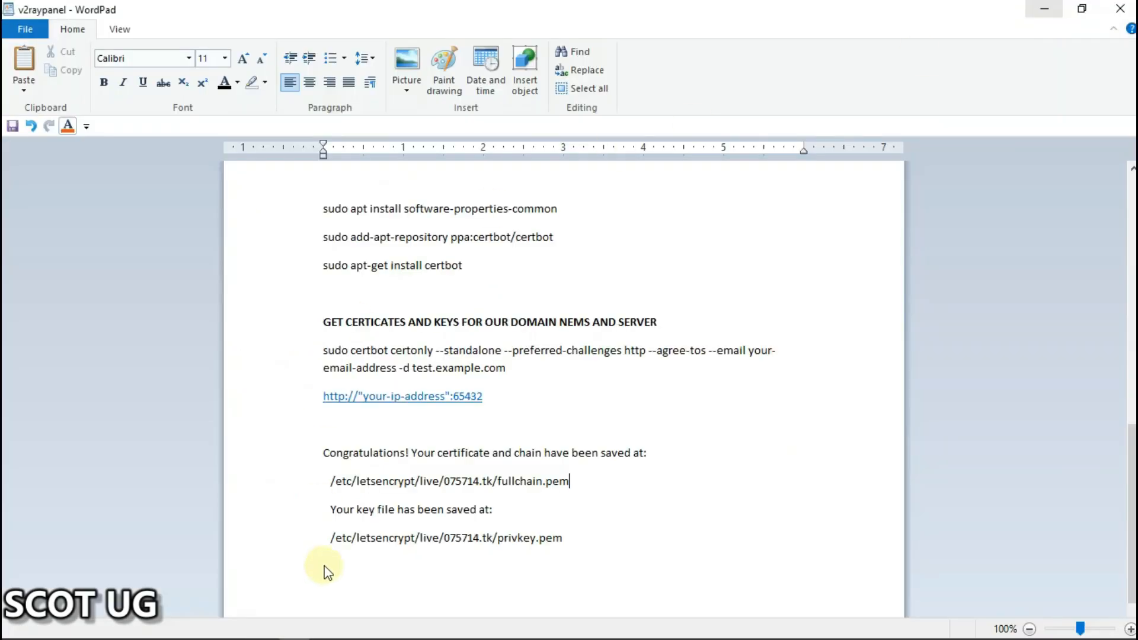
{"action": "mouse_move", "coordinate": [263, 627]}
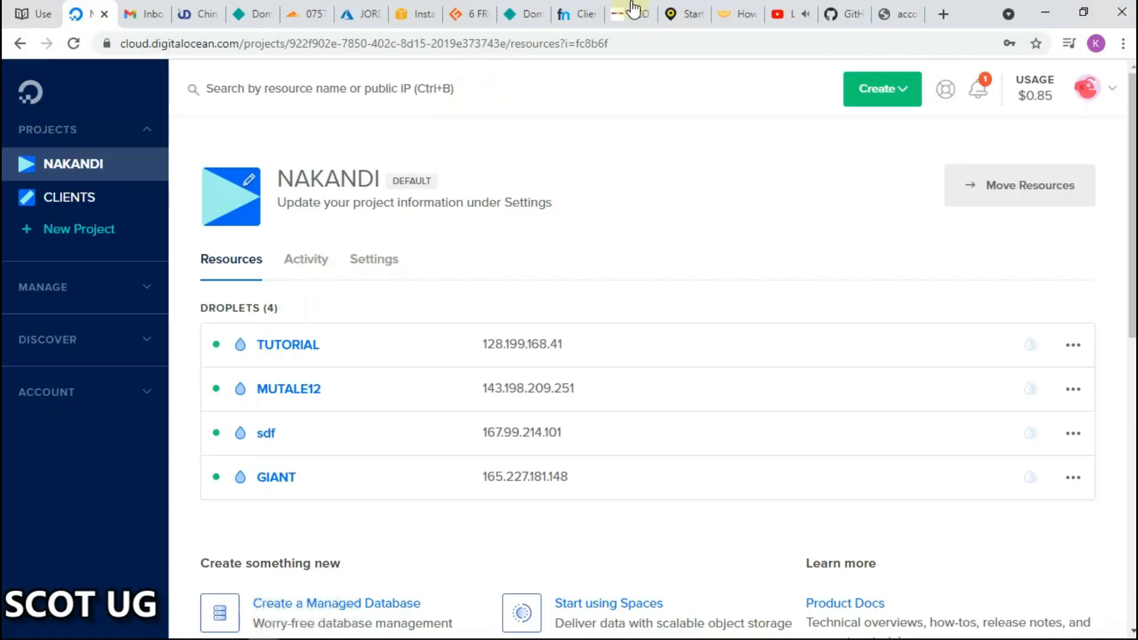
- Start another account on the accounts page with remark SCOTUG
{"action": "left_click", "coordinate": [897, 14]}
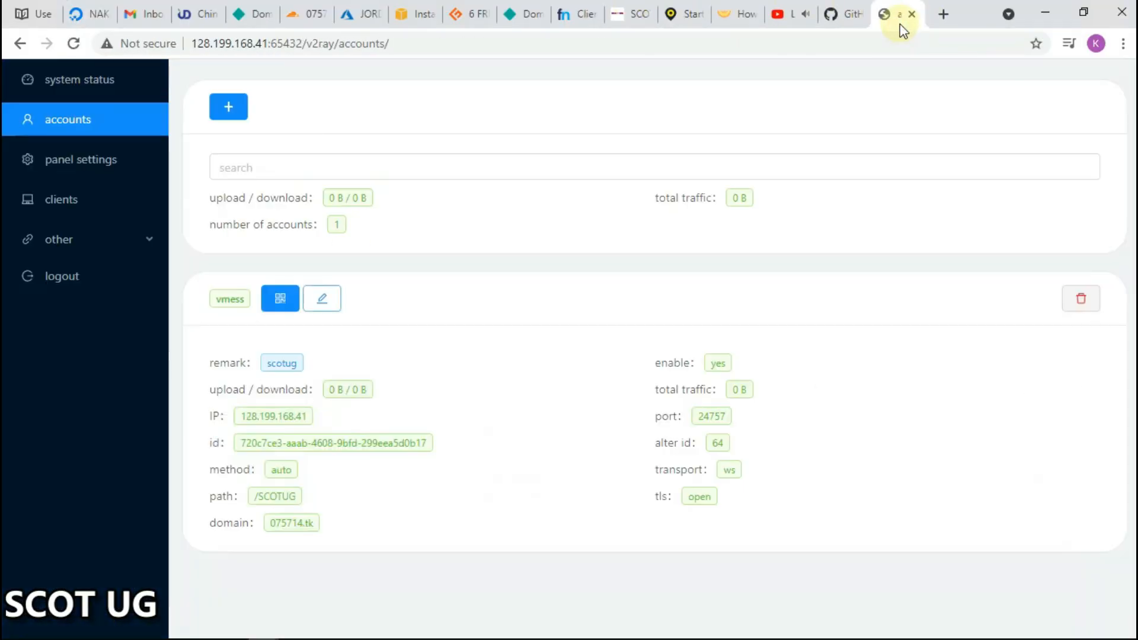
{"action": "mouse_move", "coordinate": [391, 279]}
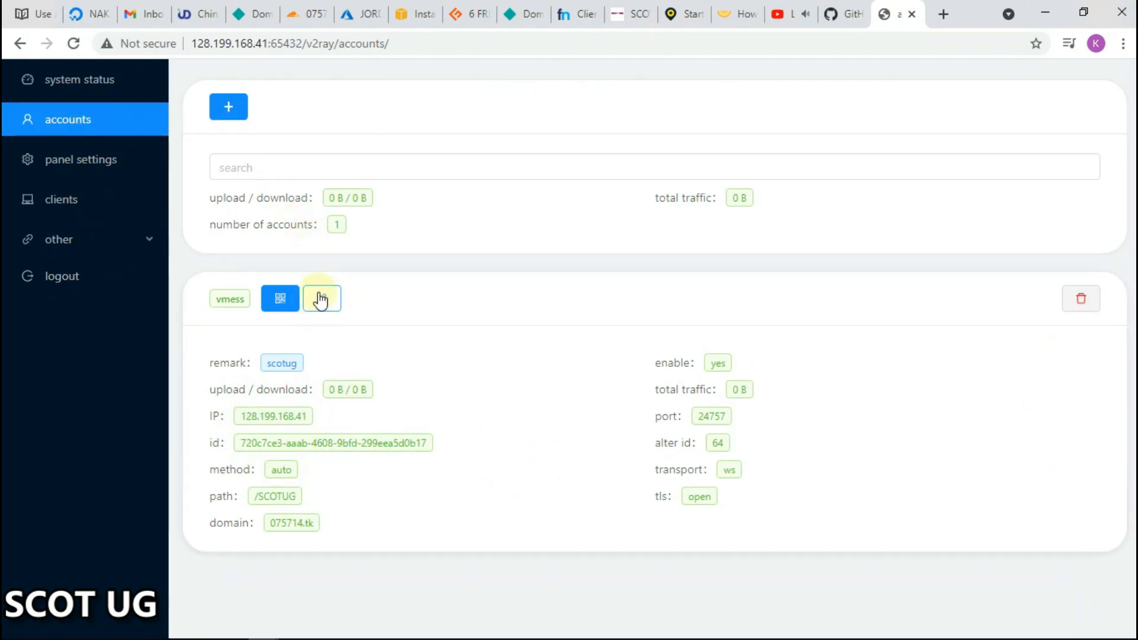
{"action": "left_click", "coordinate": [228, 107]}
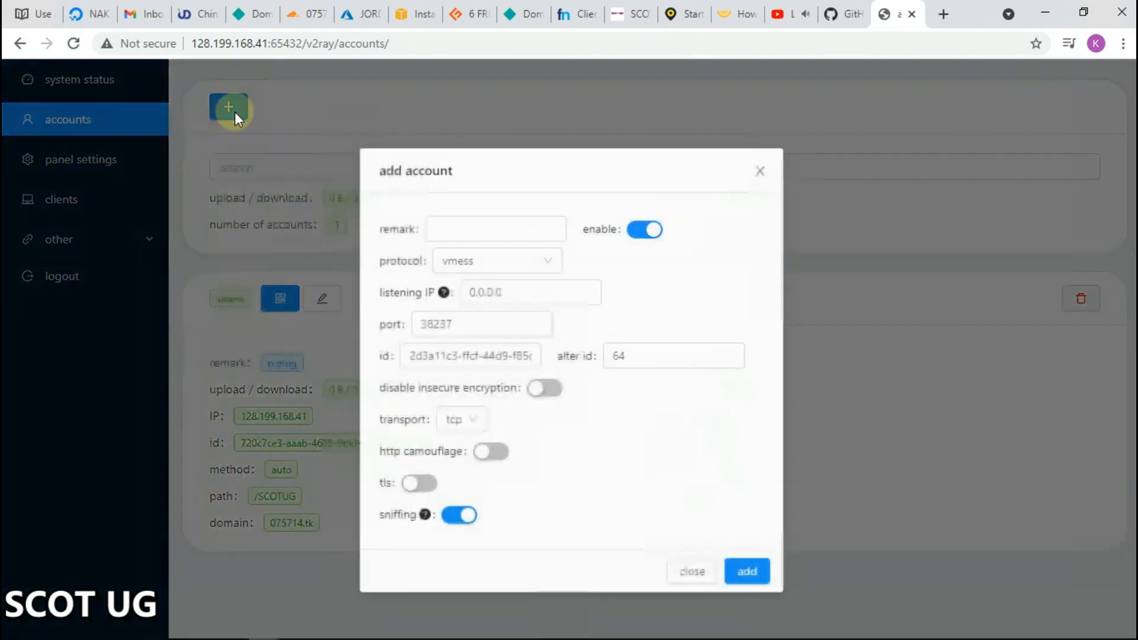
{"action": "left_click", "coordinate": [493, 225]}
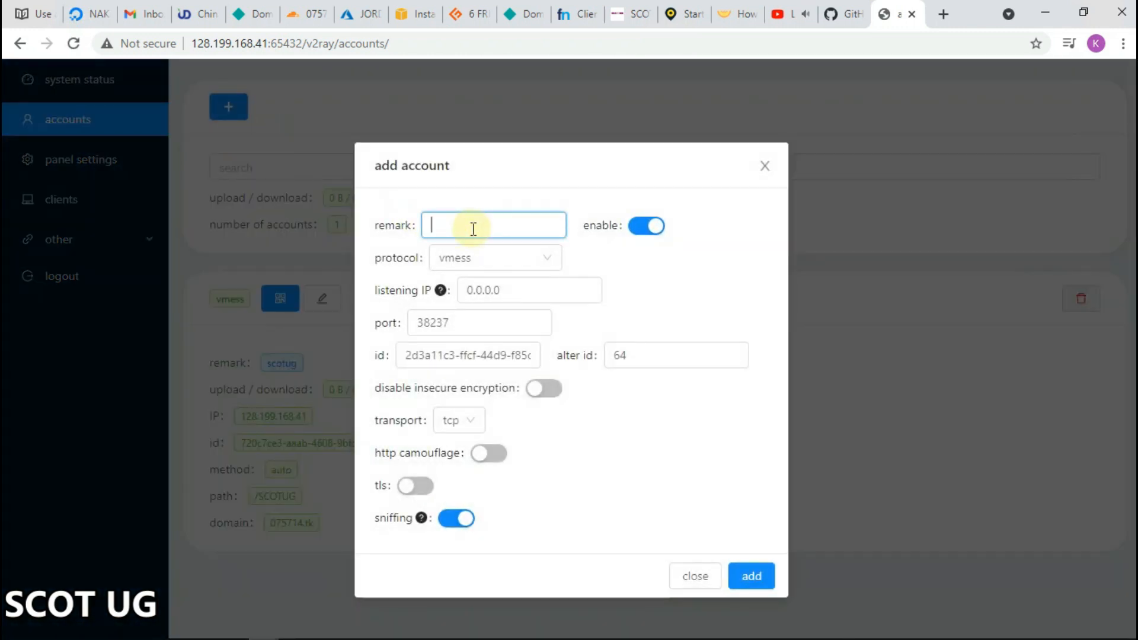
{"action": "type", "text": "SCOTUG"}
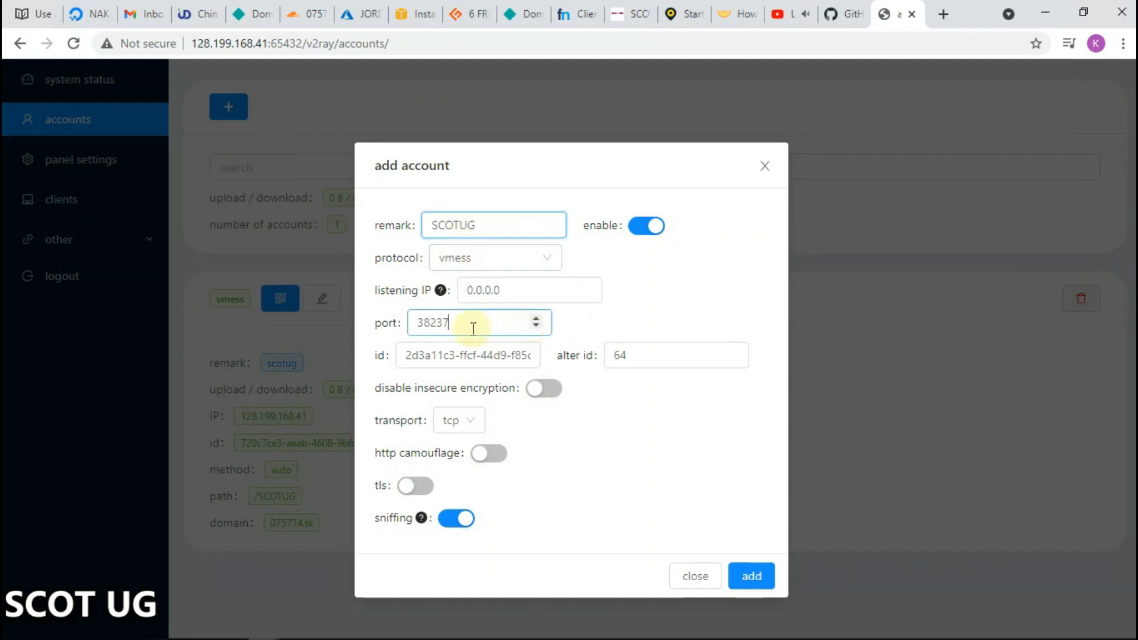
- Set port 80, websocket transport with path /scotug, and turn TLS on
{"action": "key", "text": "Backspace"}
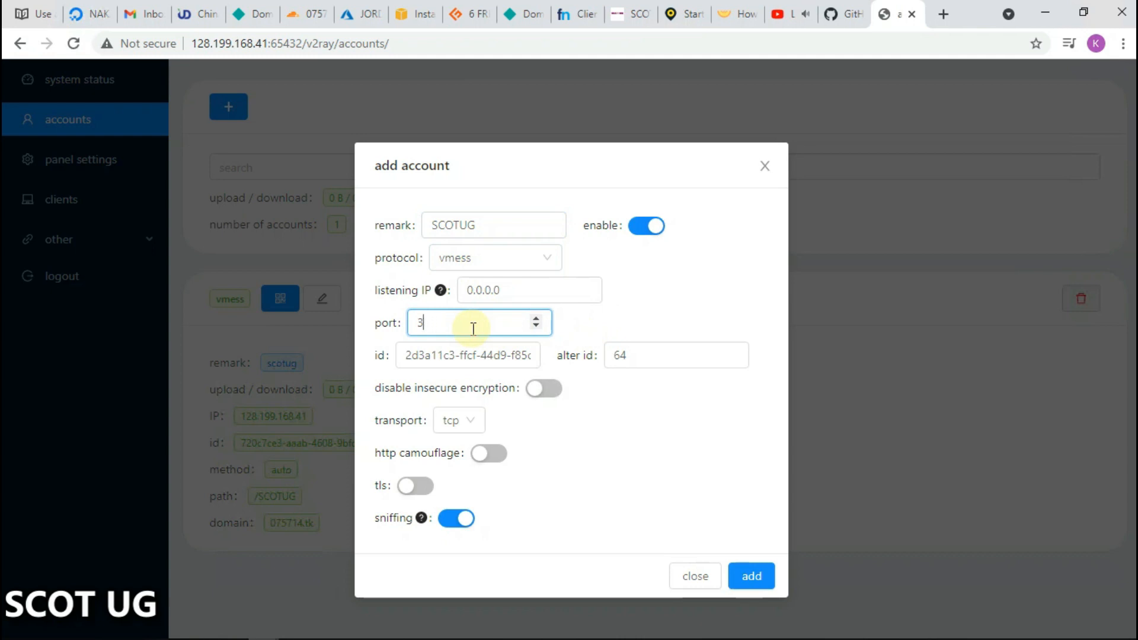
{"action": "type", "text": "8"}
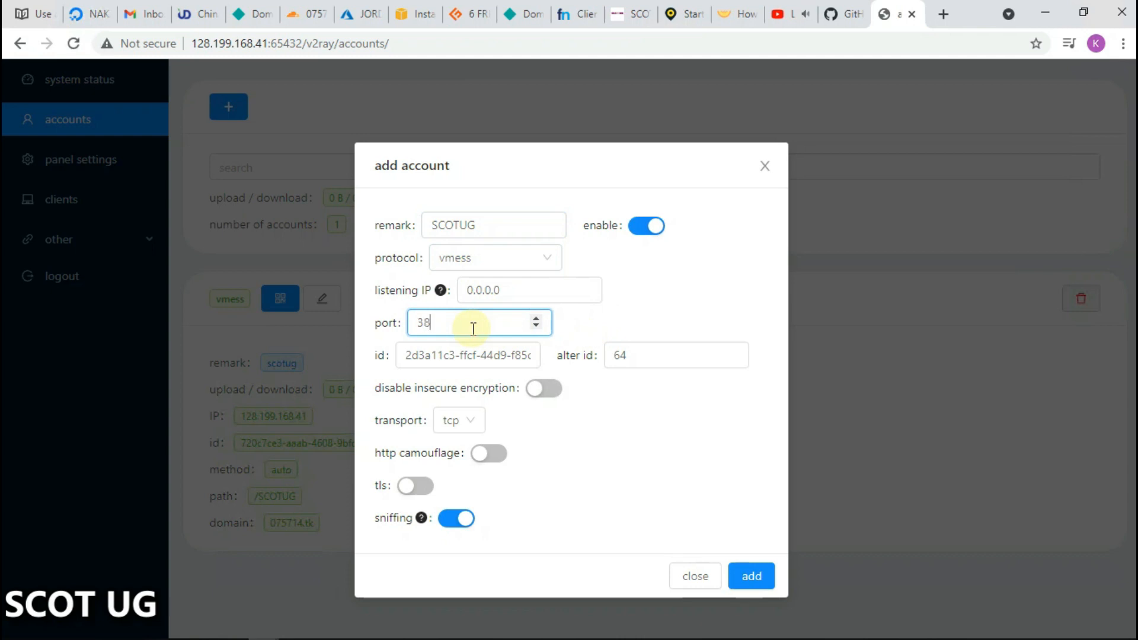
{"action": "type", "text": "80"}
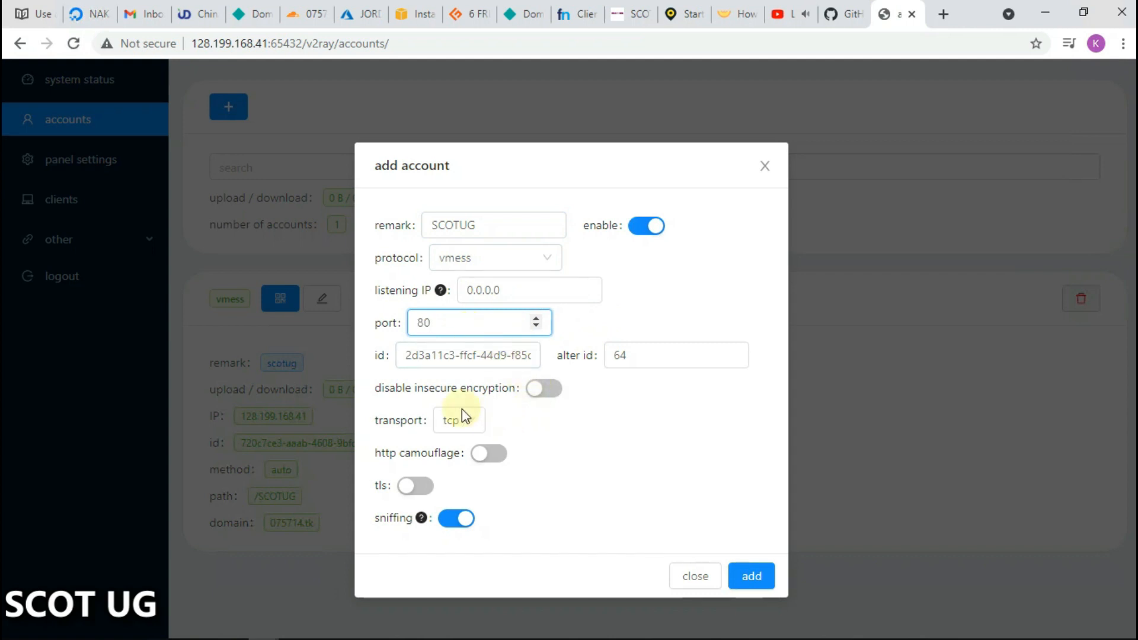
{"action": "left_click", "coordinate": [458, 420]}
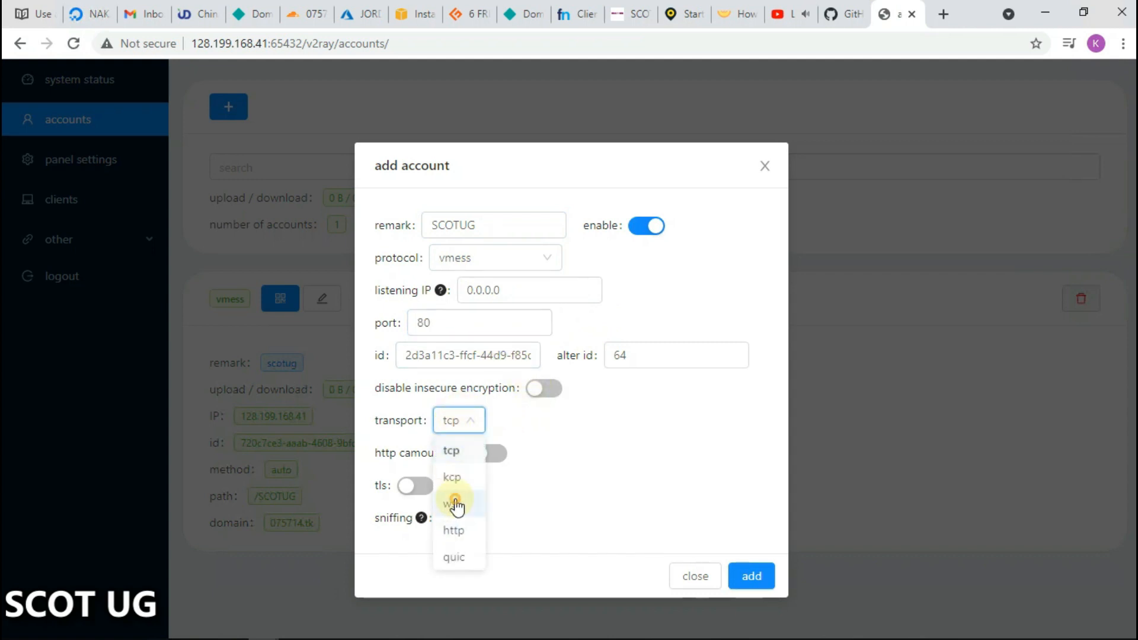
{"action": "left_click", "coordinate": [453, 504]}
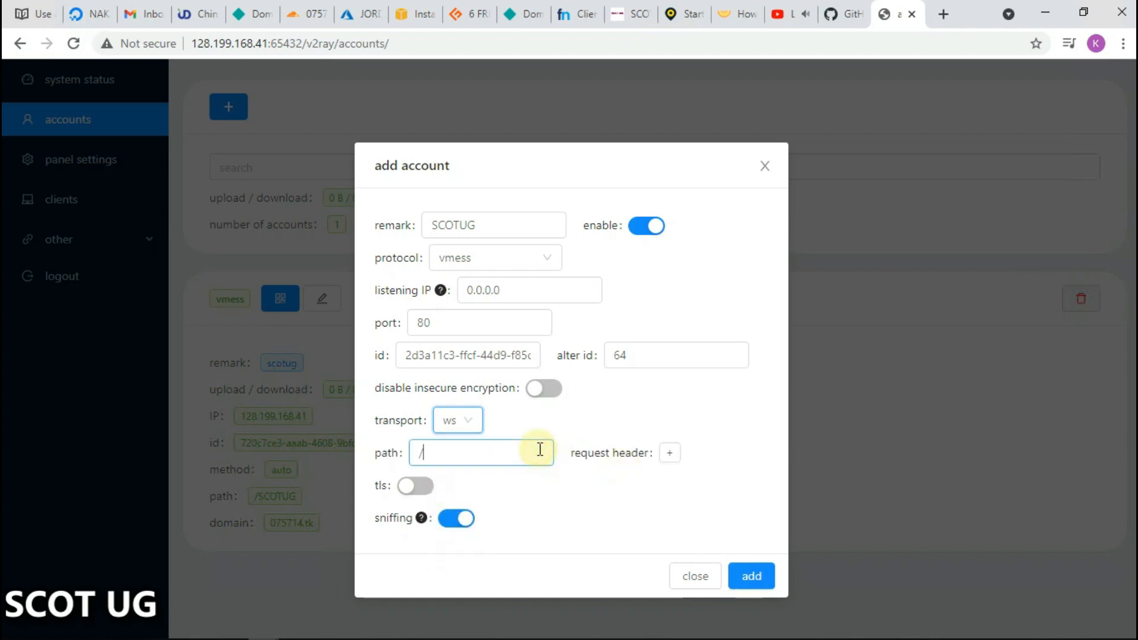
{"action": "type", "text": "s"}
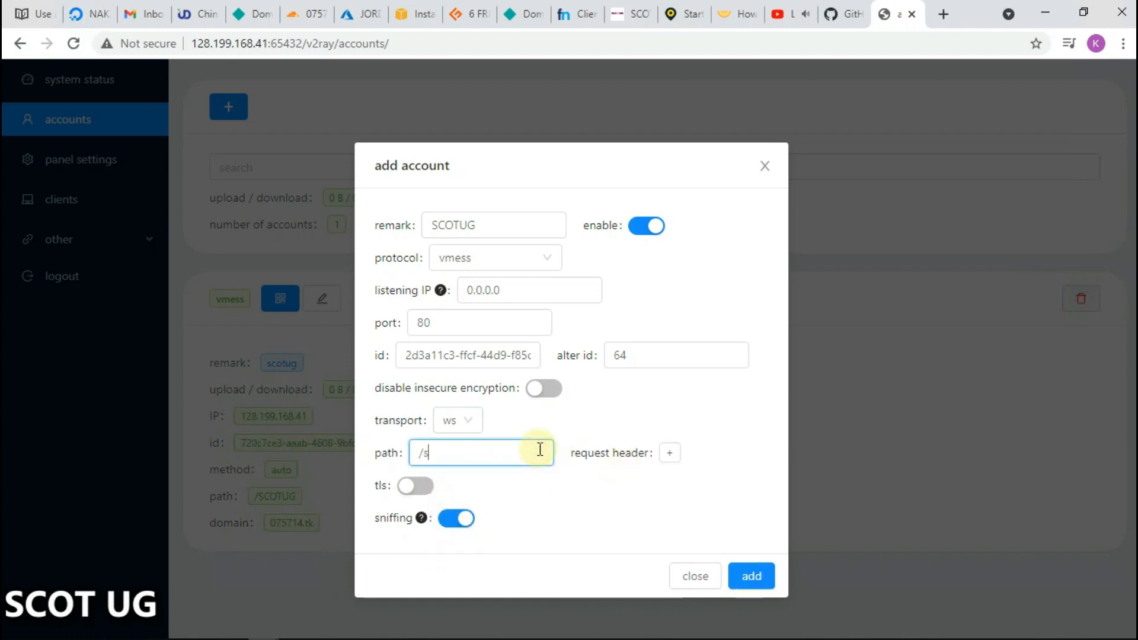
{"action": "type", "text": "cotug"}
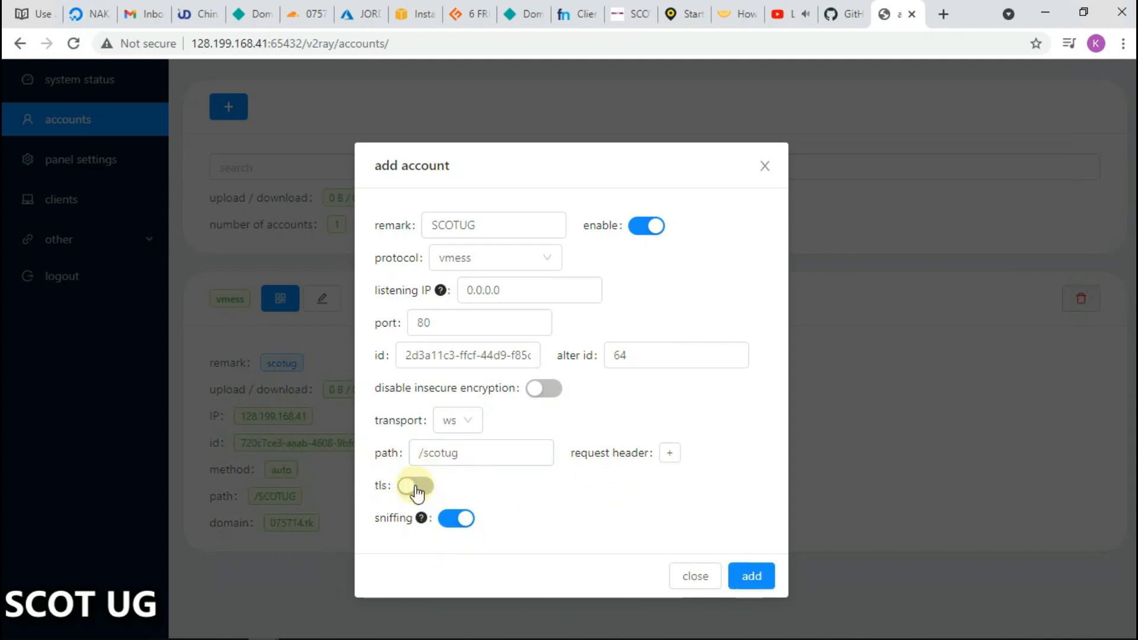
{"action": "left_click", "coordinate": [413, 485]}
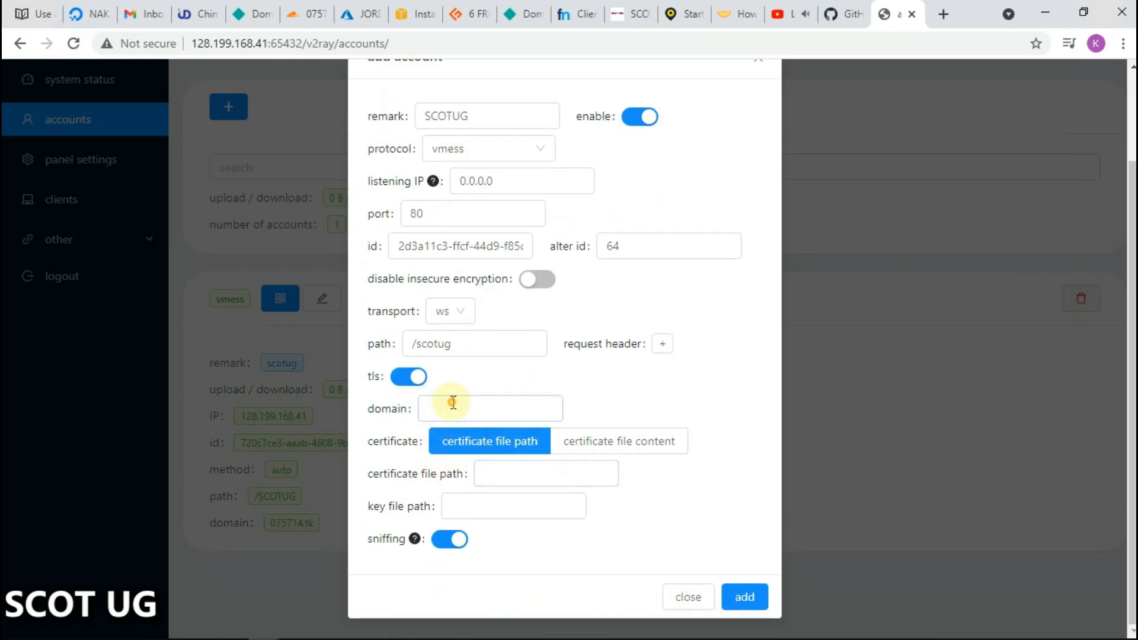
- Enter 075714.tk as the account's TLS domain
{"action": "type", "text": "075714.tk"}
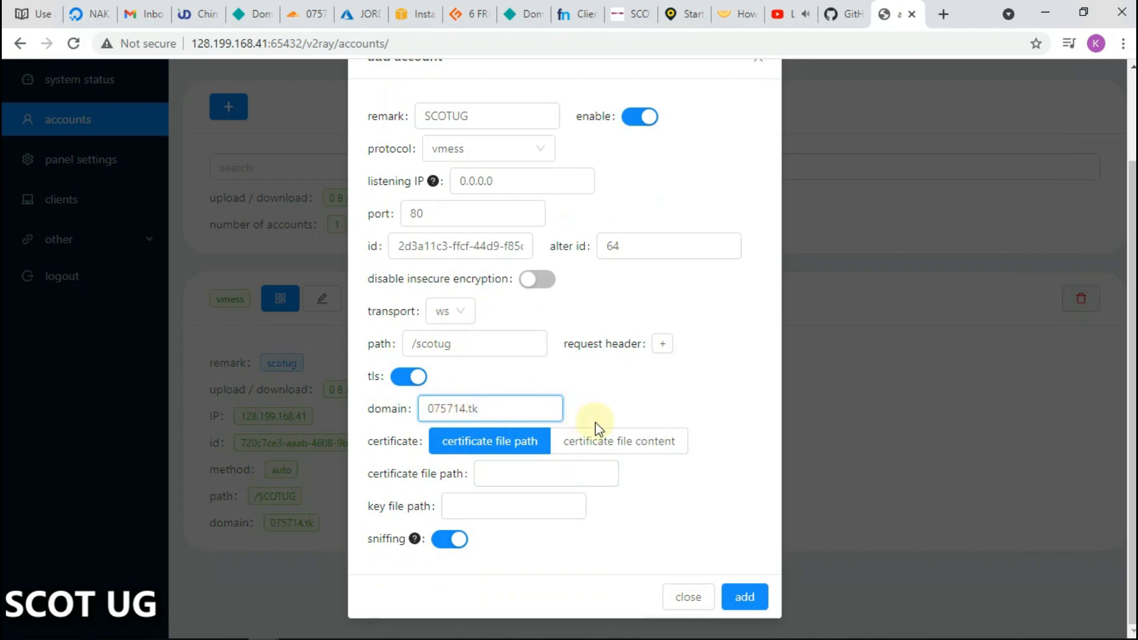
{"action": "left_click", "coordinate": [490, 408]}
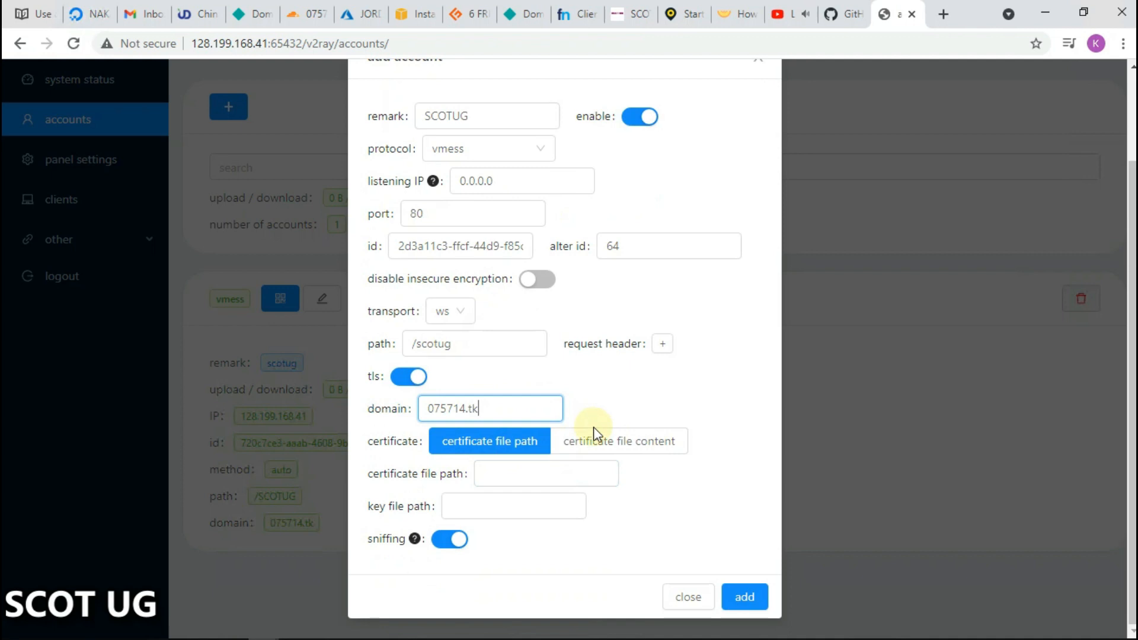
{"action": "left_click", "coordinate": [546, 473]}
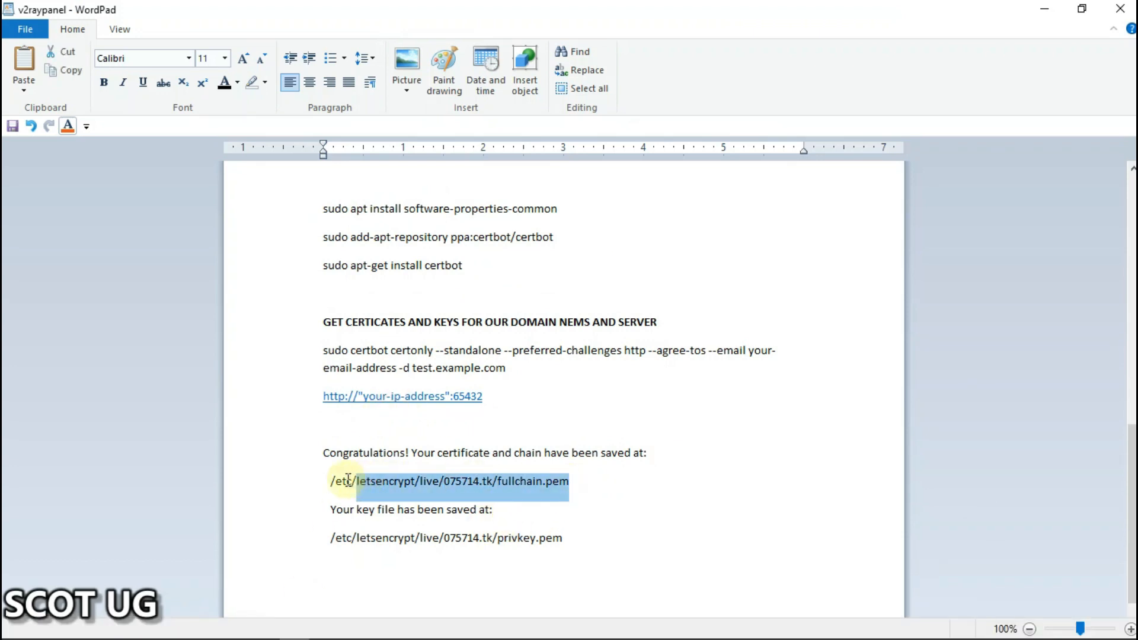
- Copy the fullchain.pem certificate path from the WordPad notes
{"action": "right_click", "coordinate": [382, 490]}
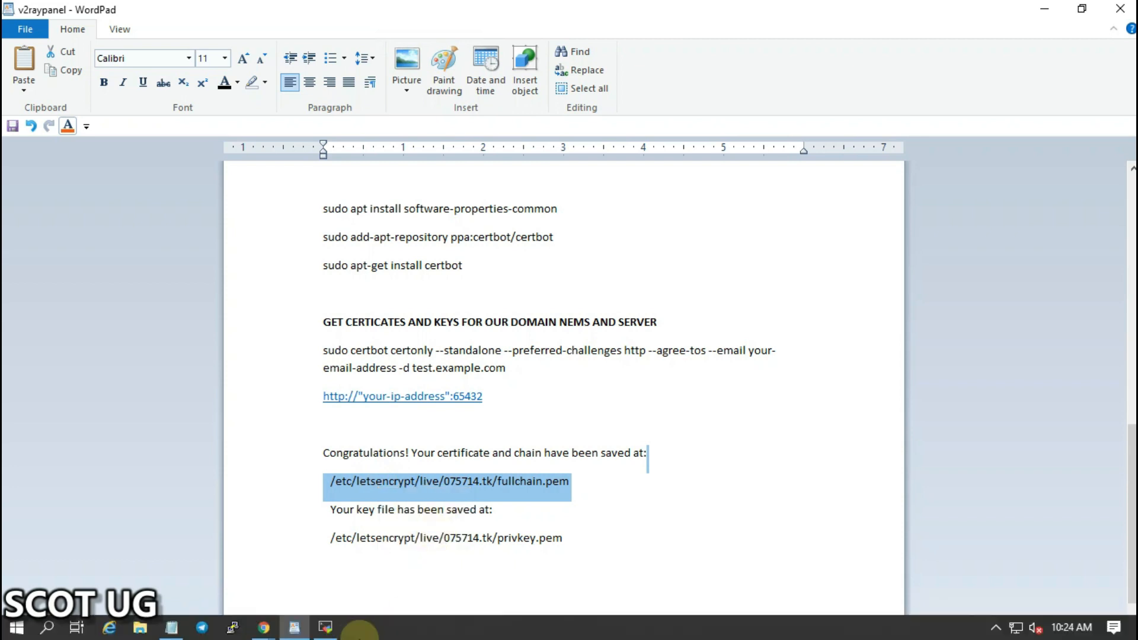
{"action": "mouse_move", "coordinate": [294, 626]}
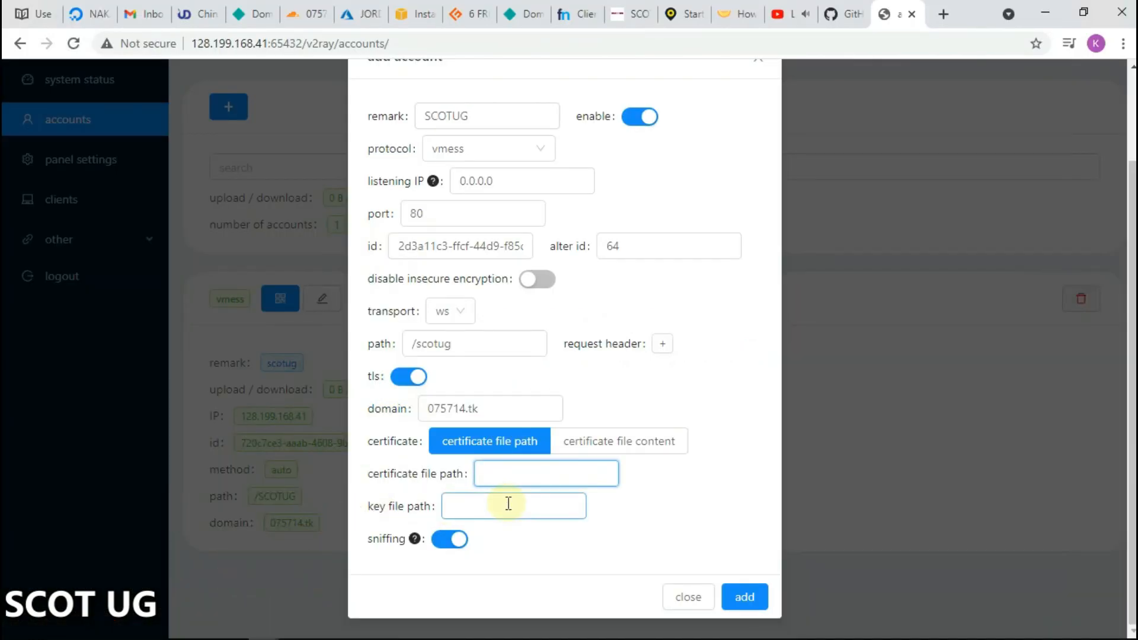
- Fill the certificate file path with the live/075714.tk/fullchain.pem path
{"action": "type", "text": "075714.tk/fullchain.pem"}
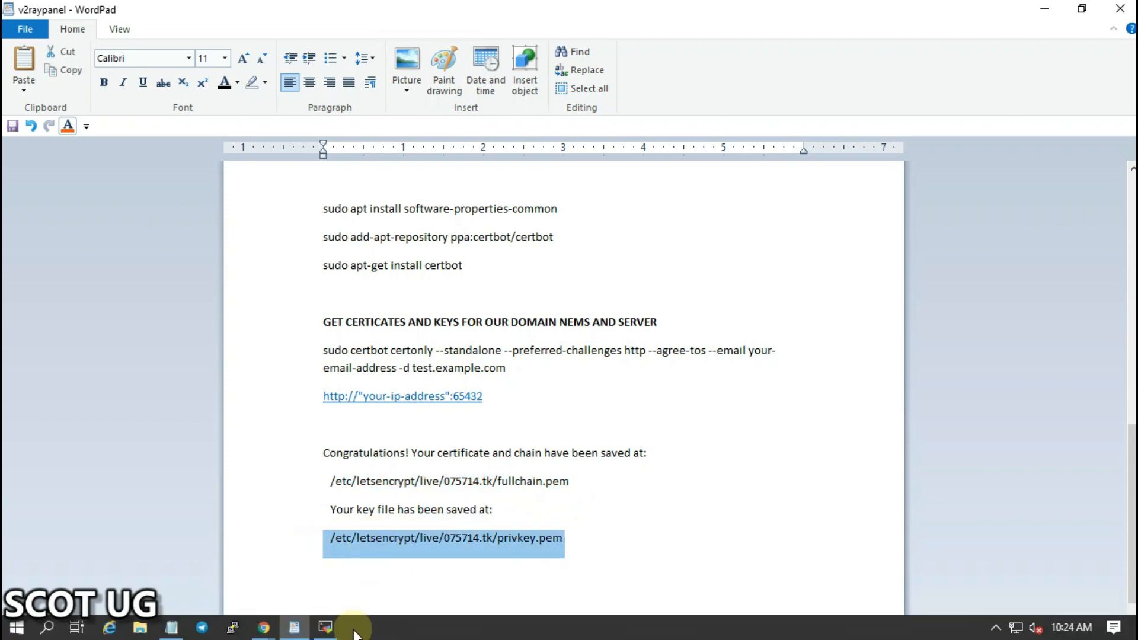
- Copy the privkey.pem key path and return to the v2-ui accounts page
{"action": "left_click", "coordinate": [324, 627]}
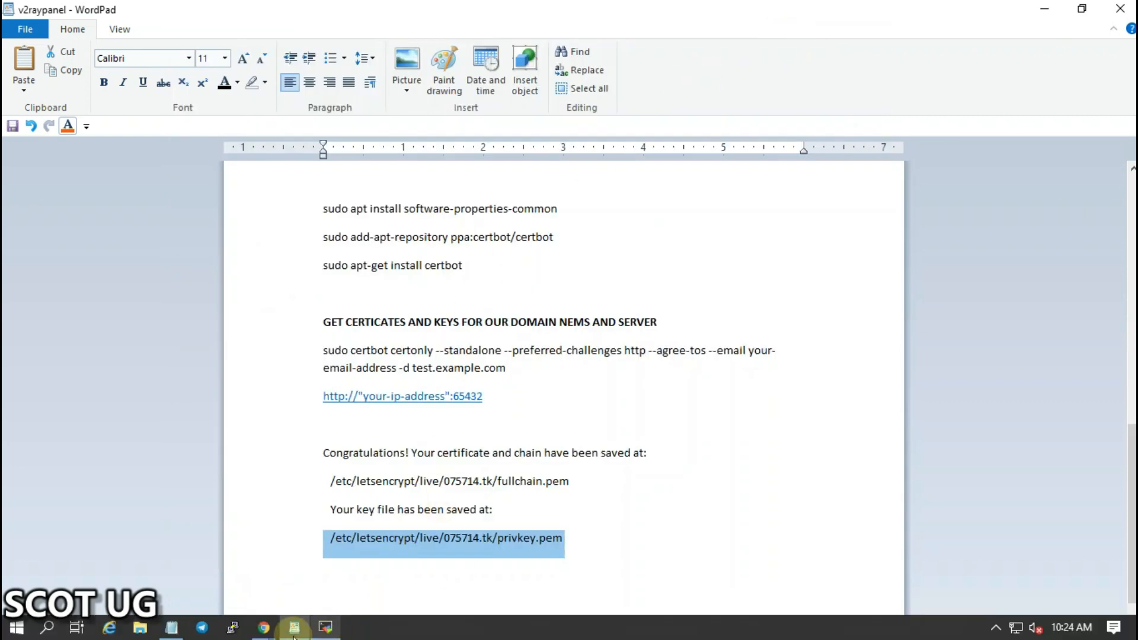
{"action": "mouse_move", "coordinate": [263, 626]}
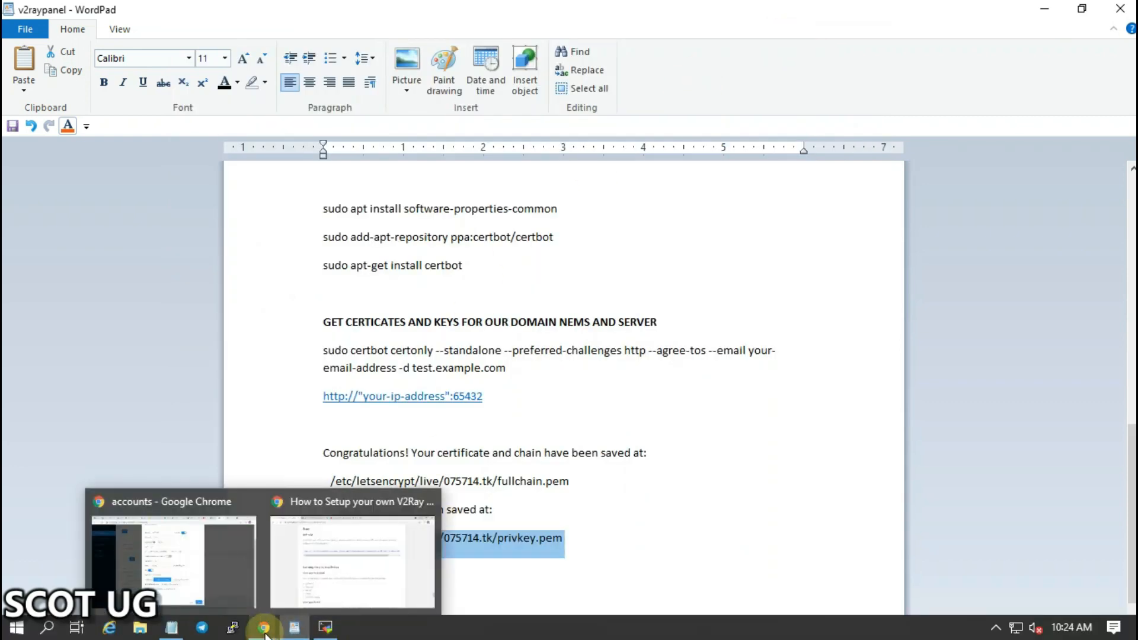
{"action": "left_click", "coordinate": [263, 627]}
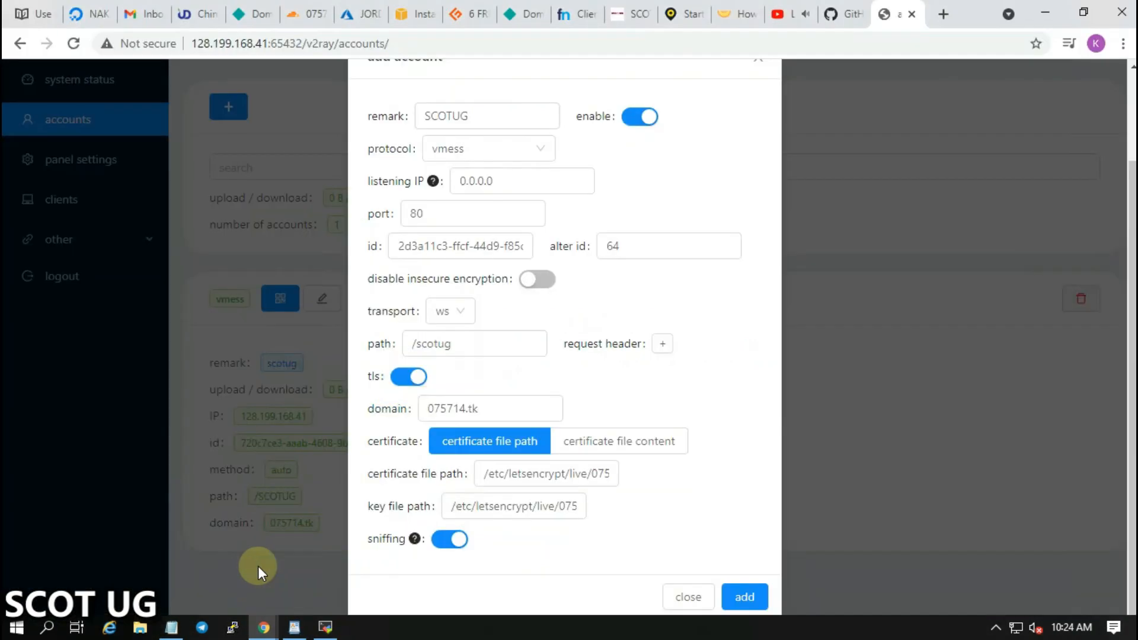
- Paste the privkey.pem key path and add the SCOTUG account
{"action": "left_click", "coordinate": [545, 472]}
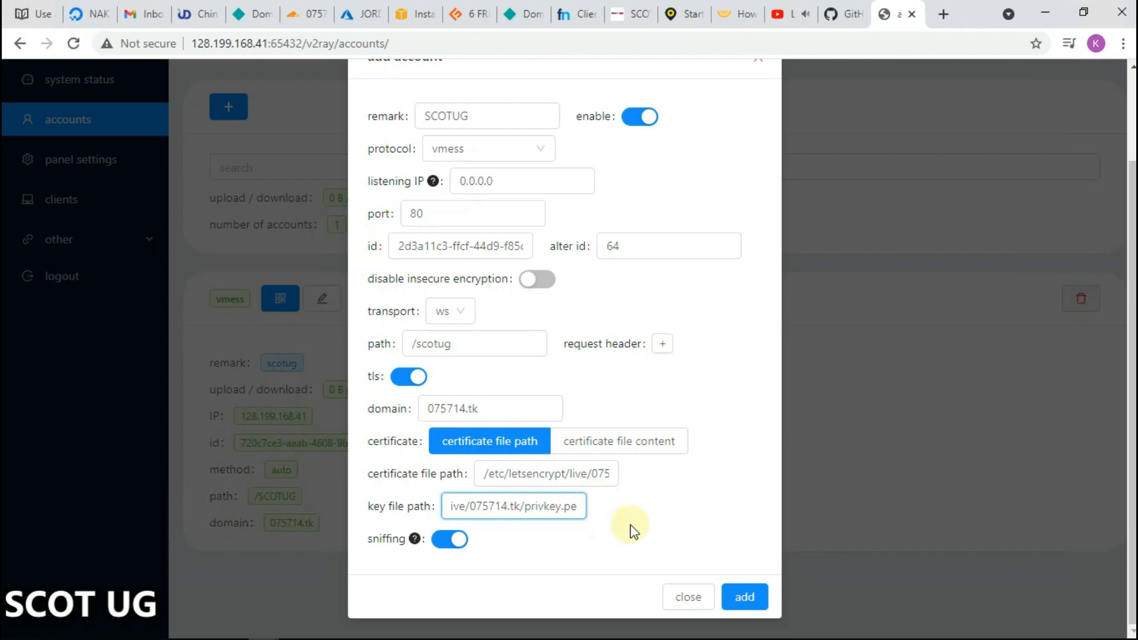
{"action": "left_click", "coordinate": [744, 597]}
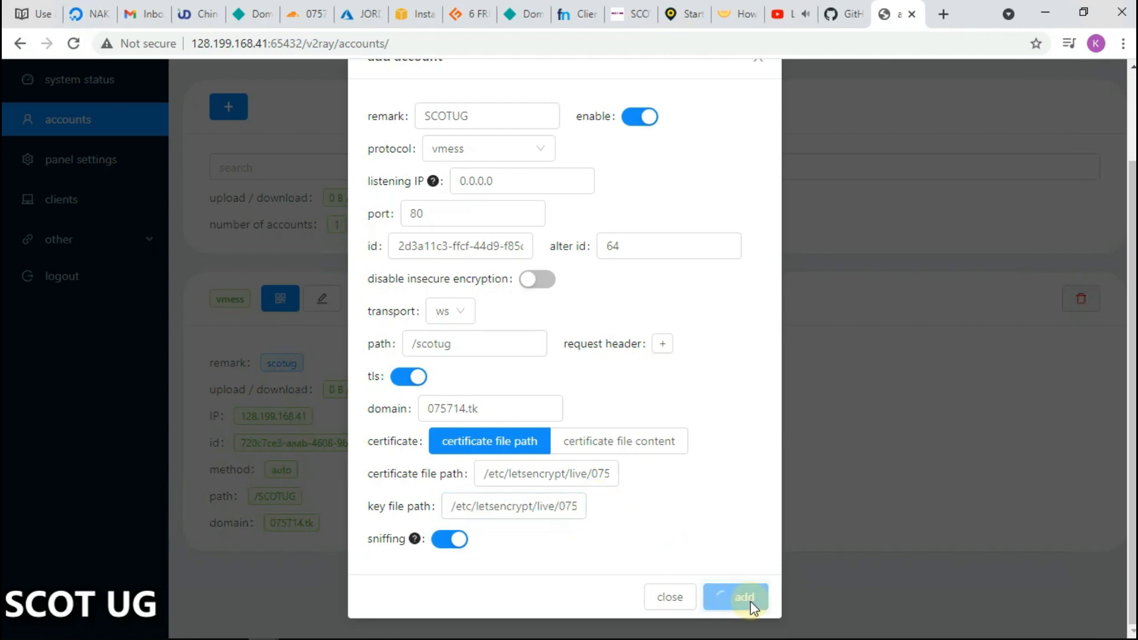
{"action": "left_click", "coordinate": [735, 596]}
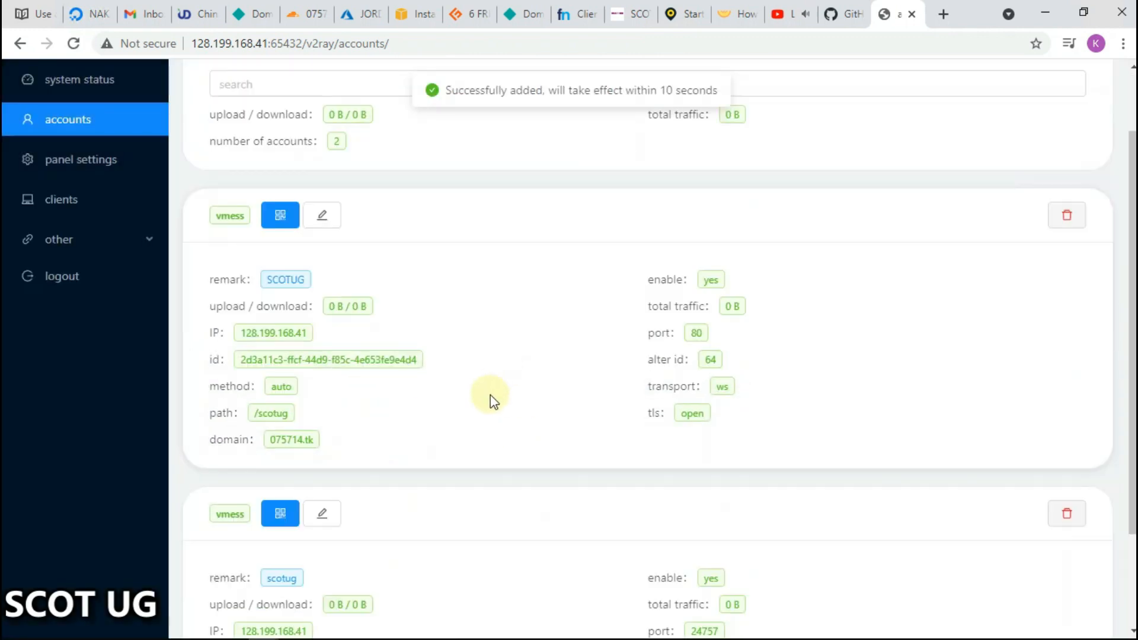
{"action": "scroll", "scroll_direction": "down", "scroll_amount": 3}
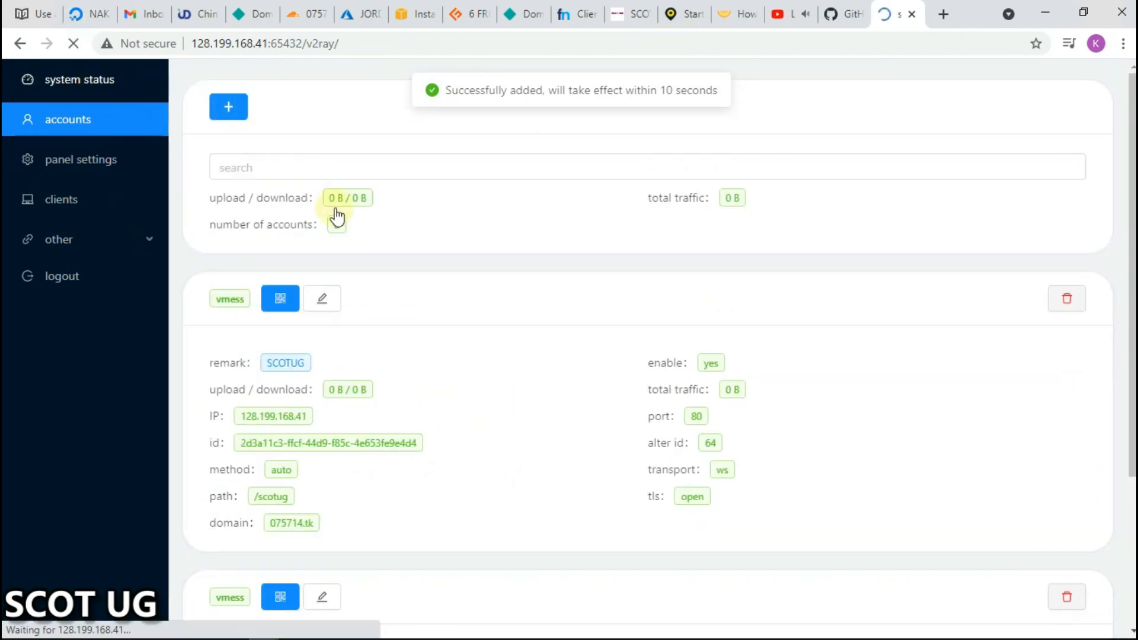
- Check system status, then open the SCOTUG account's edit form
{"action": "left_click", "coordinate": [80, 79]}
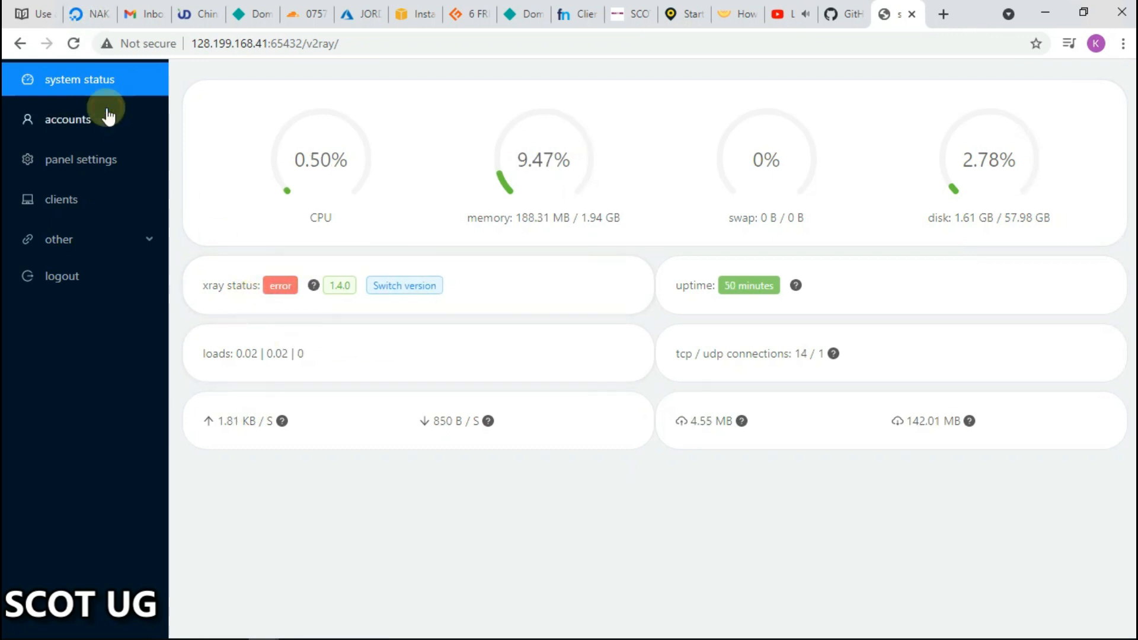
{"action": "left_click", "coordinate": [67, 119]}
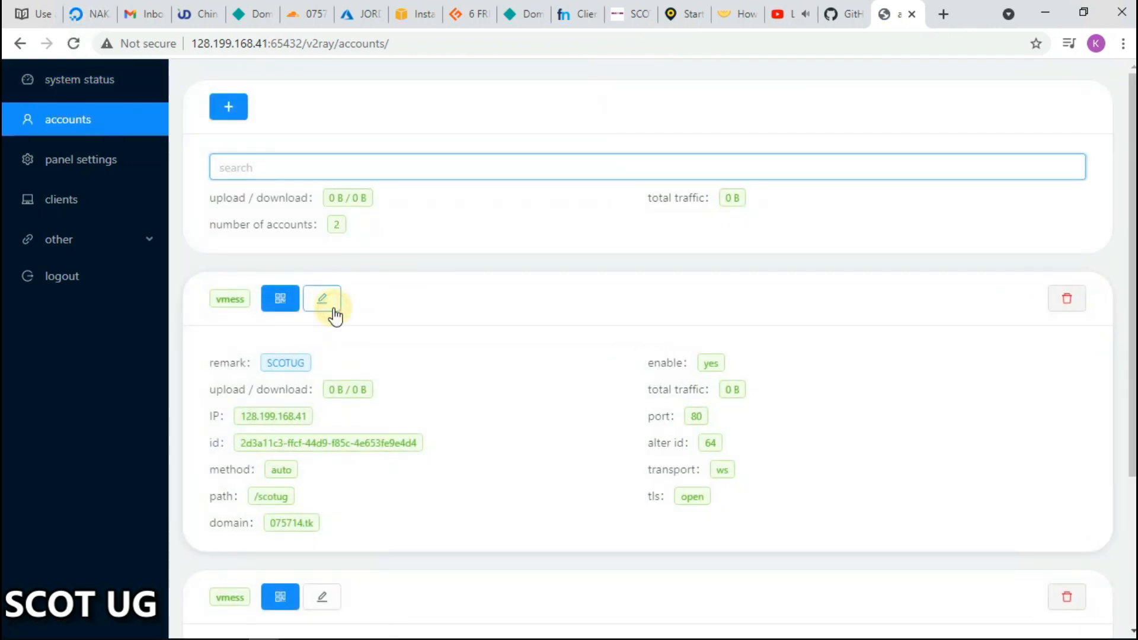
{"action": "left_click", "coordinate": [322, 298]}
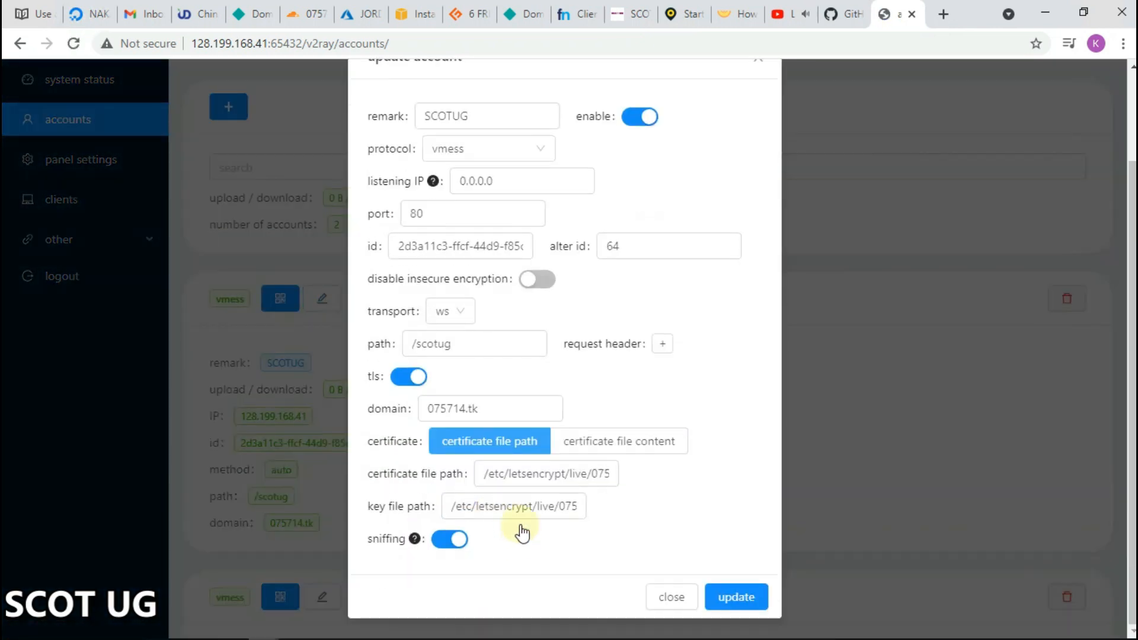
- Verify the key file path, save the SCOTUG account update, and check xray's system status
{"action": "left_click", "coordinate": [514, 506]}
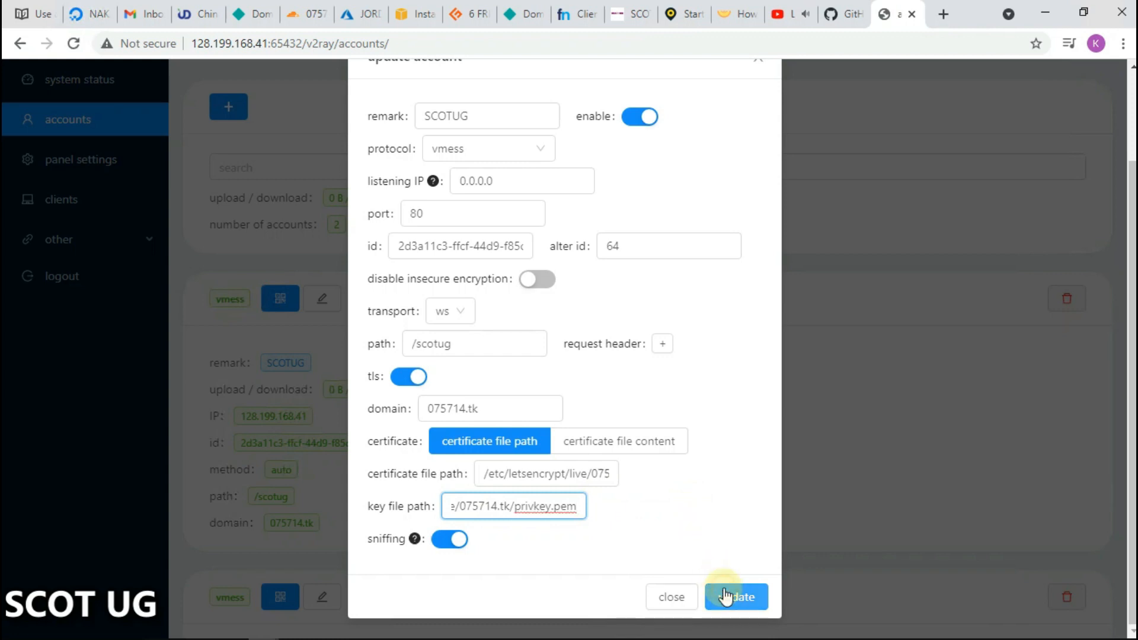
{"action": "left_click", "coordinate": [735, 596]}
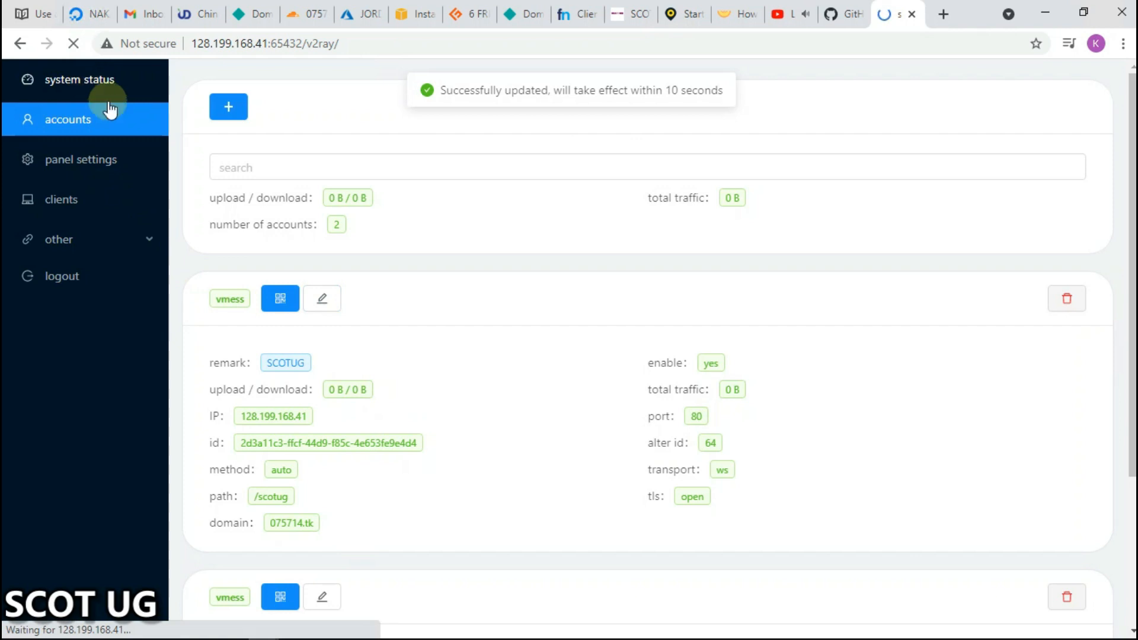
{"action": "left_click", "coordinate": [80, 79]}
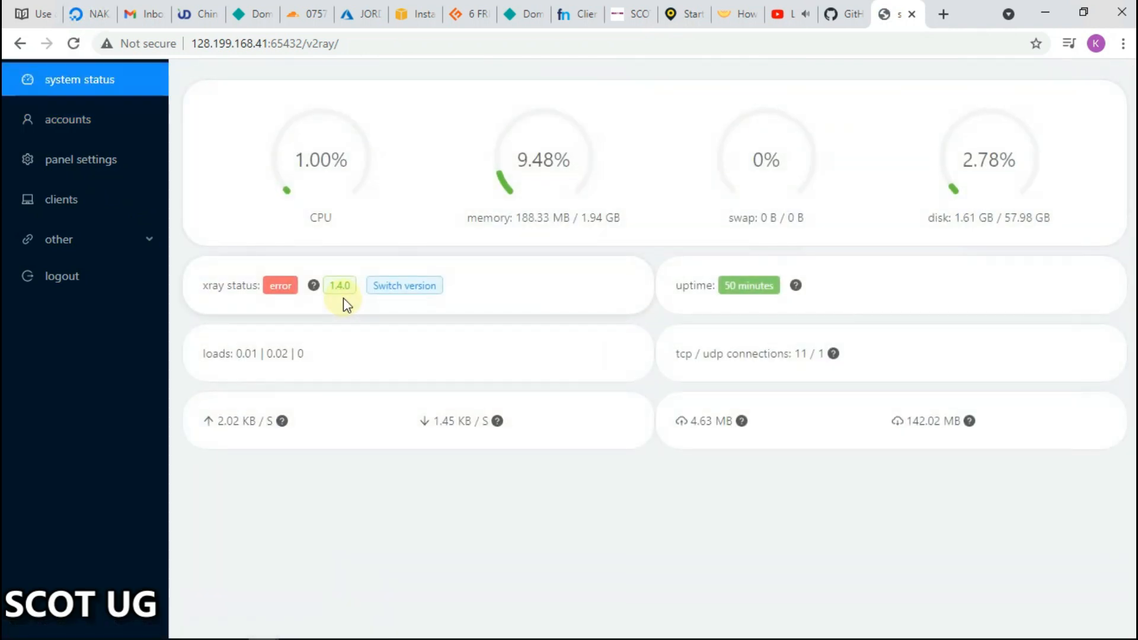